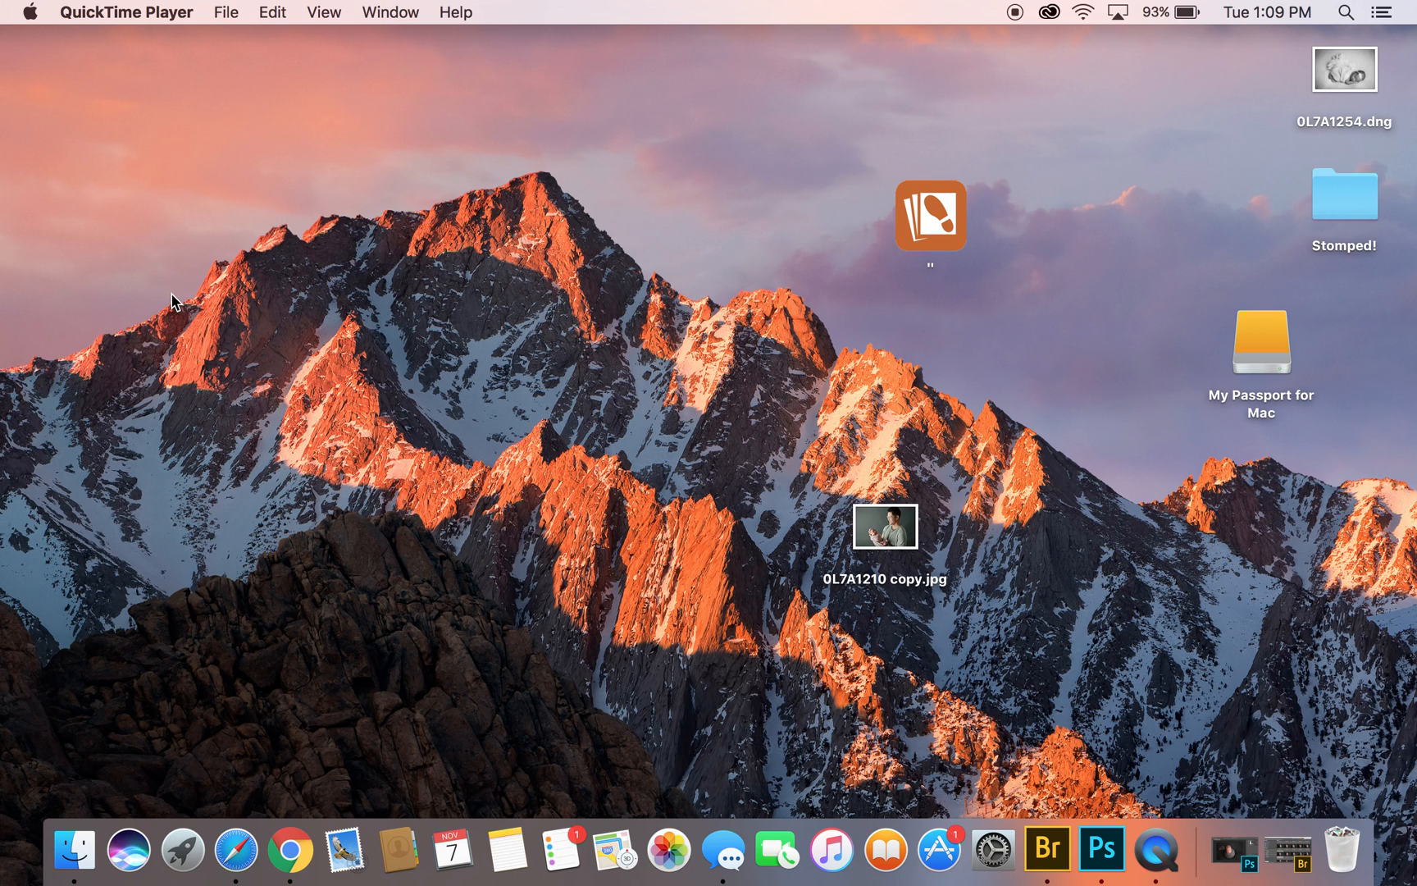
mouse_move(652, 571)
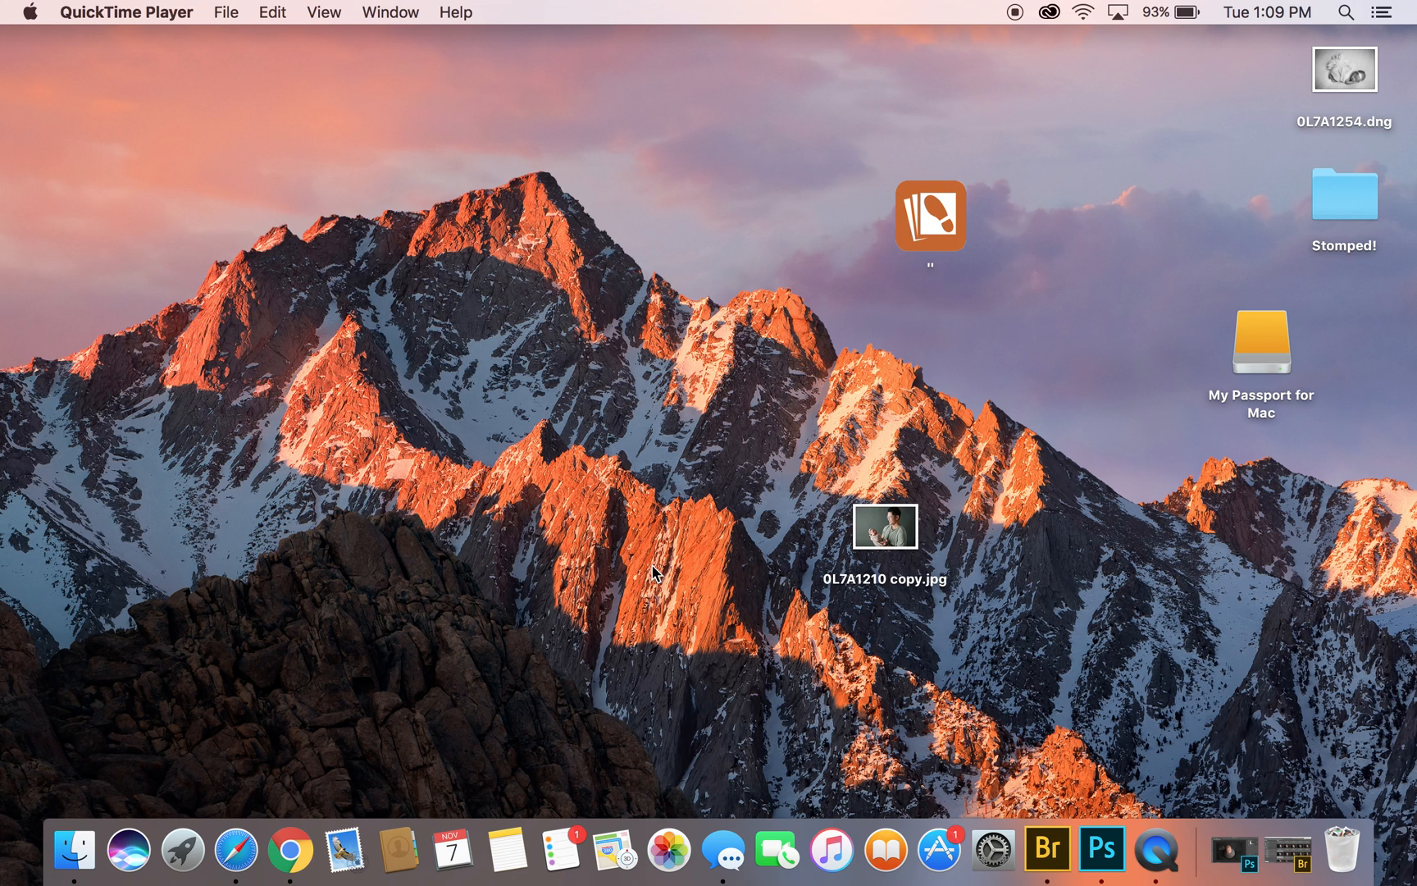
mouse_move(1046, 848)
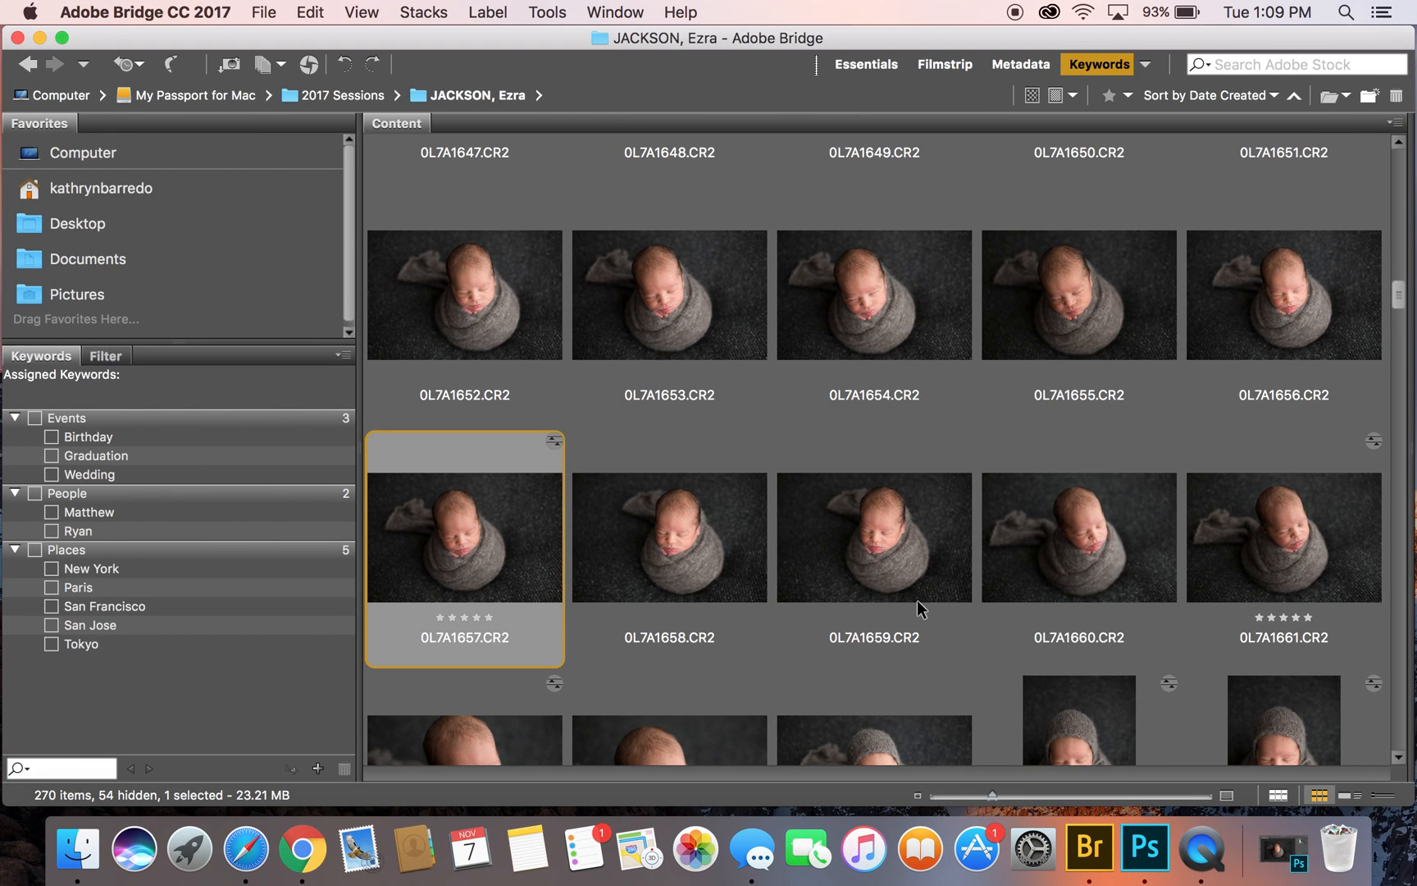
mouse_move(735, 586)
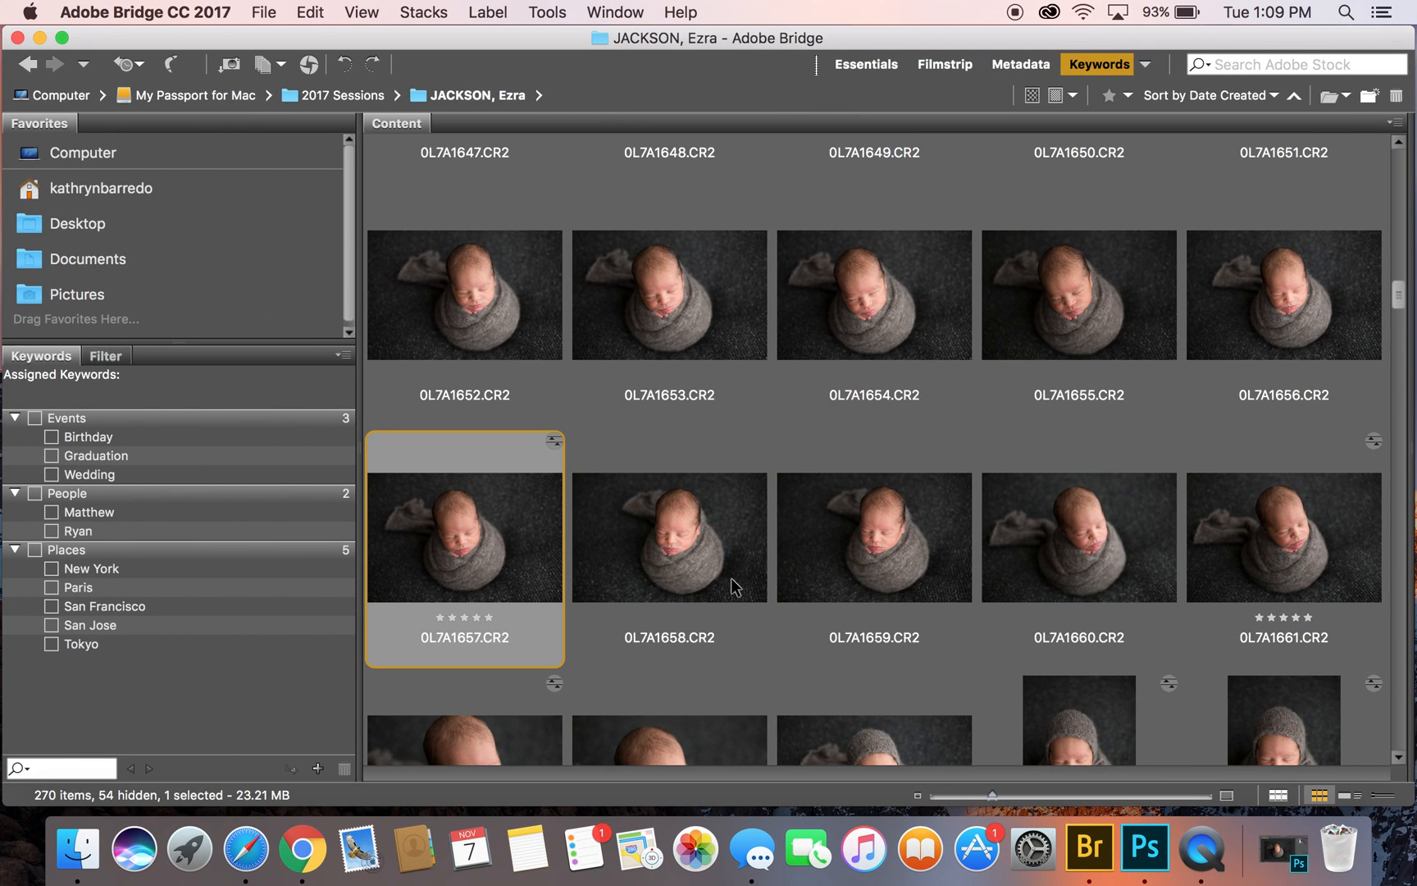
Open 0L7A1657.CR2 in Camera Raw and lower Highlights from -13 to -17
scroll(down, 3)
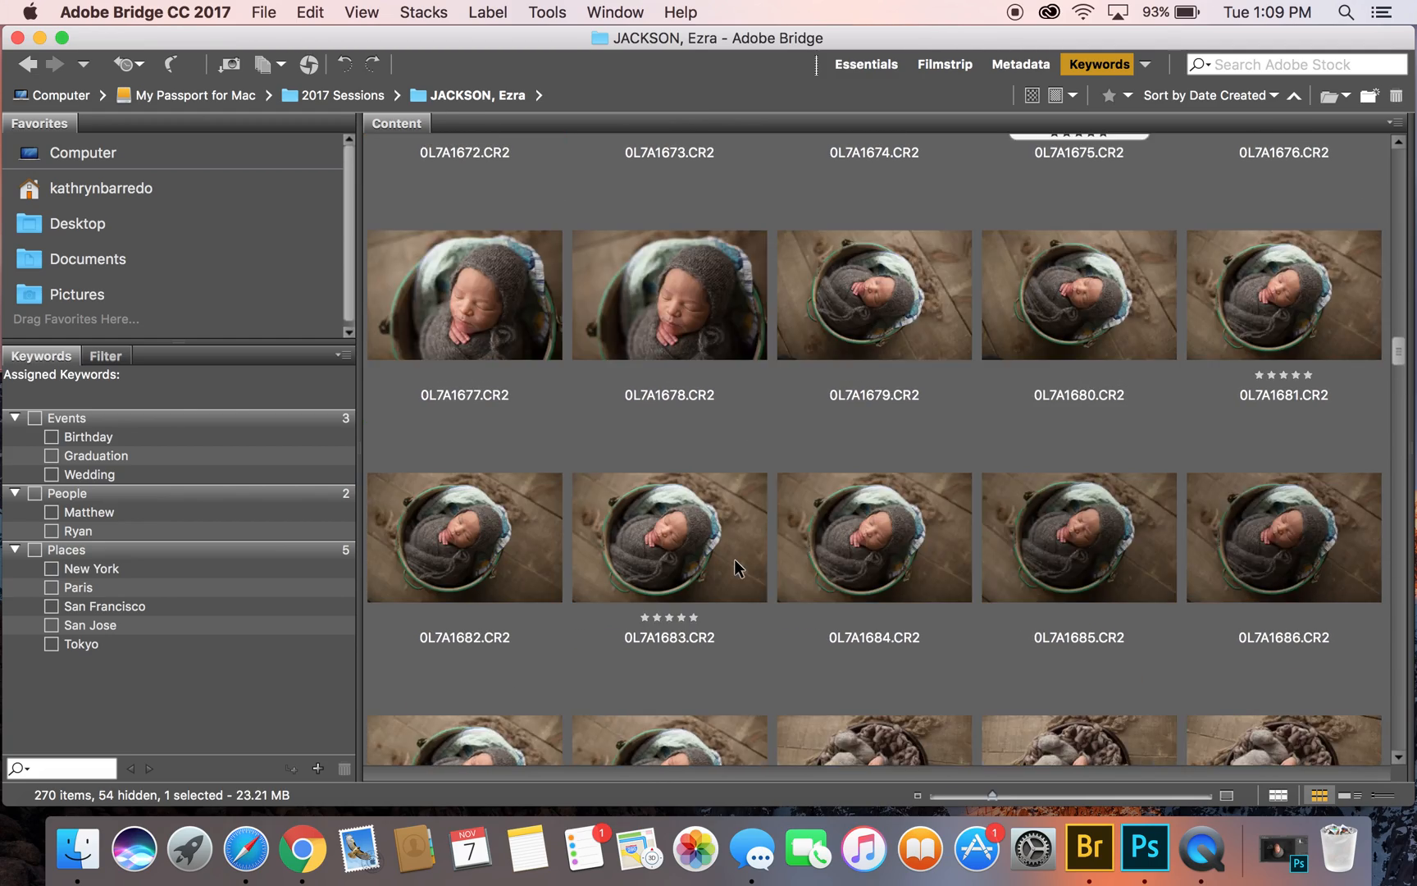
scroll(down, 3)
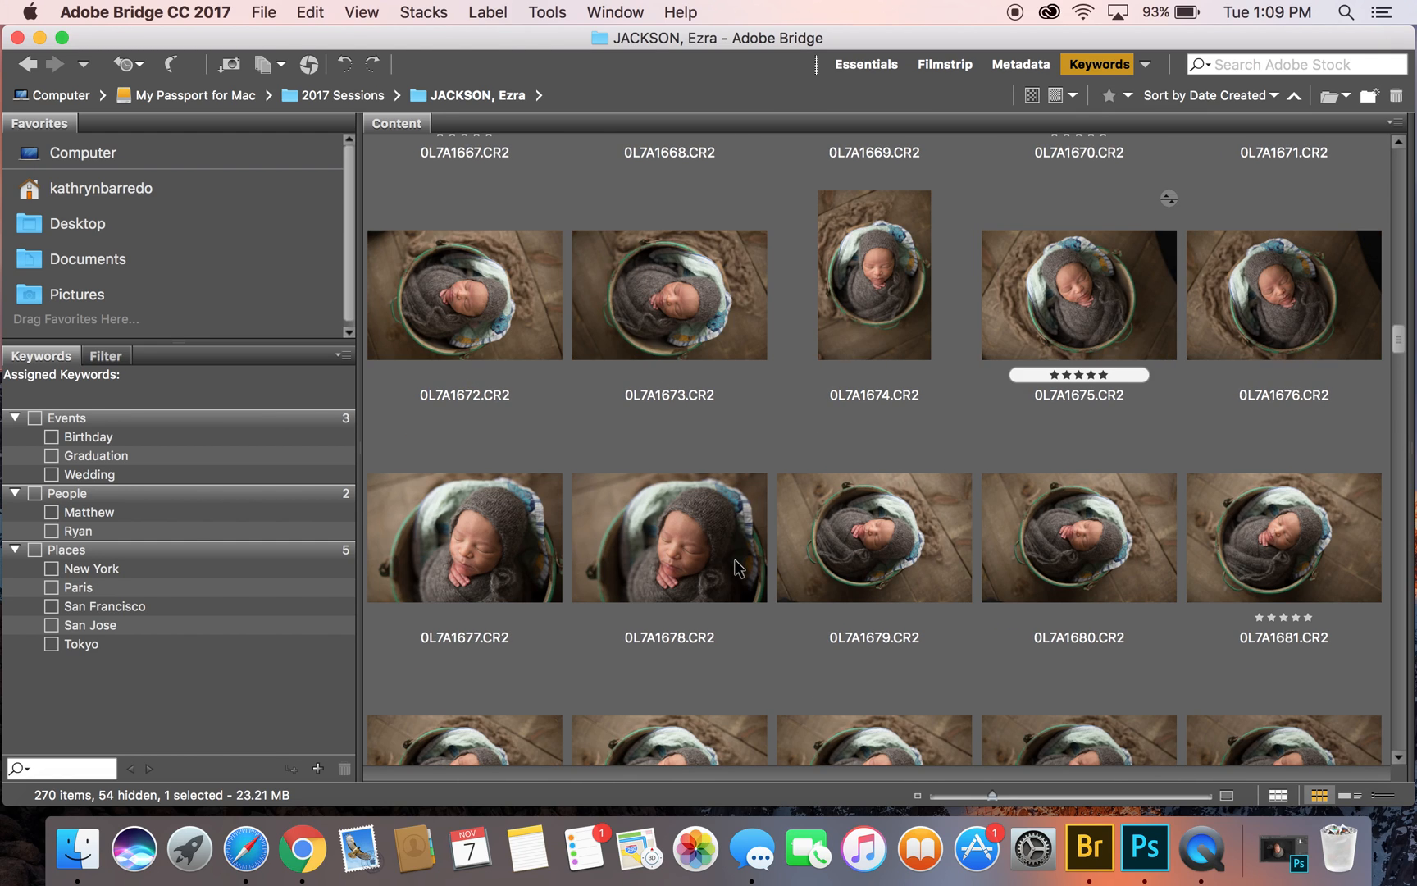
scroll(up, 3)
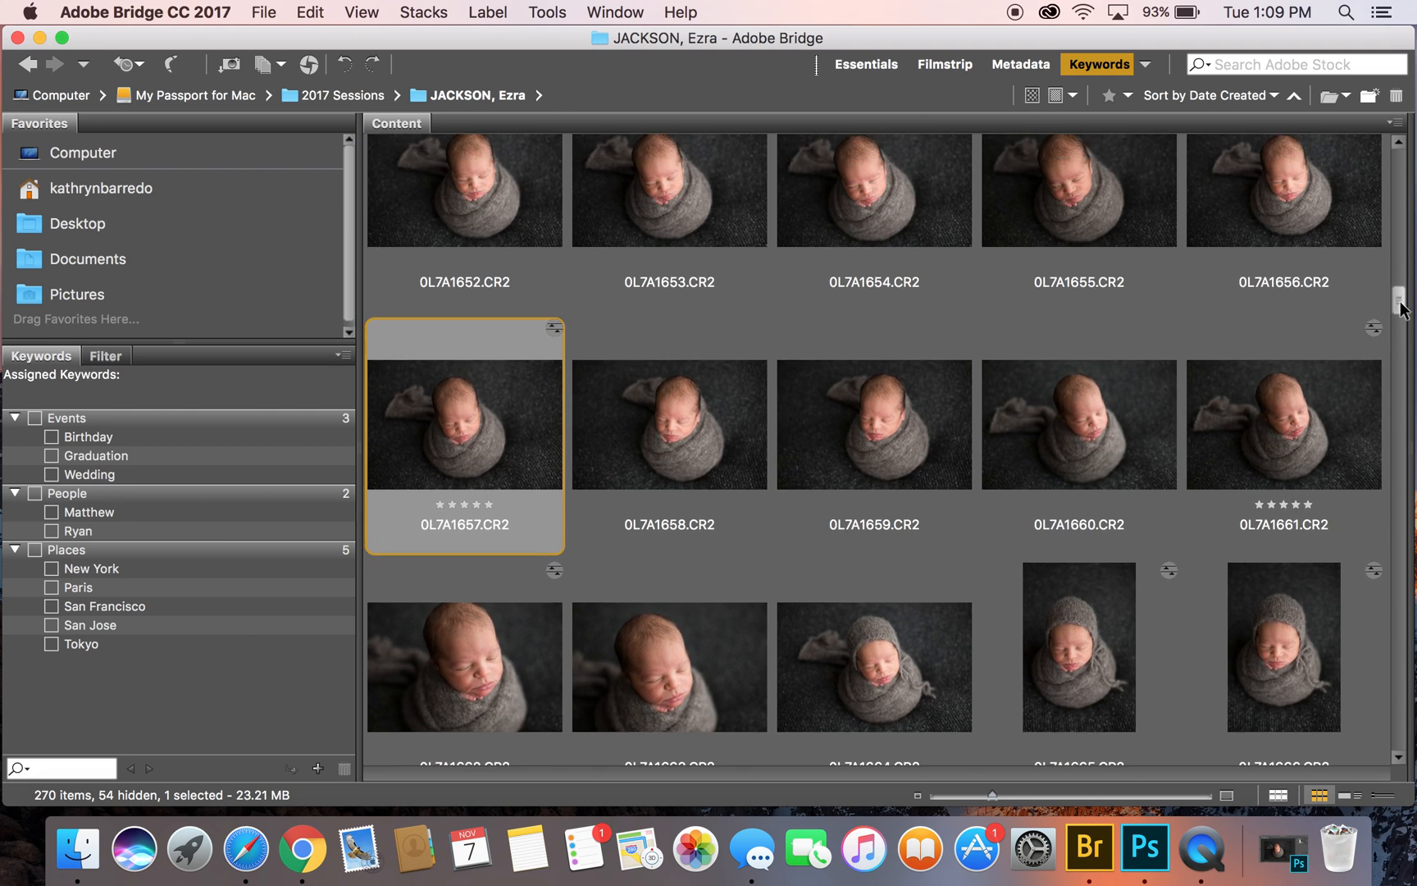
mouse_move(531, 417)
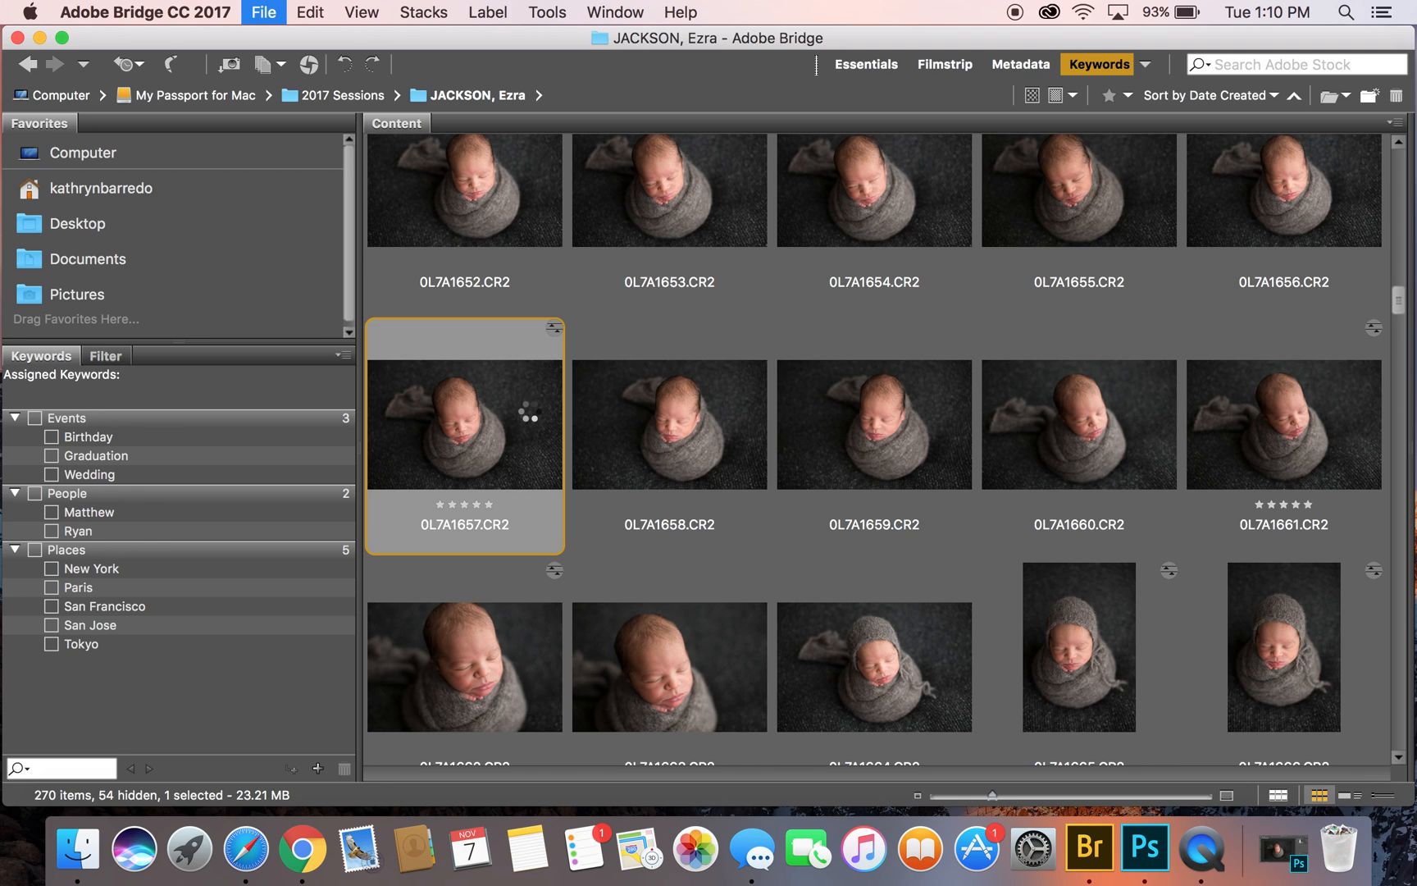
double_click(463, 424)
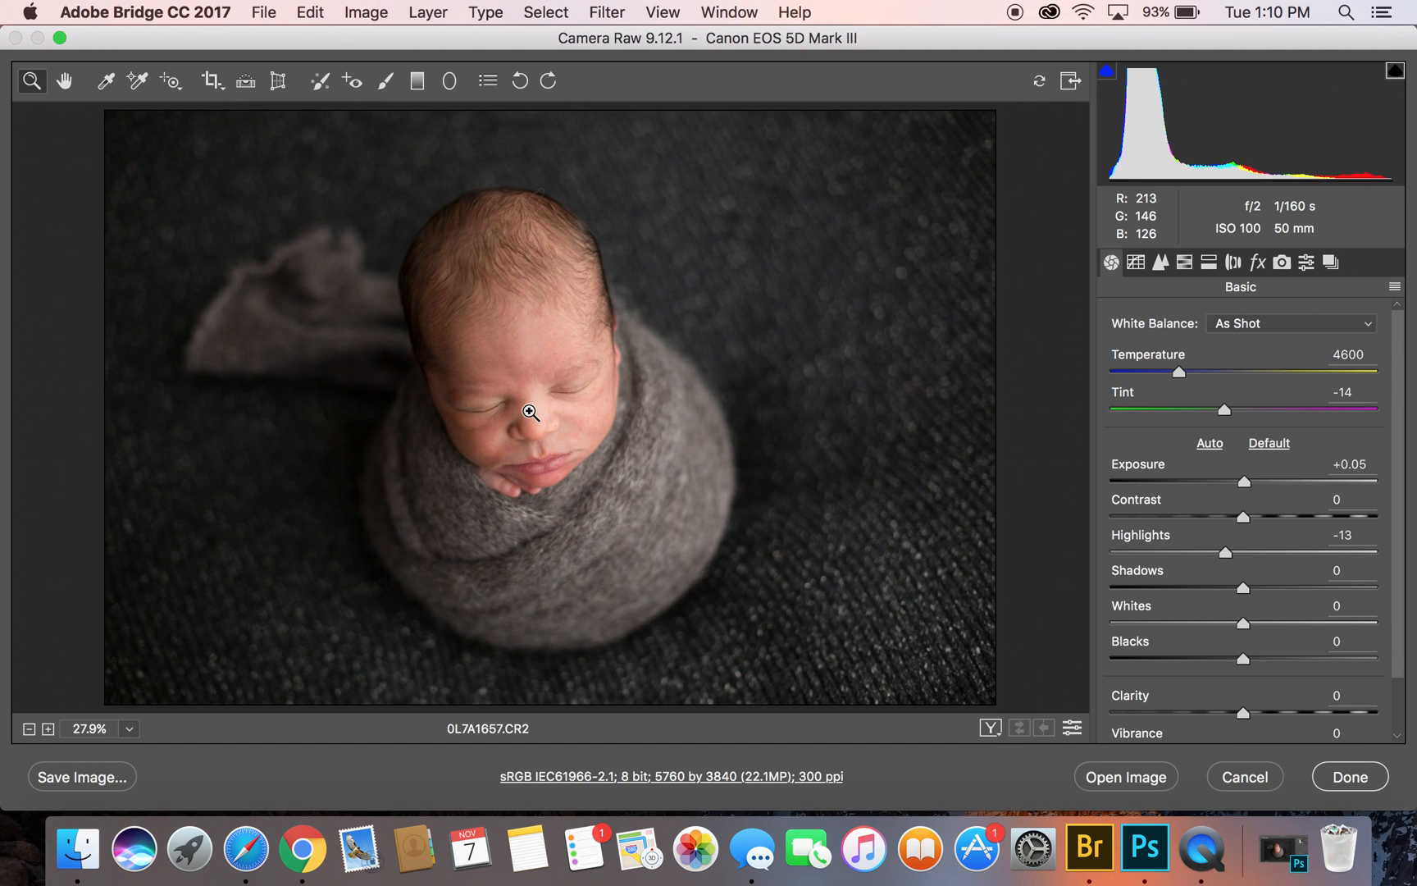
mouse_move(794, 393)
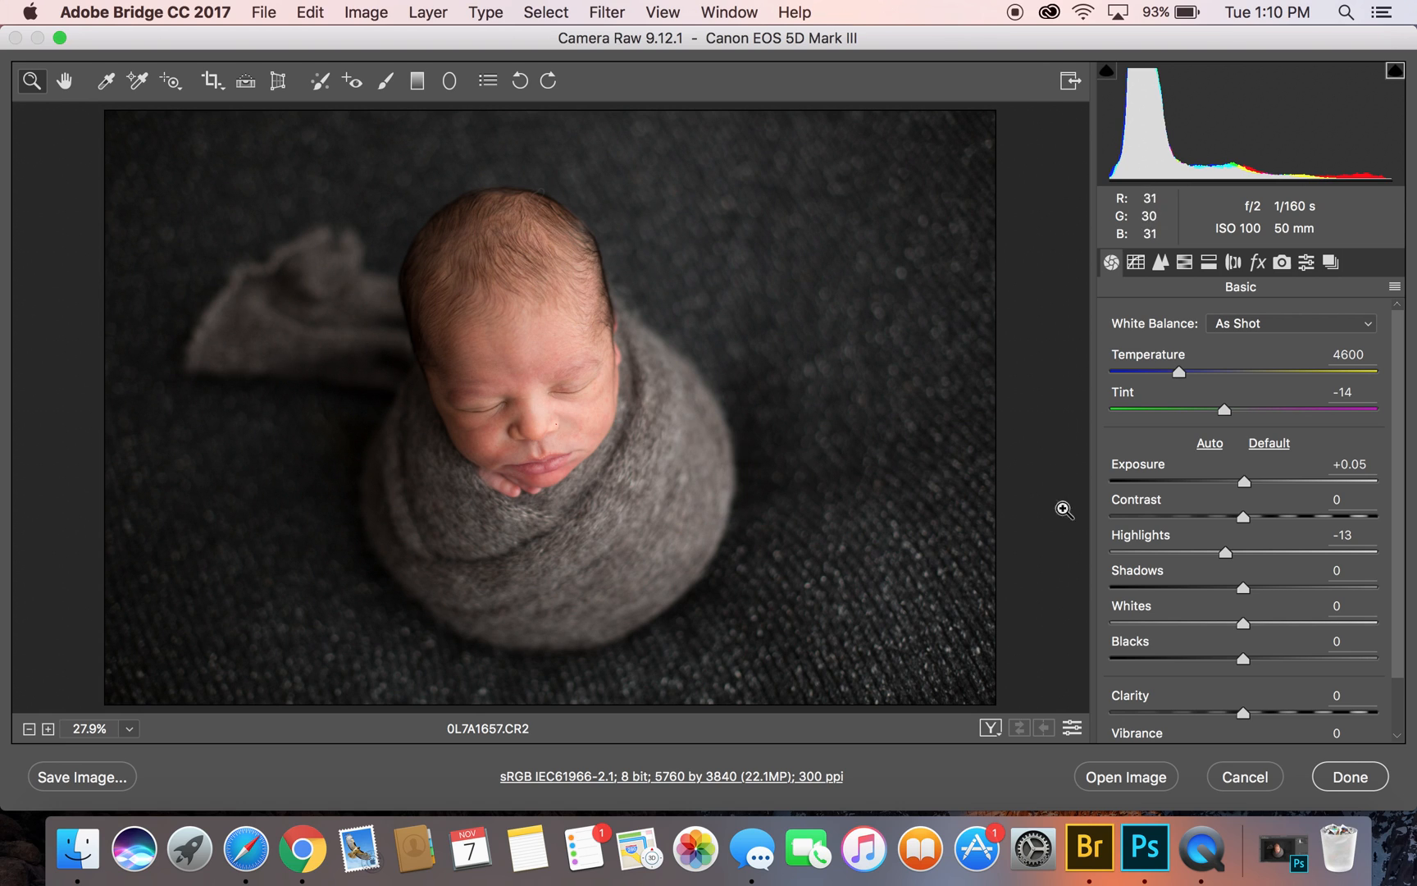
mouse_move(1222, 558)
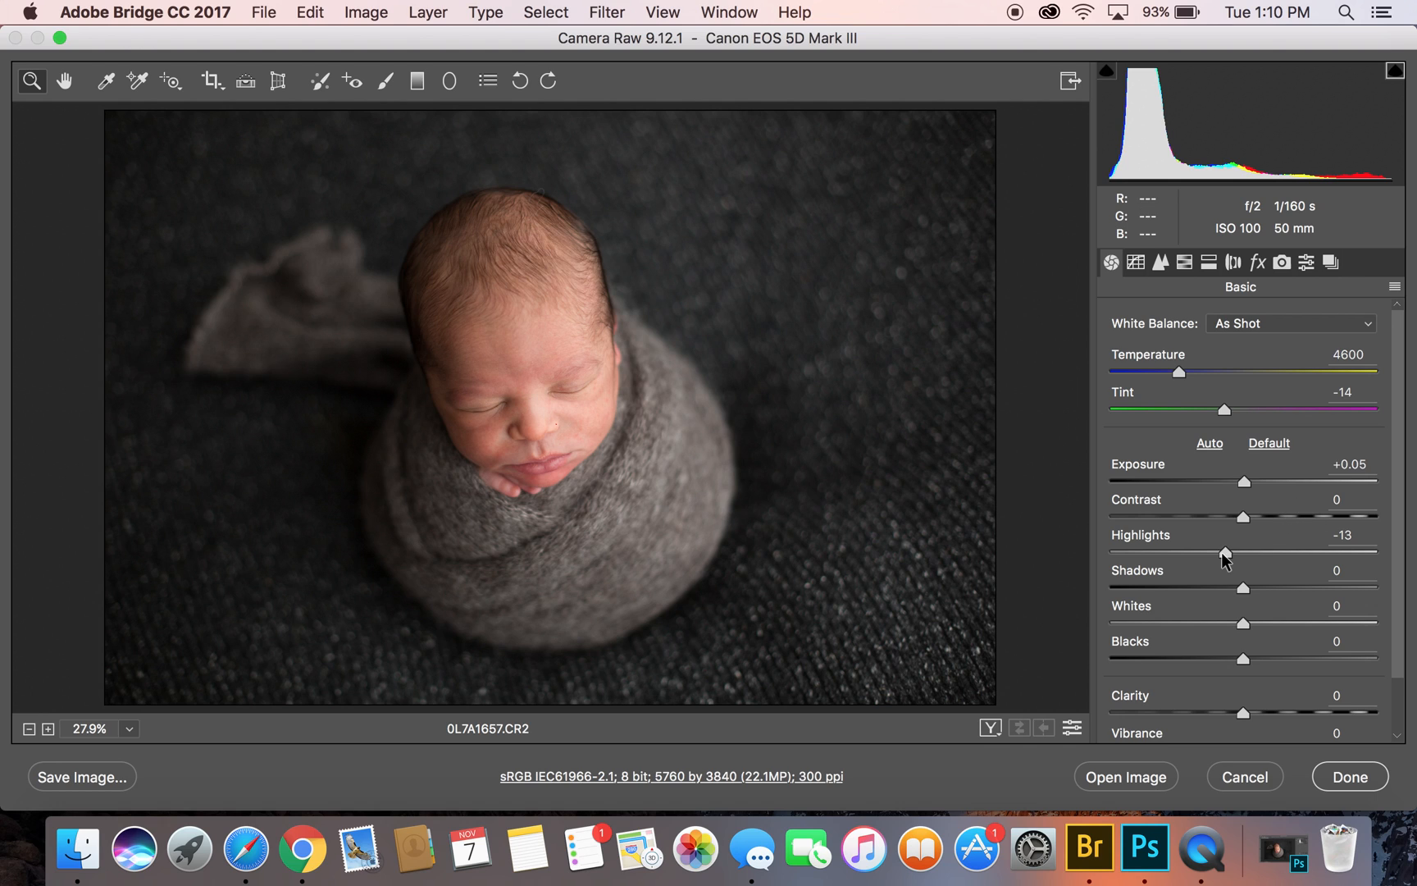
drag(1226, 554, 1216, 554)
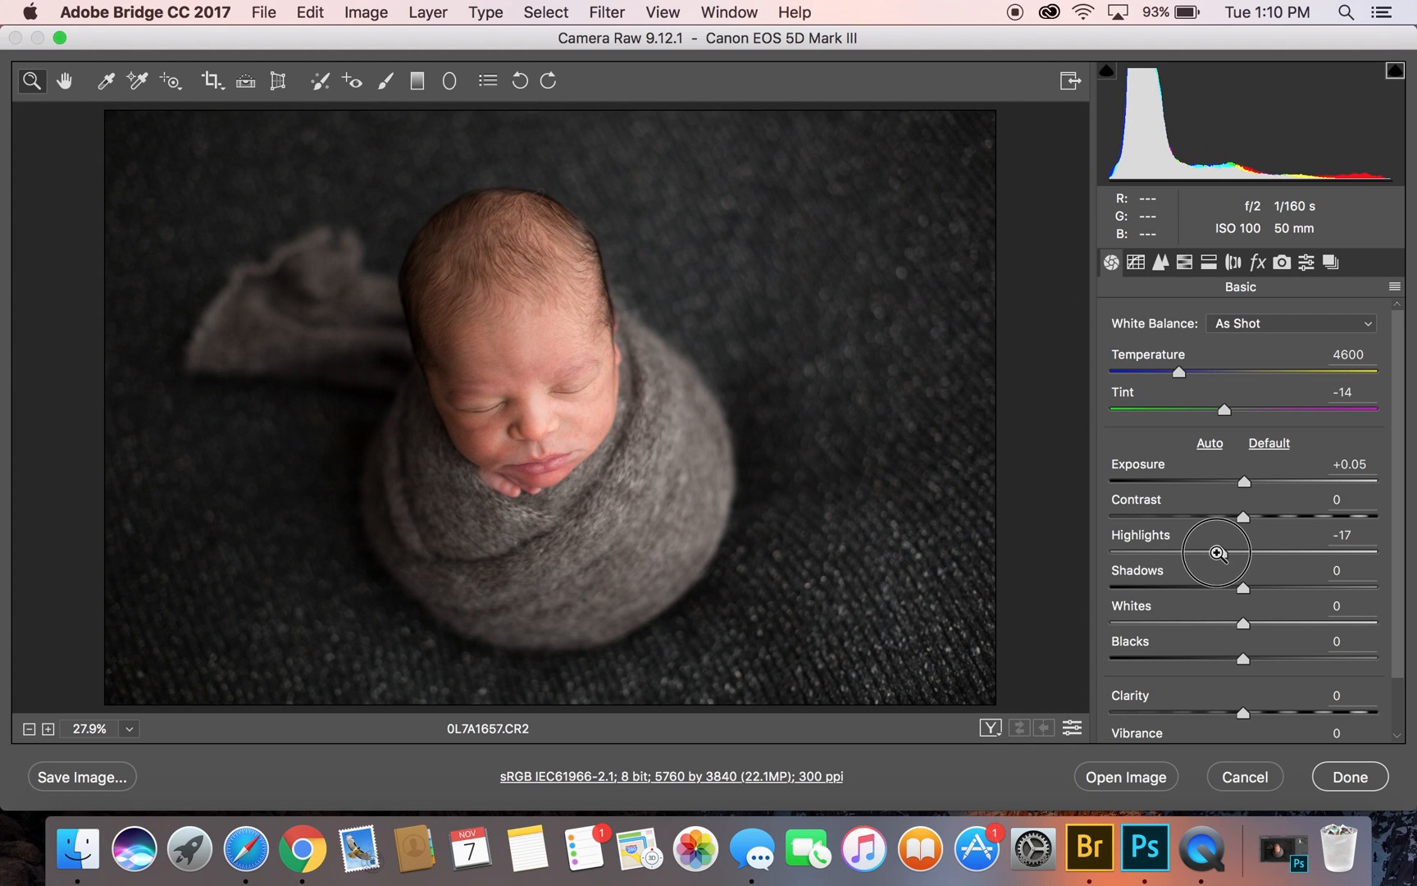
click(1341, 535)
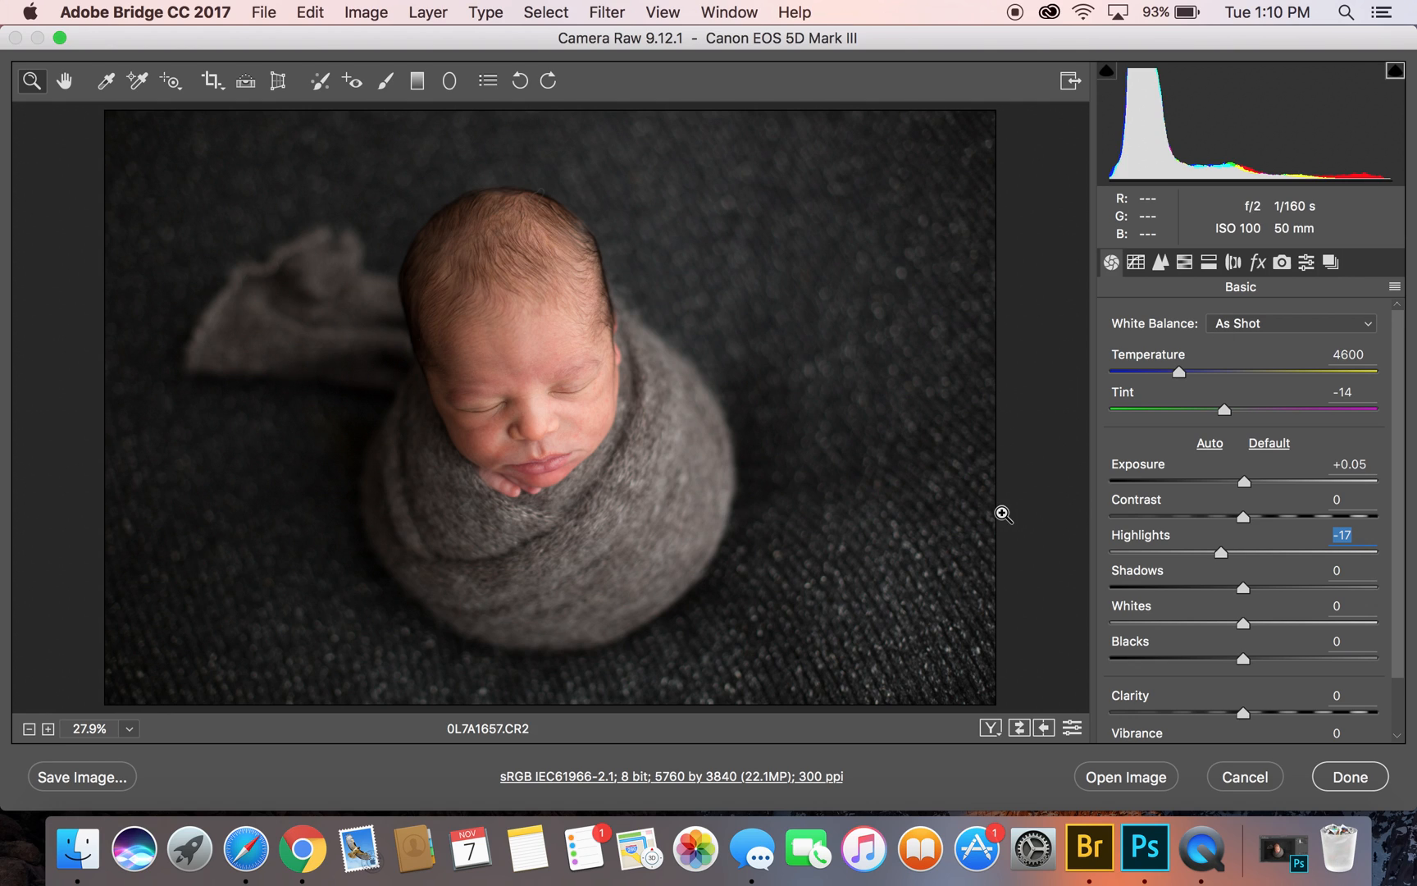
mouse_move(1230, 651)
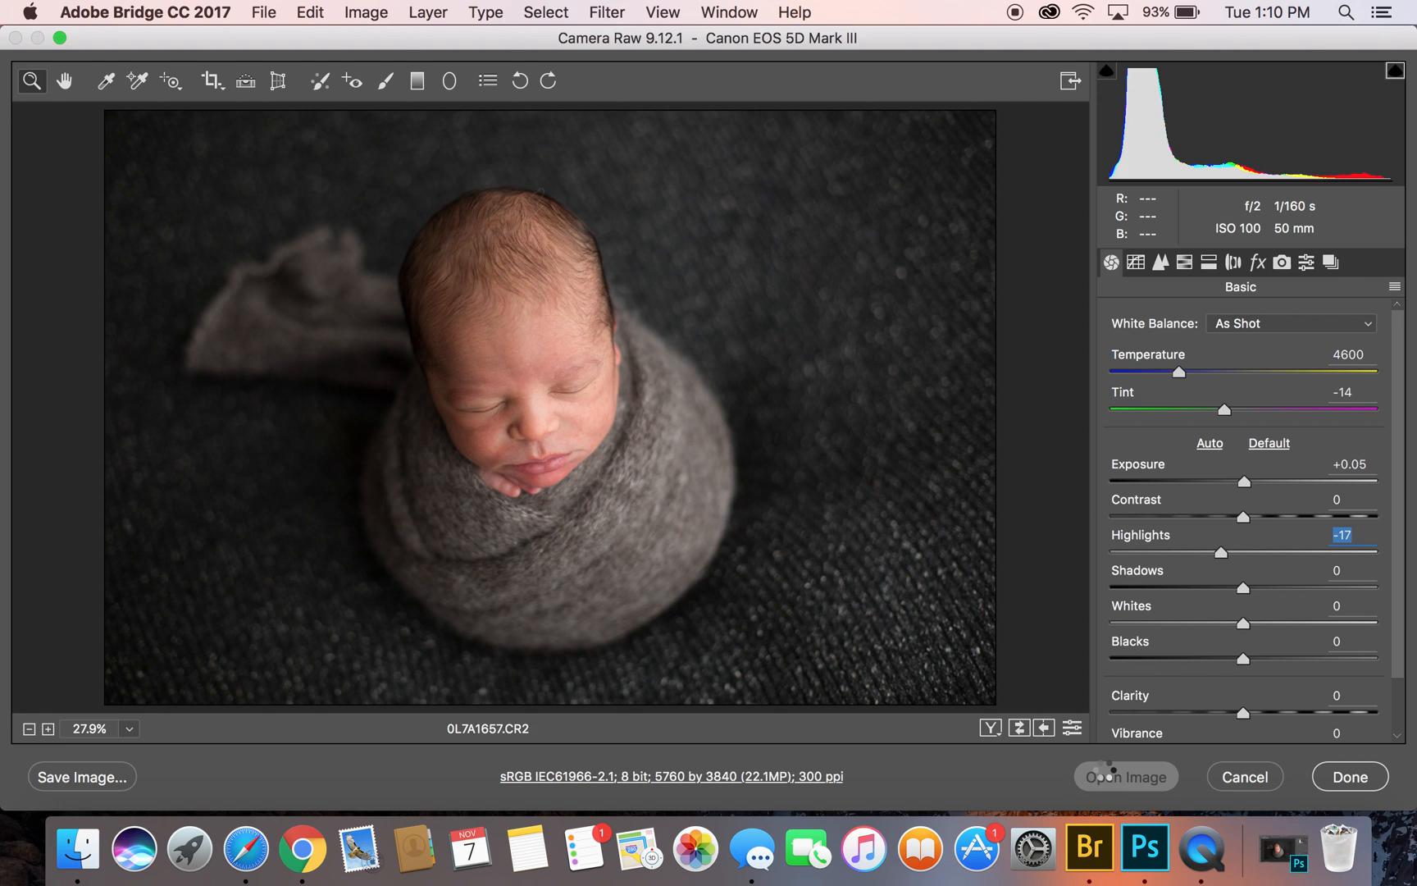
Send the Camera Raw-adjusted 0L7A1657 photo into Photoshop as a document
click(1349, 776)
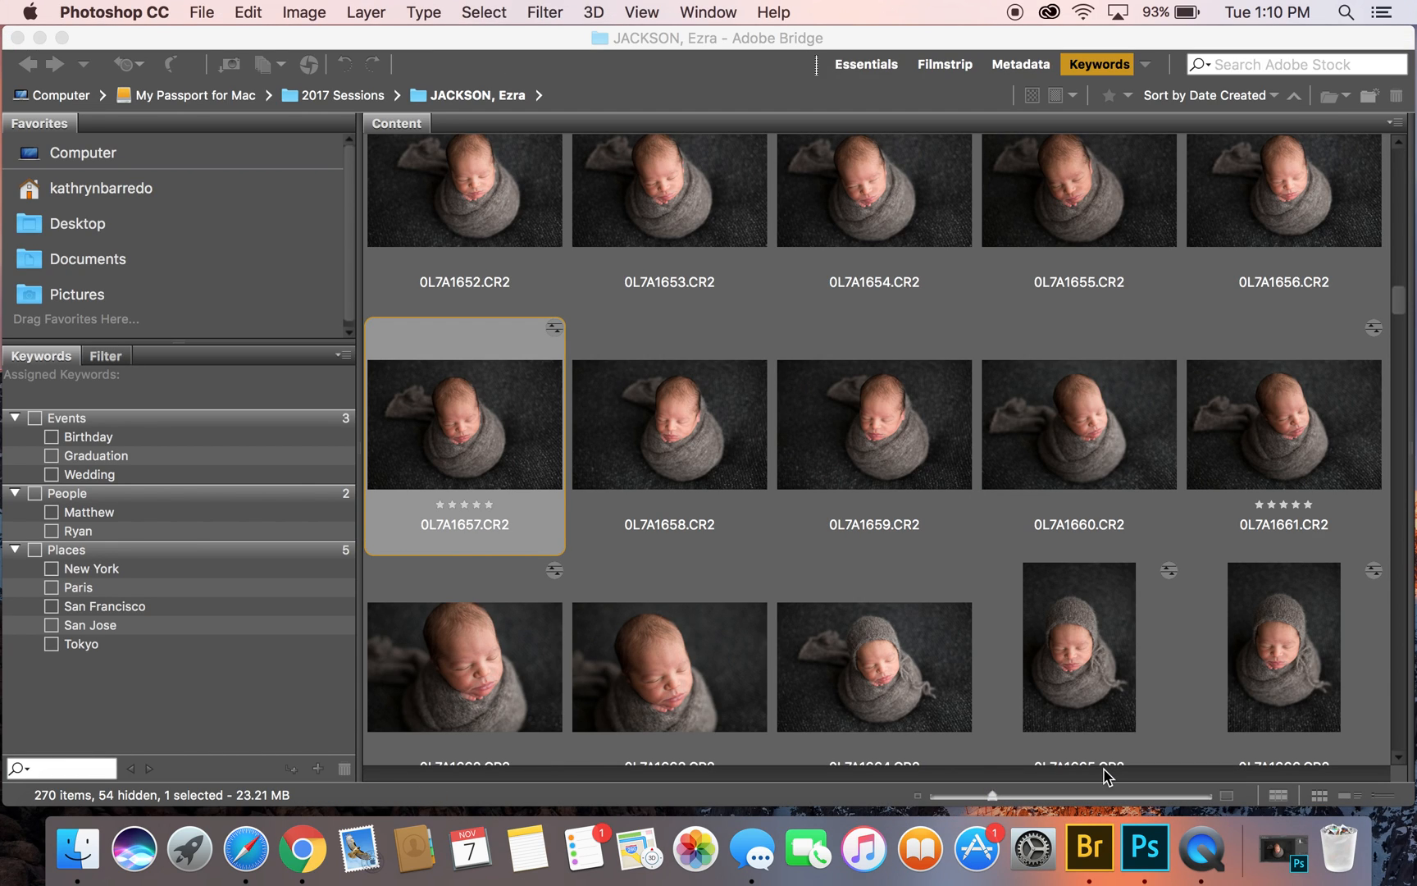
mouse_move(1145, 848)
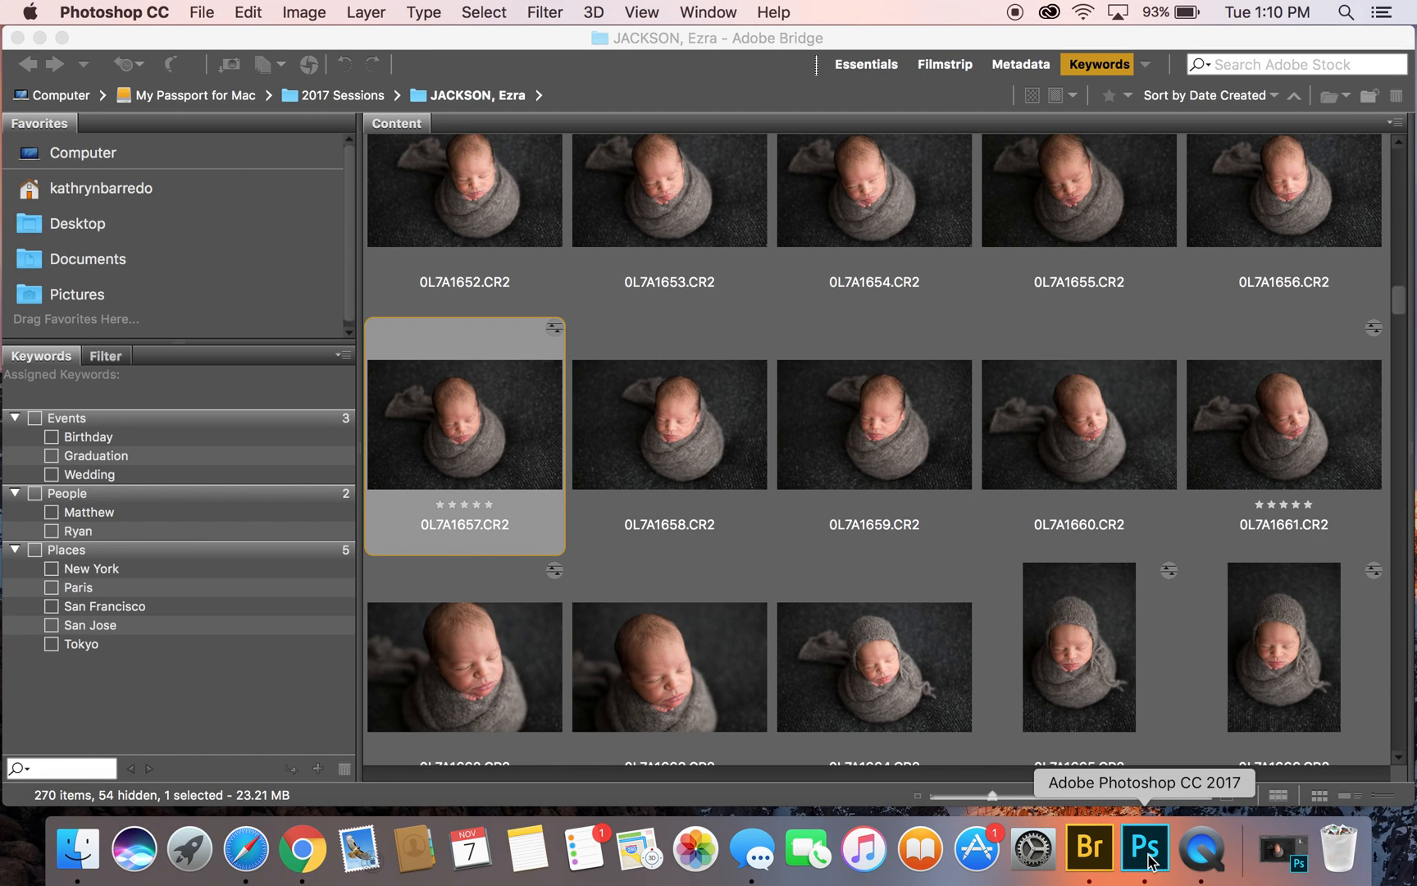
mouse_move(1142, 859)
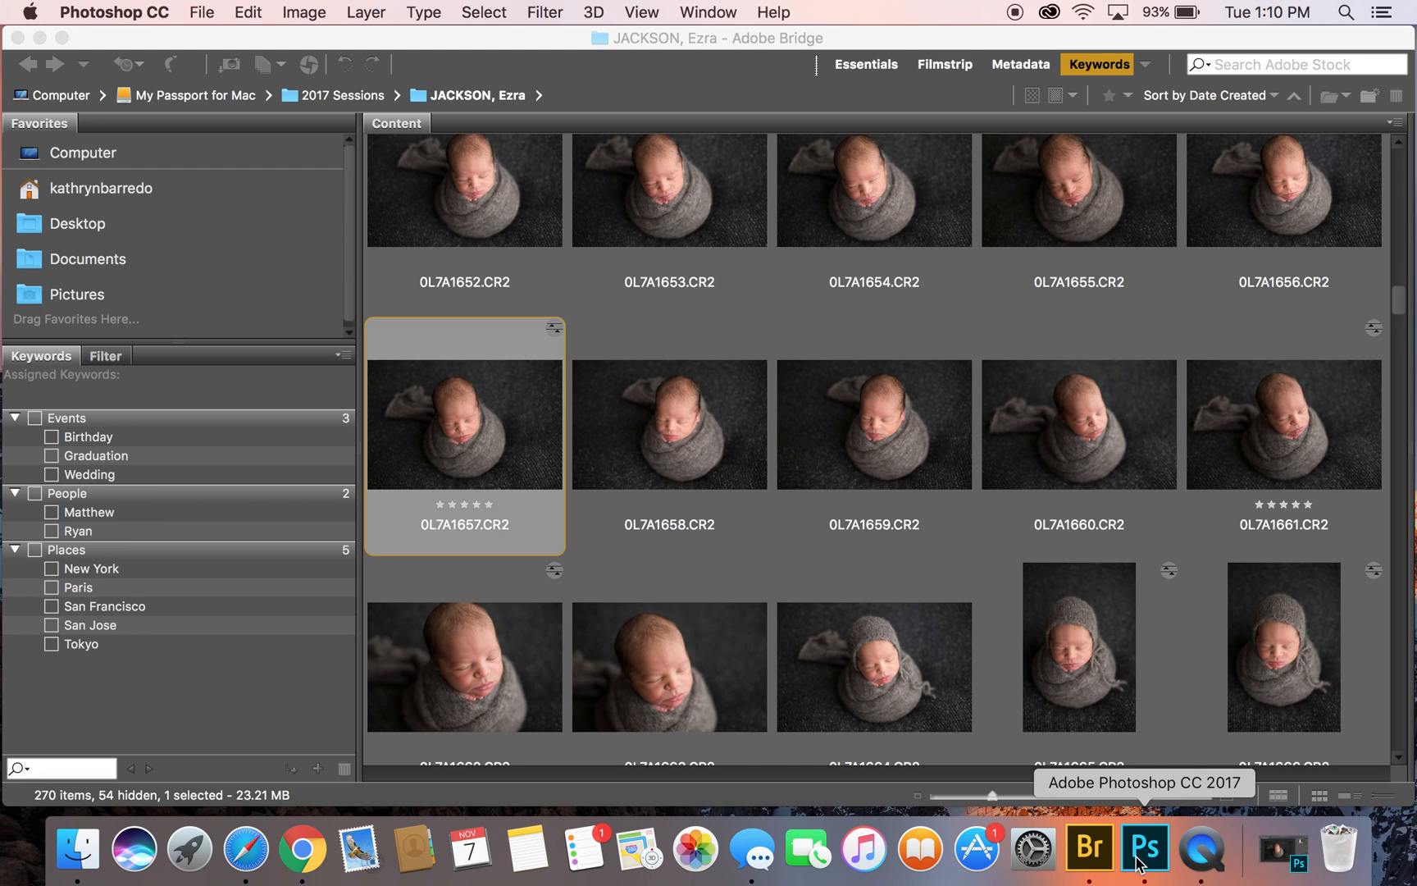
double_click(463, 424)
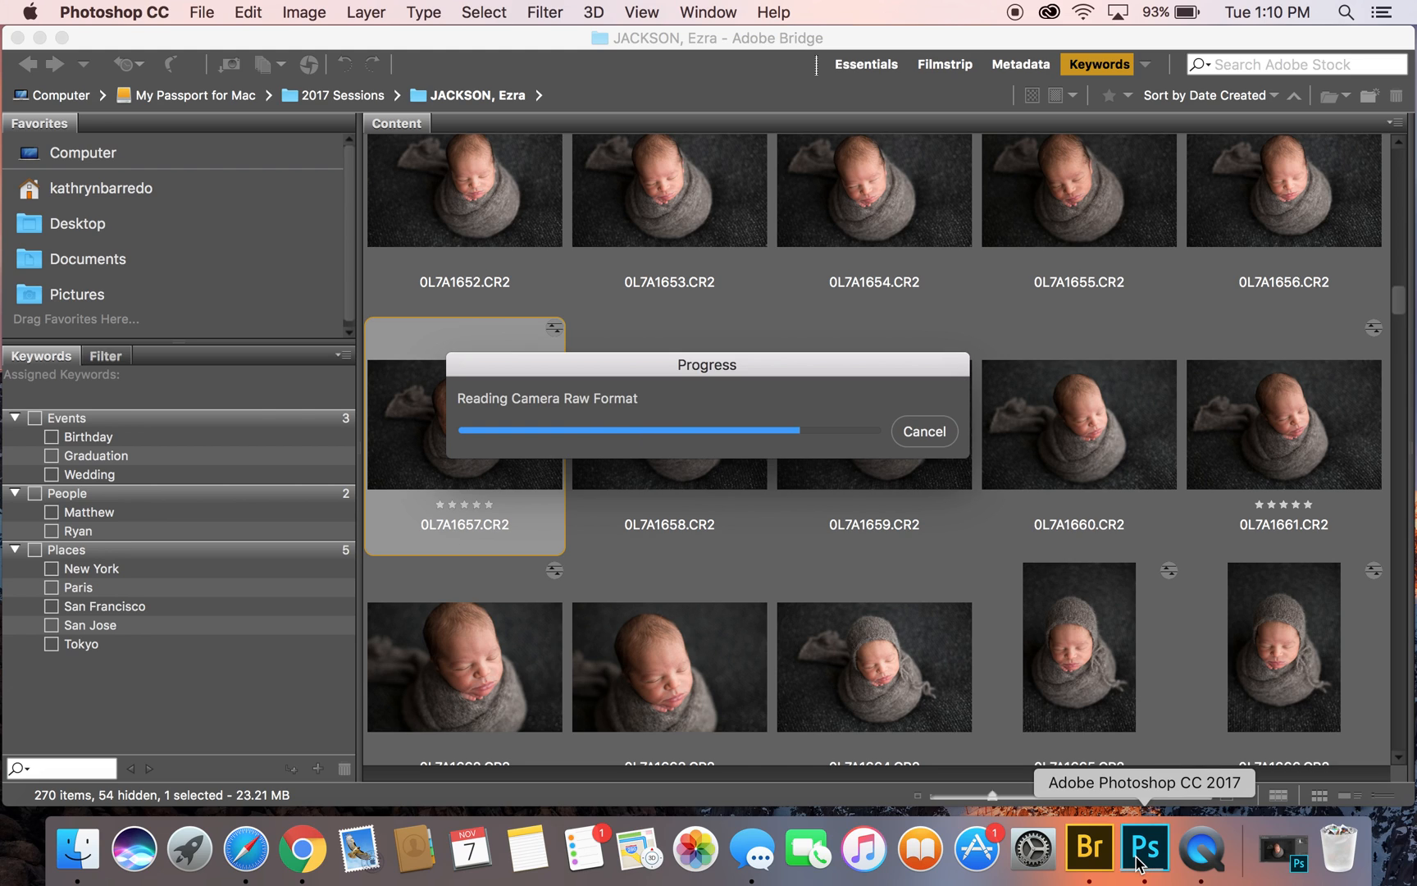
click(1144, 848)
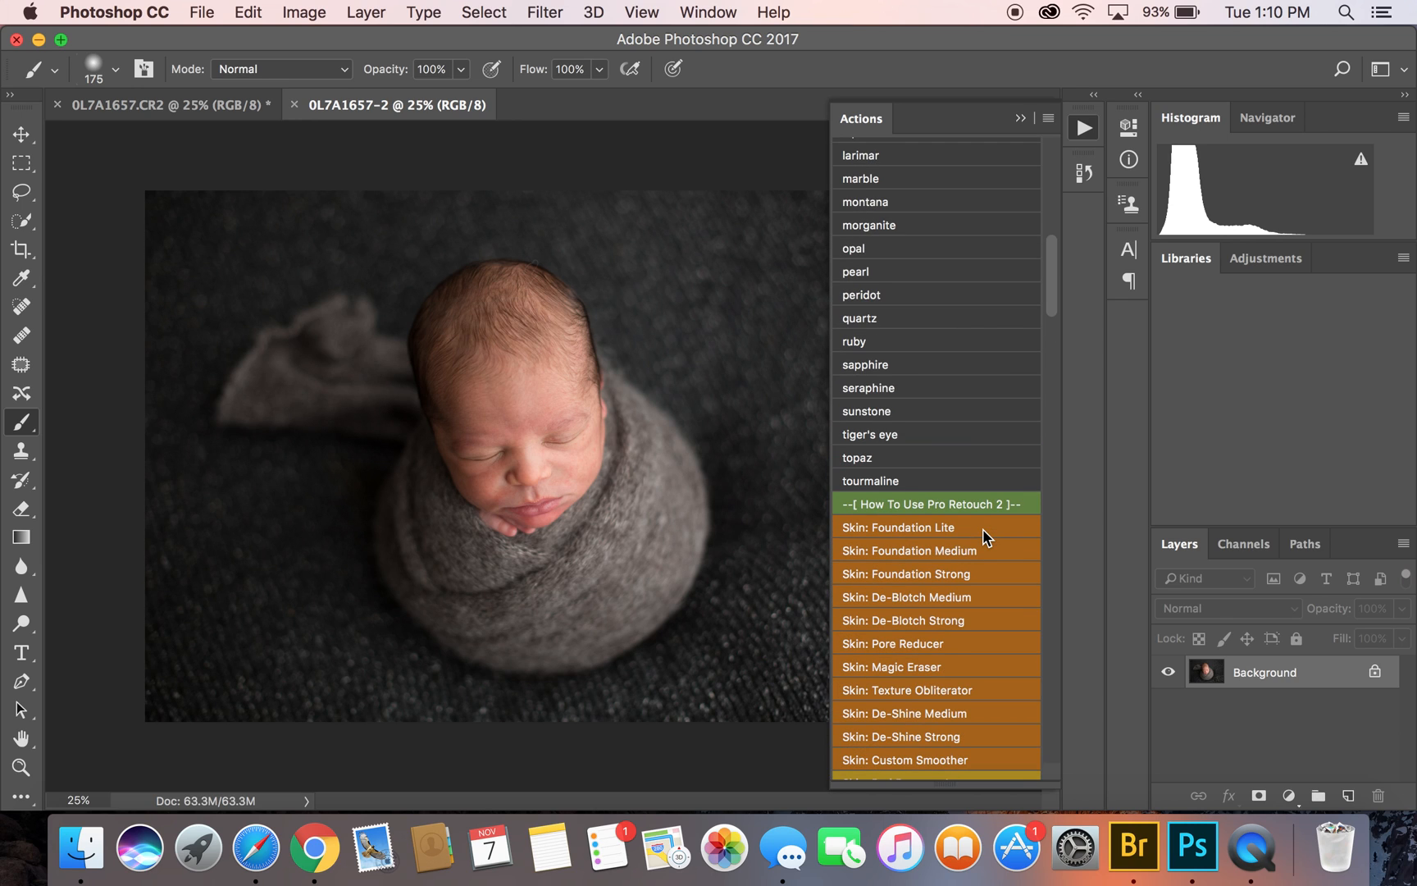
Play the Pro Retouch 'Skin: Foundation Lite' action, continuing through its dialog
scroll(down, 3)
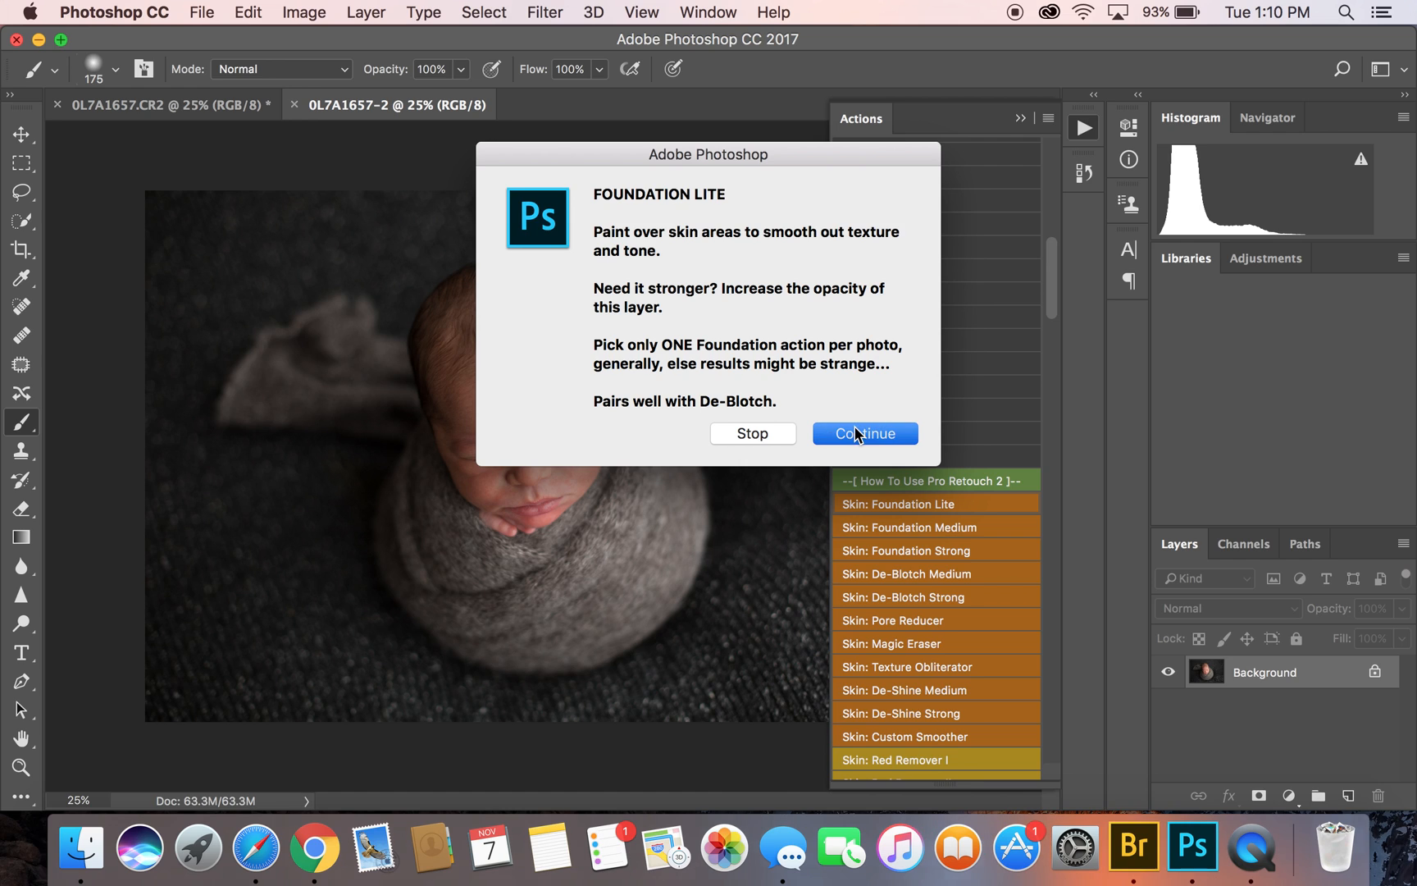
click(863, 433)
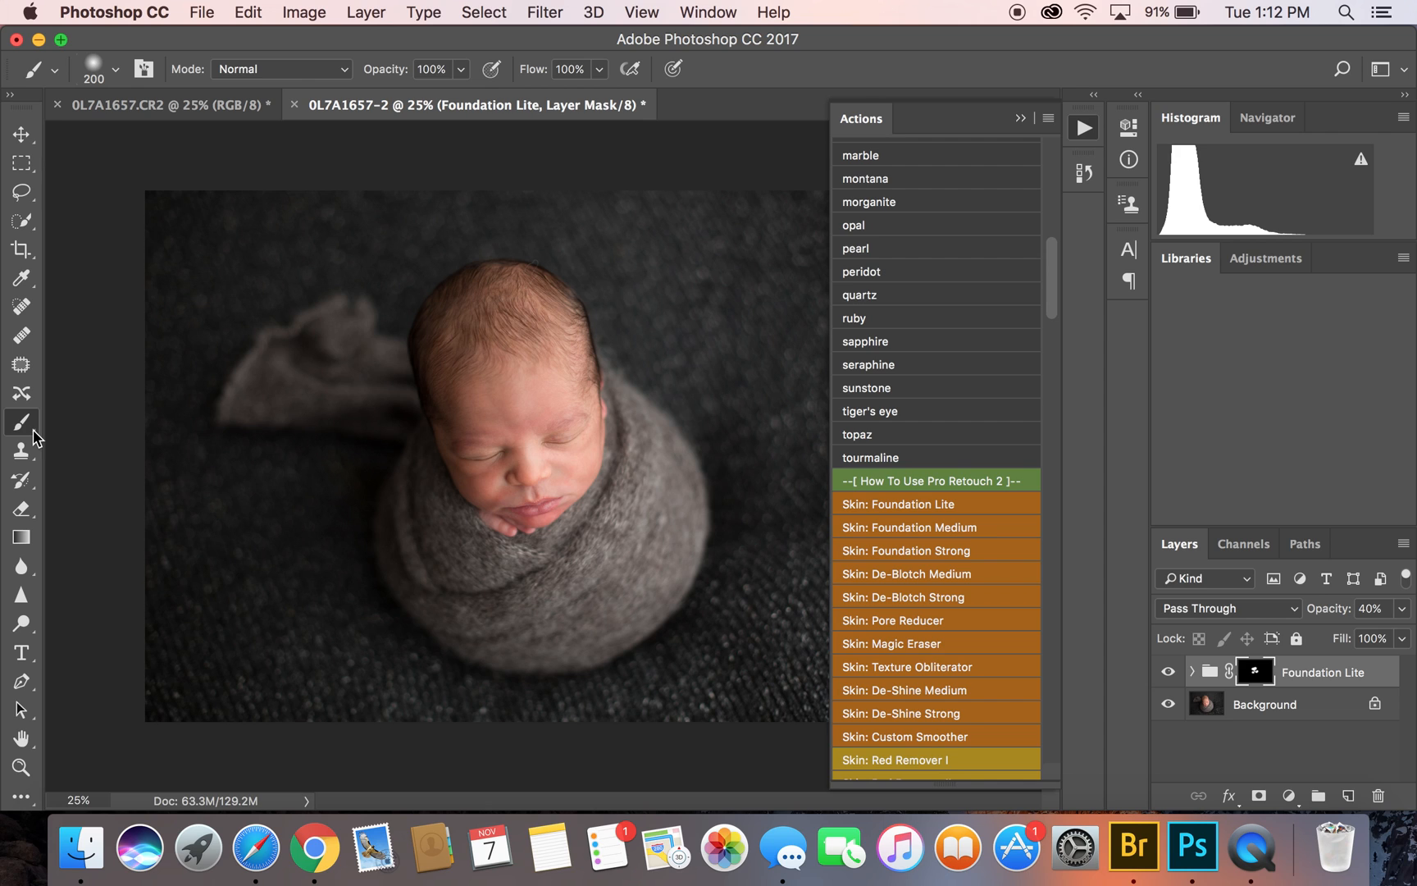
Make white the foreground painting colour for the Foundation Lite mask
click(708, 11)
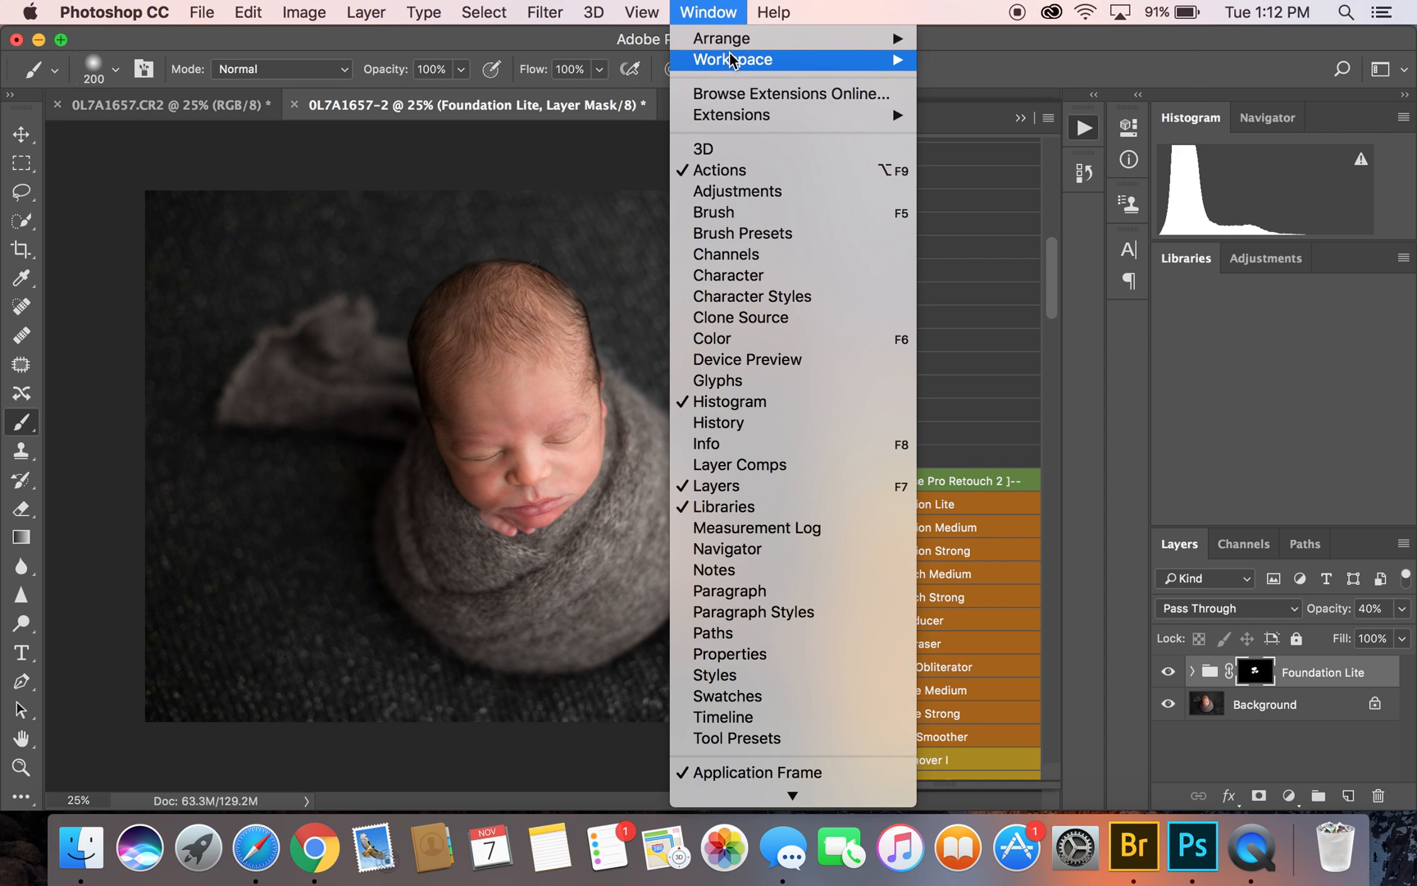
mouse_move(733, 60)
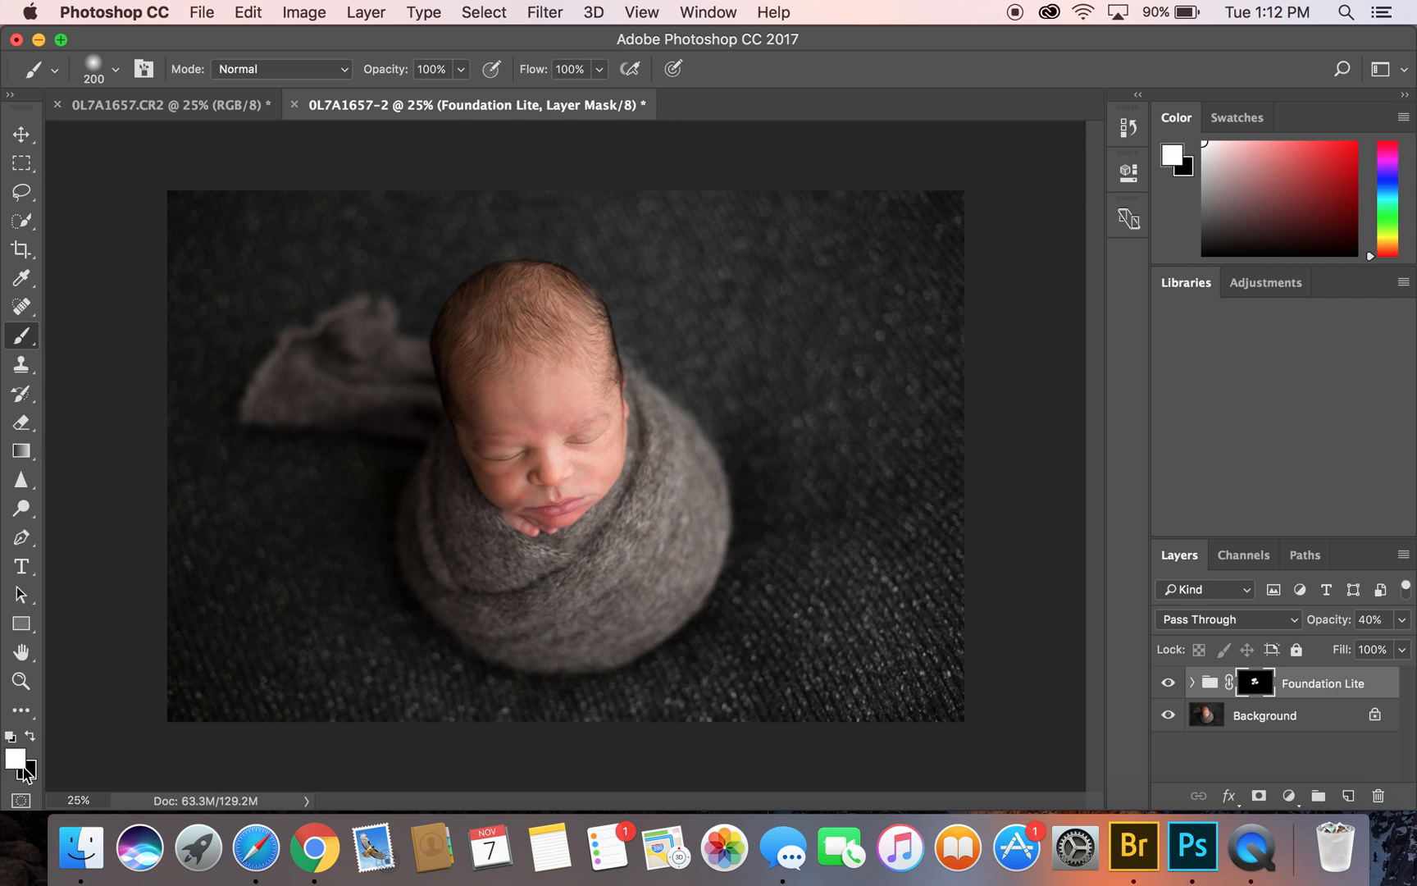
mouse_move(516, 468)
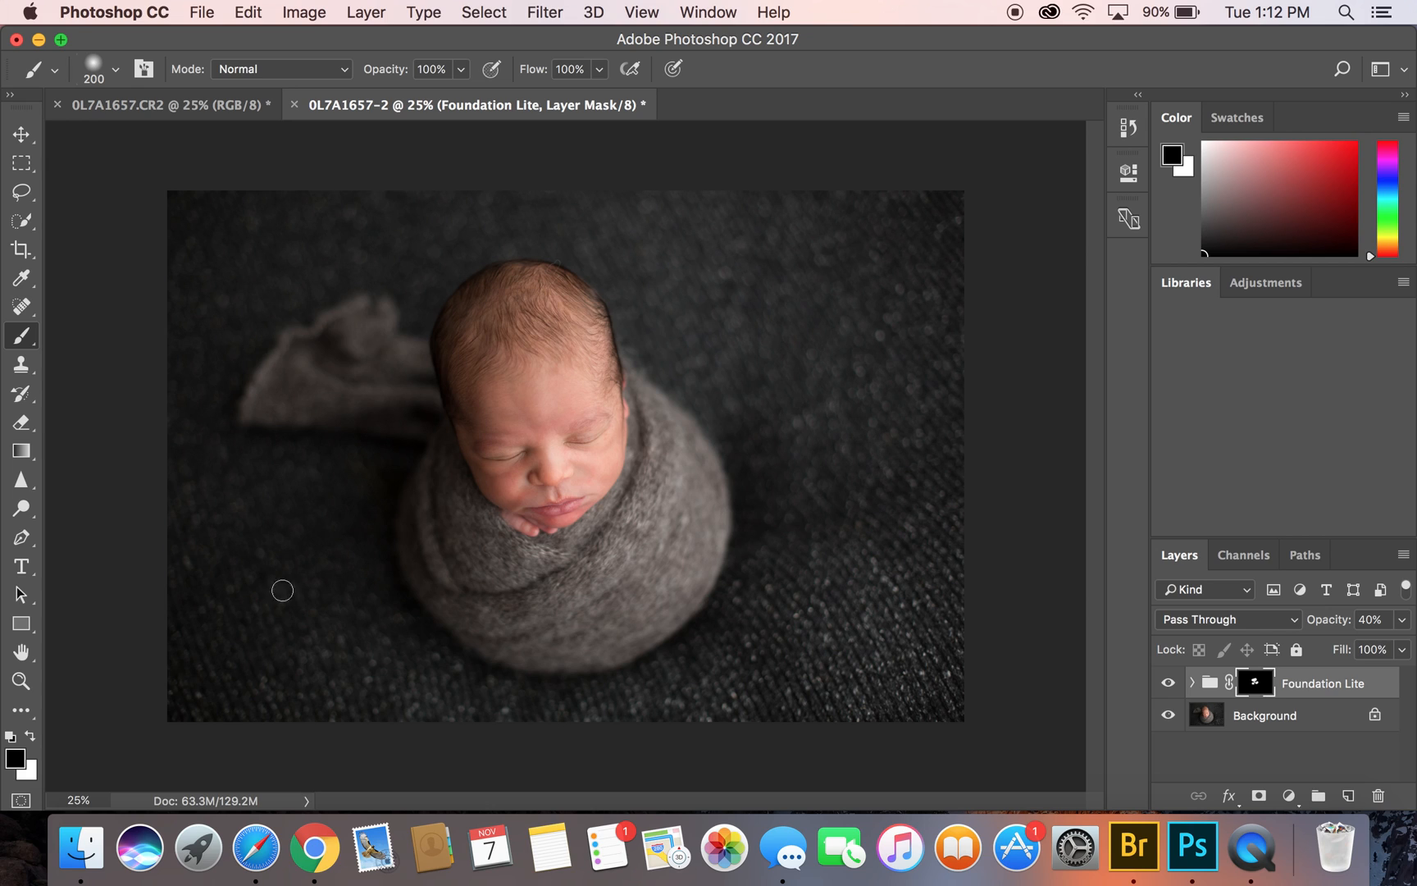
click(14, 758)
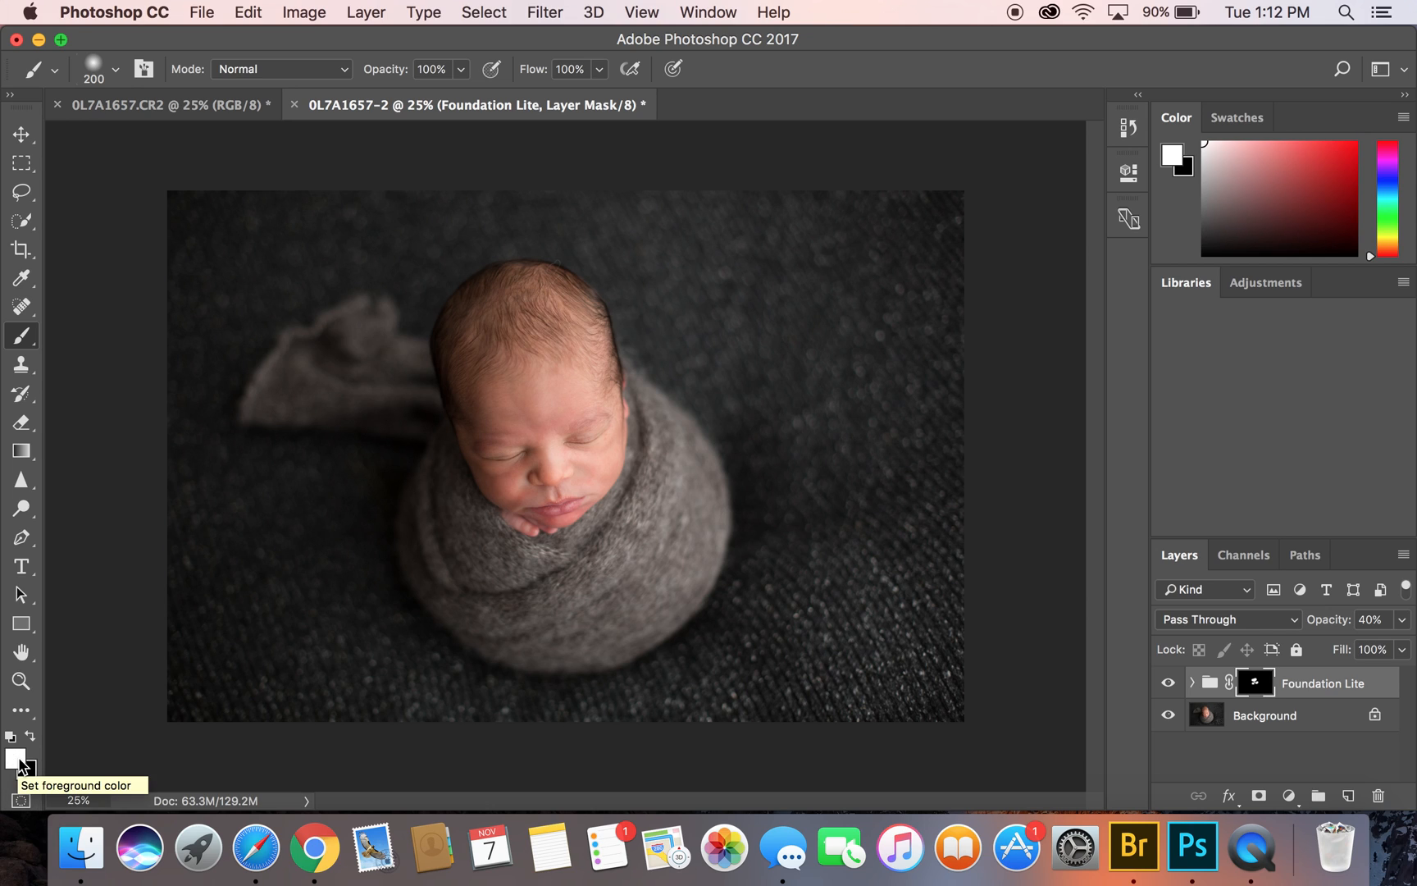
click(14, 753)
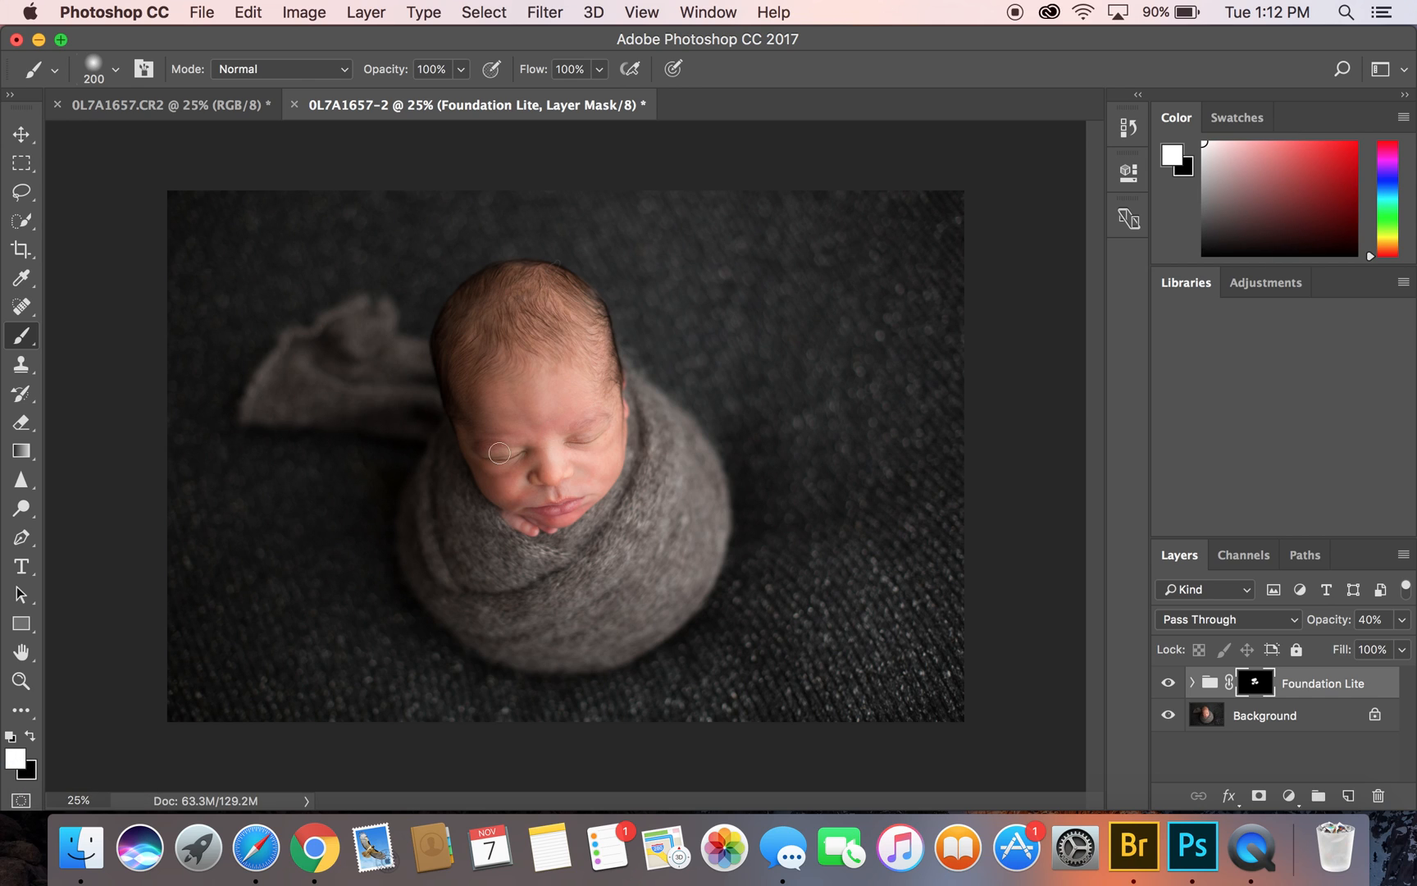
mouse_move(535, 454)
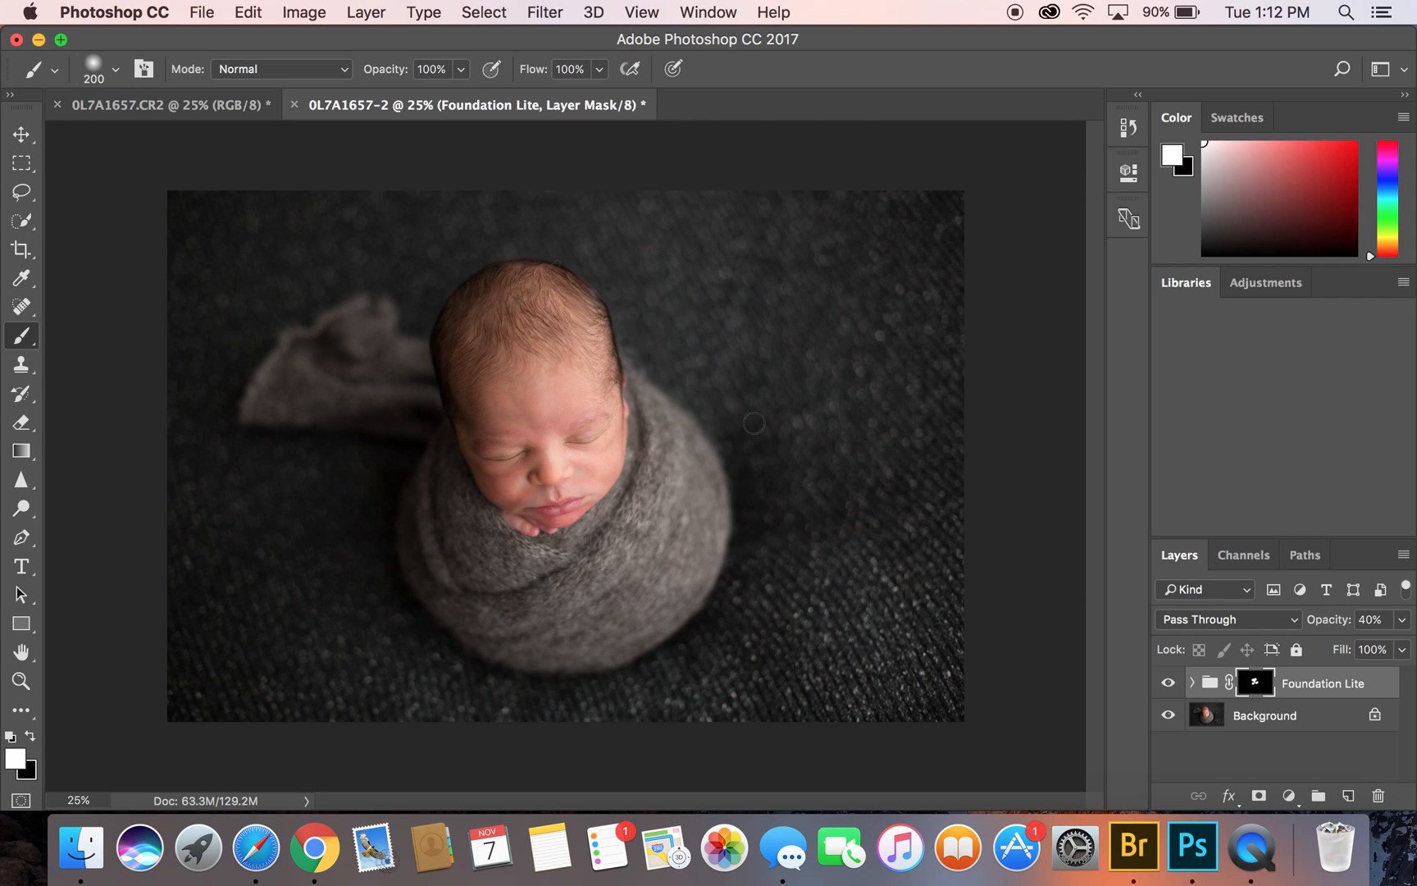
mouse_move(780, 419)
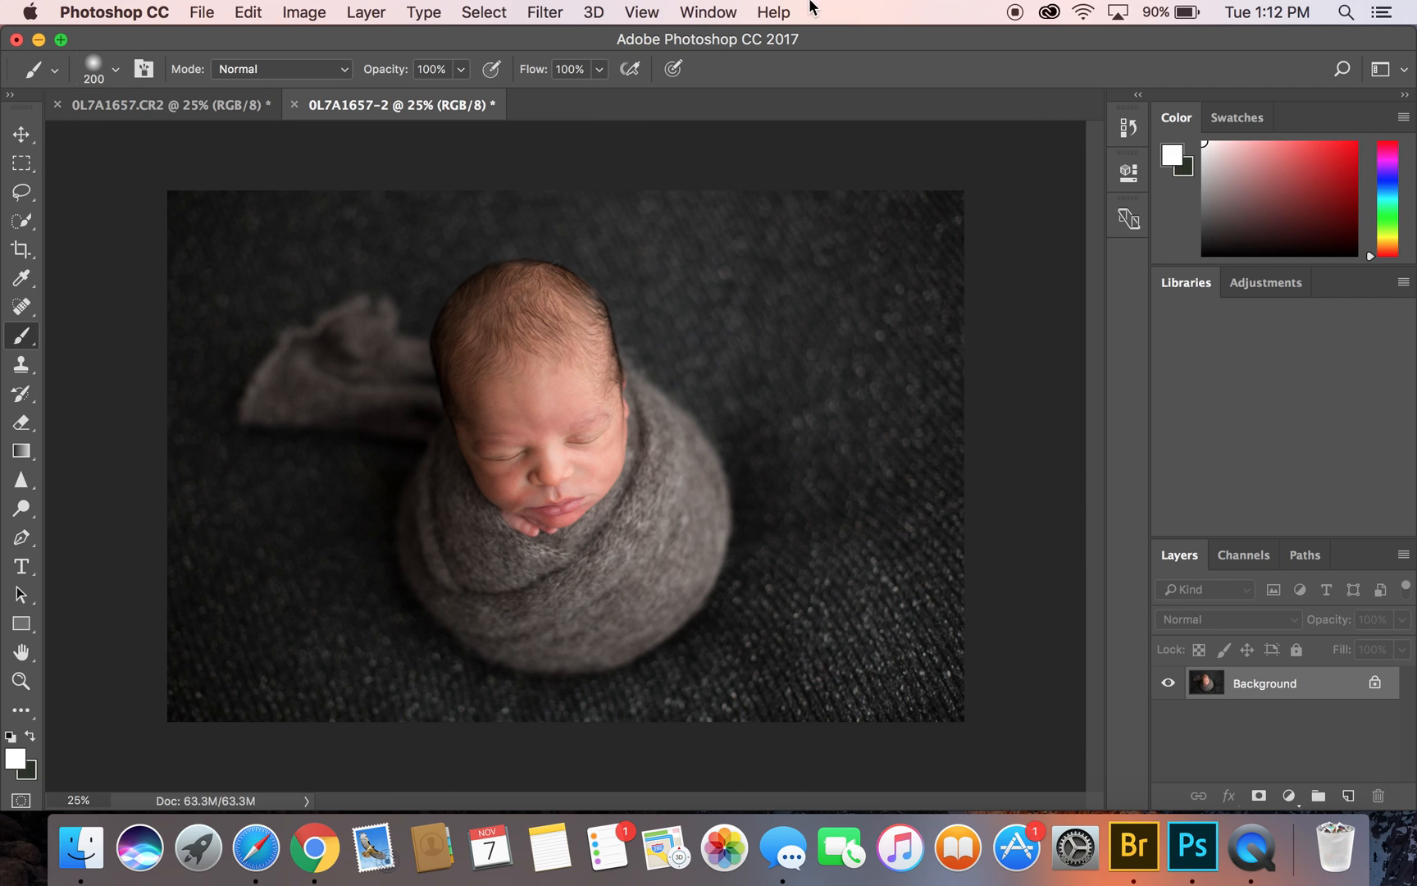
Play Skin: De-Blotch Medium from the Actions panel and continue past its dialog
click(708, 12)
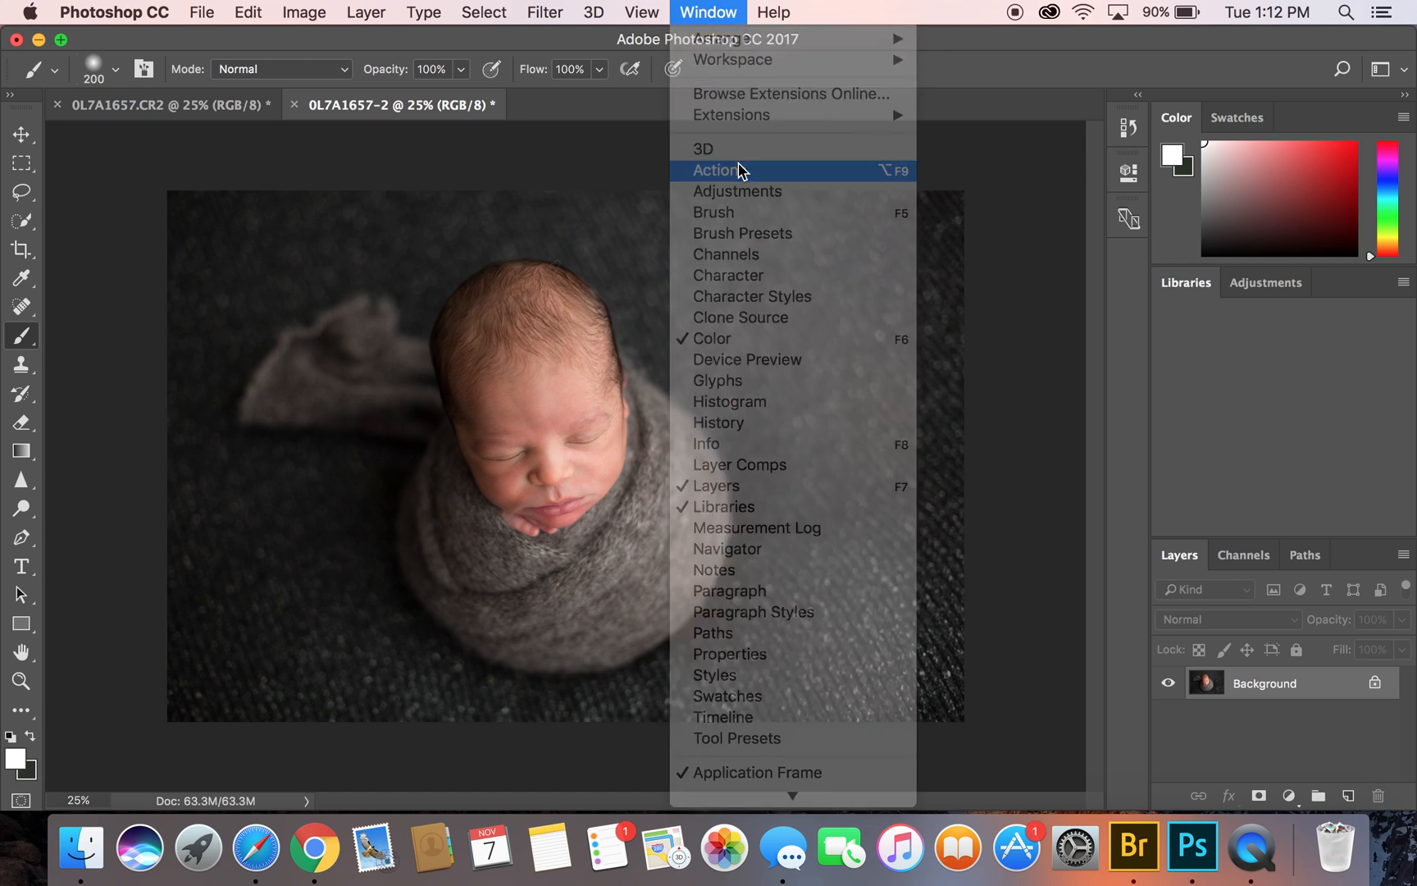
click(719, 170)
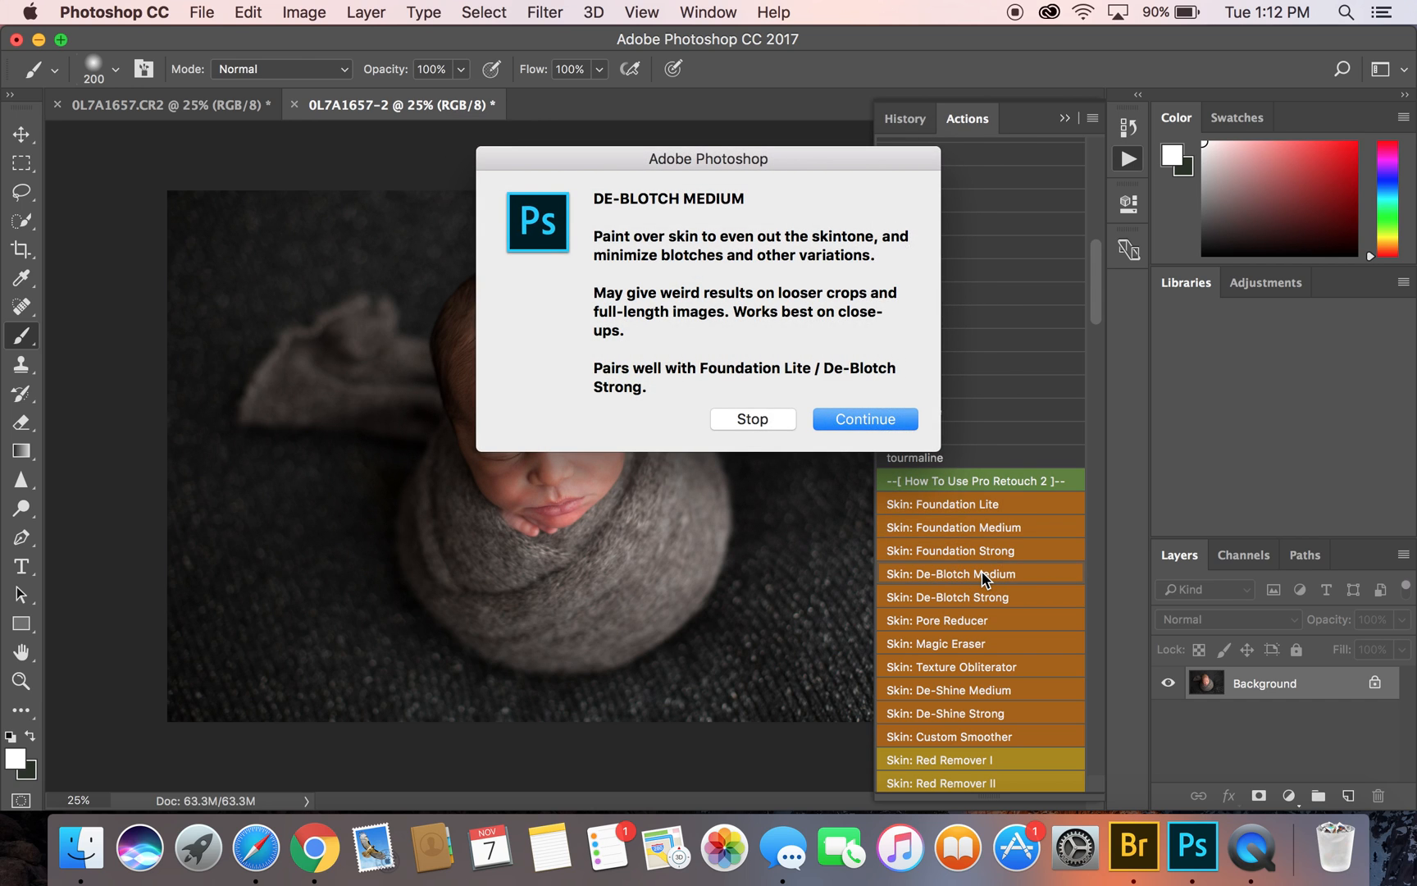
click(862, 419)
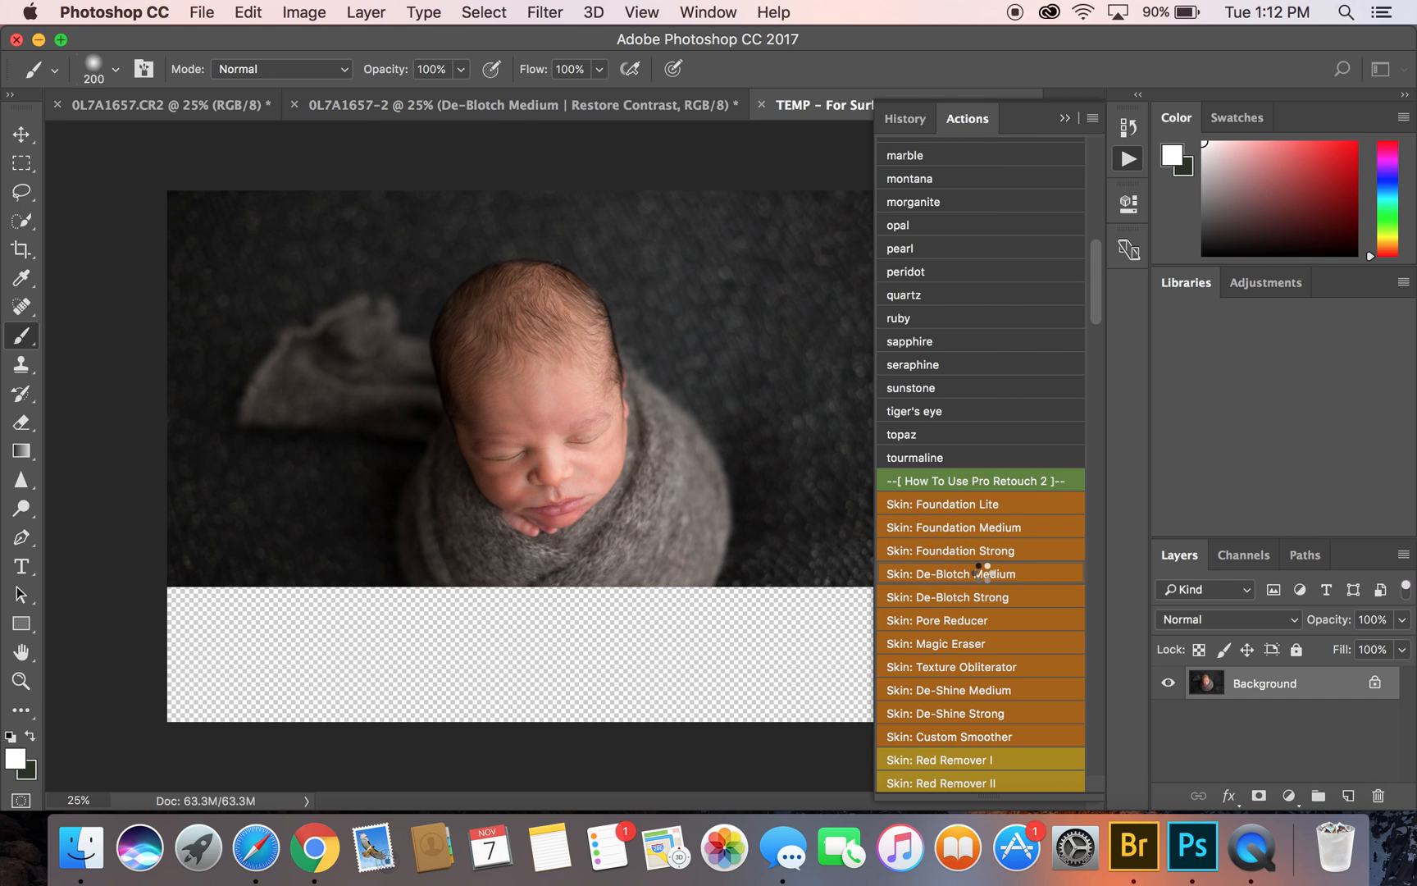
click(949, 573)
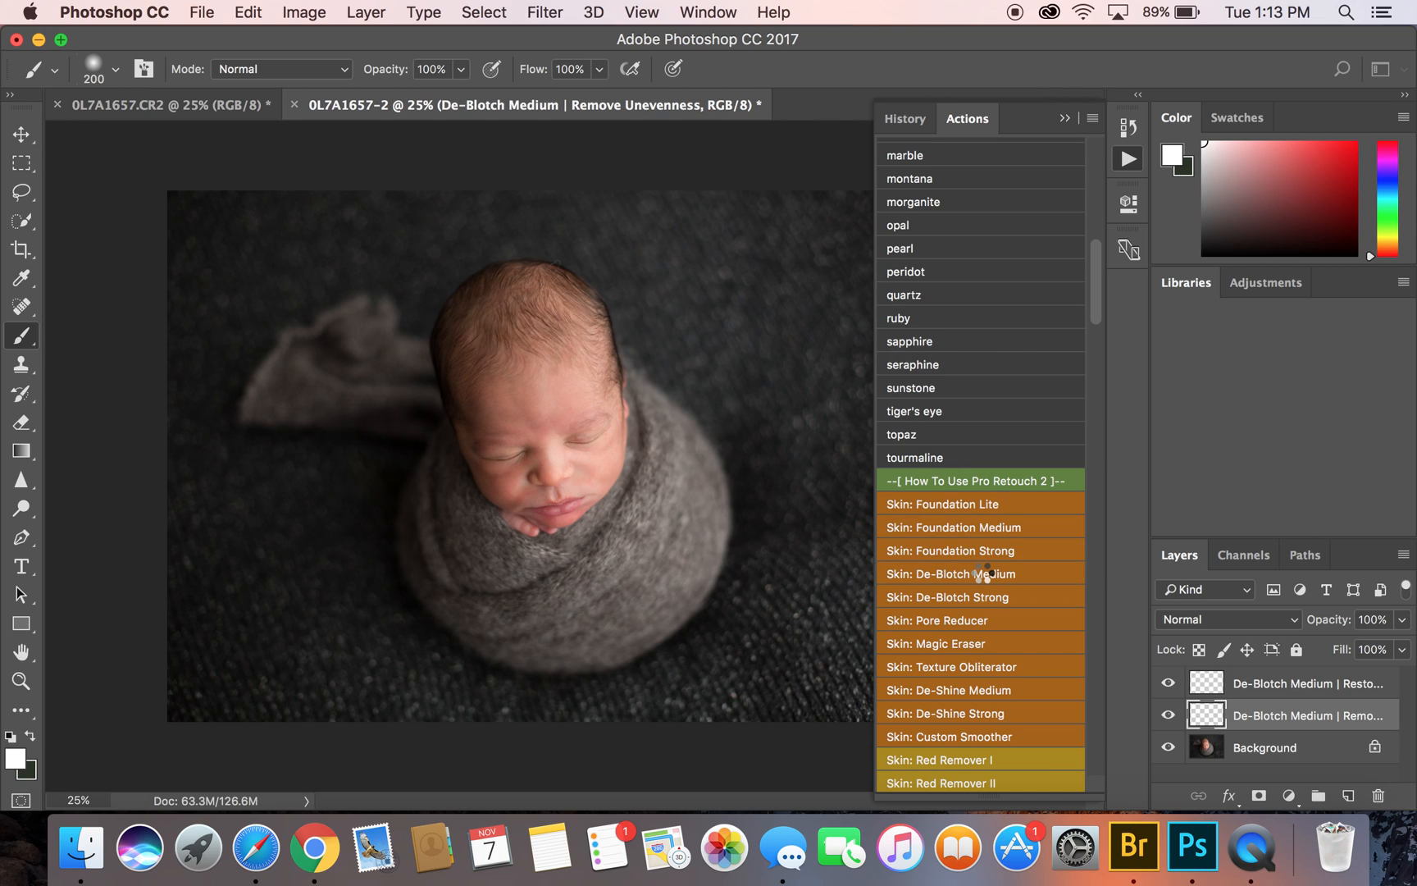
Finish the De-Blotch action and paint white over the baby's forehead and cheek
click(1227, 619)
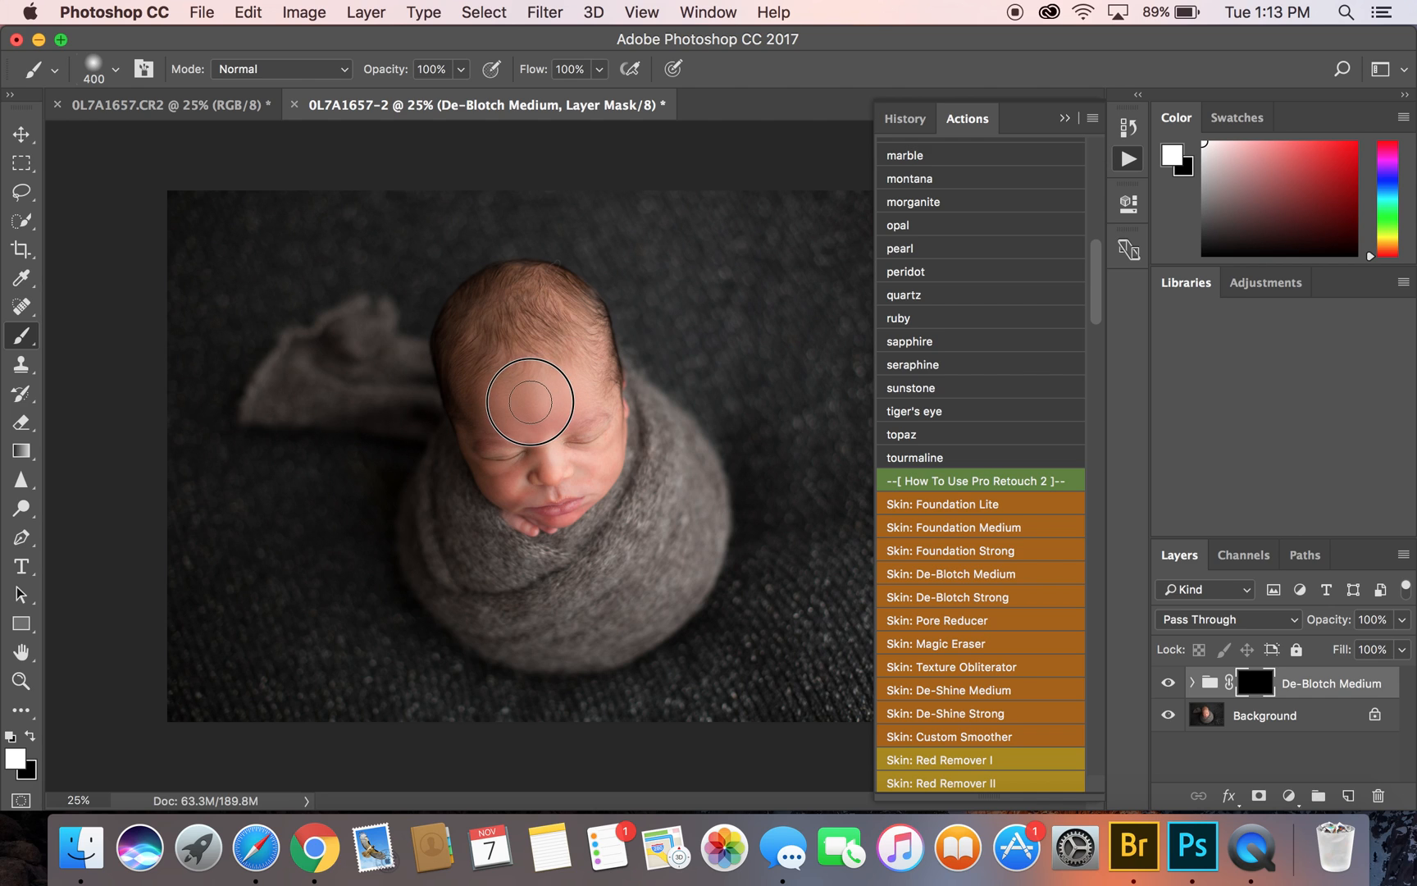
drag(529, 400, 511, 484)
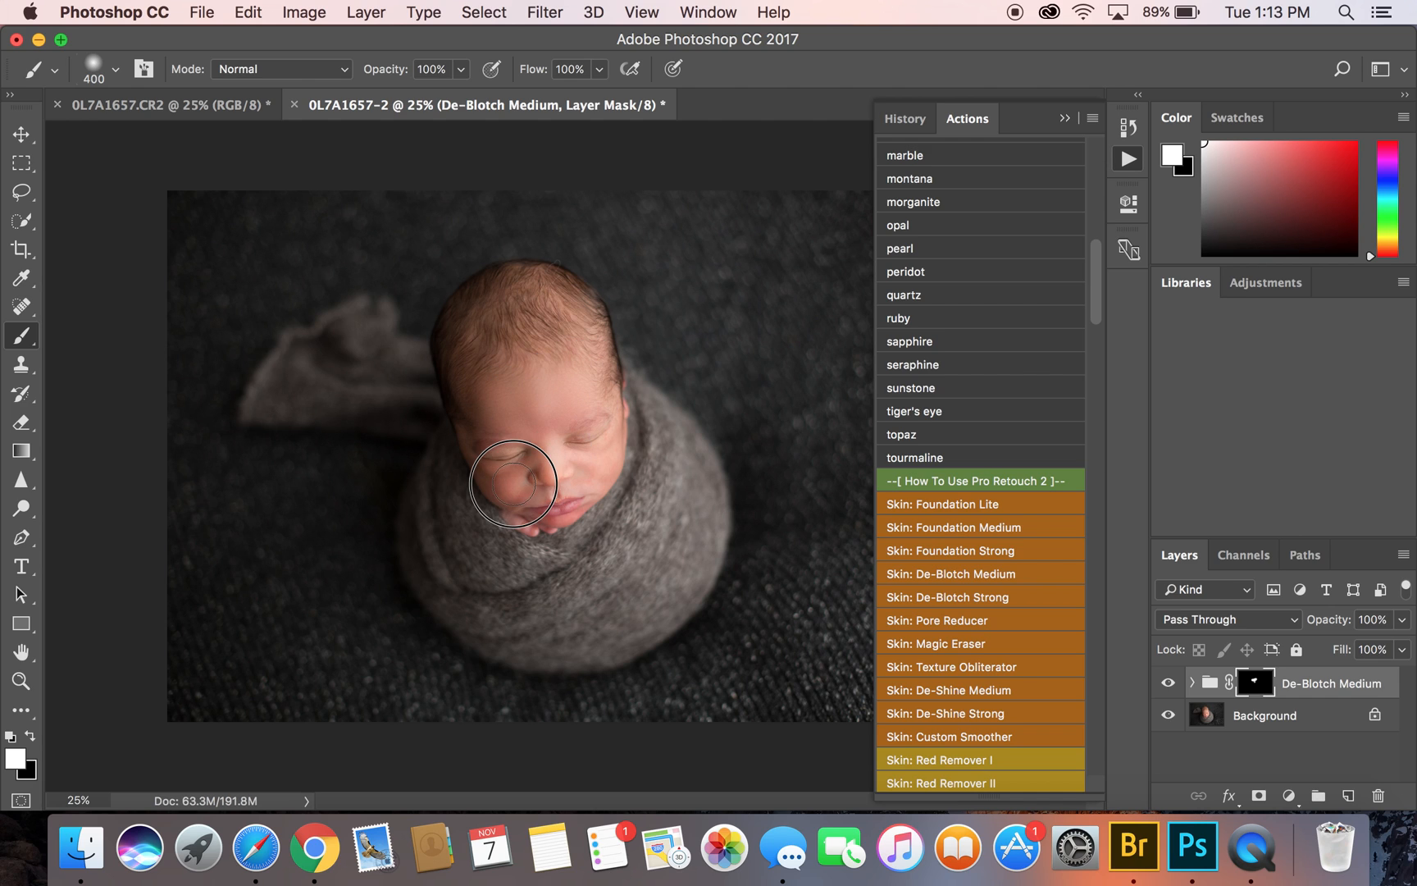
mouse_move(614, 467)
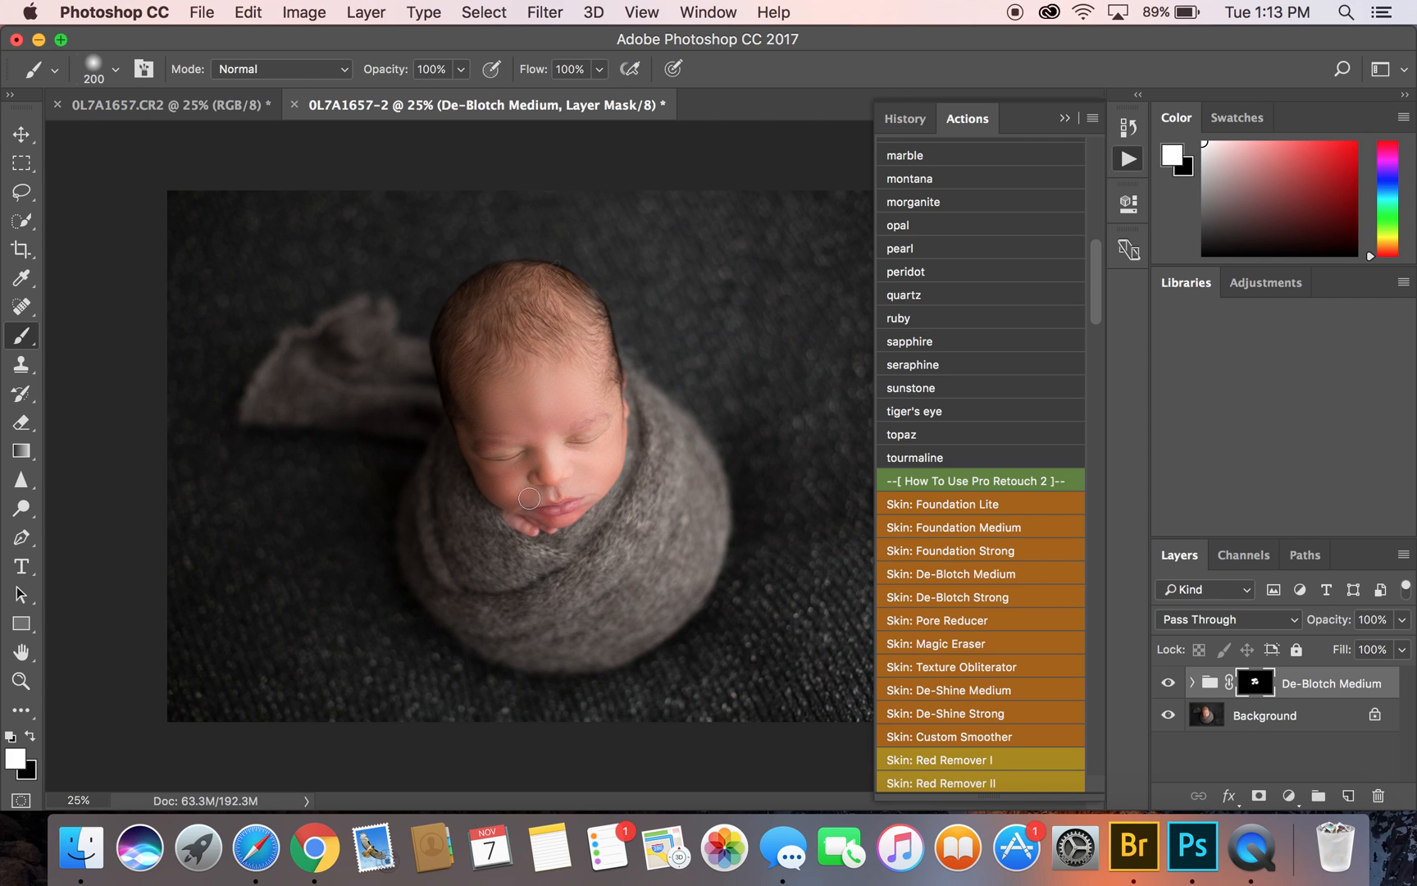
mouse_move(568, 471)
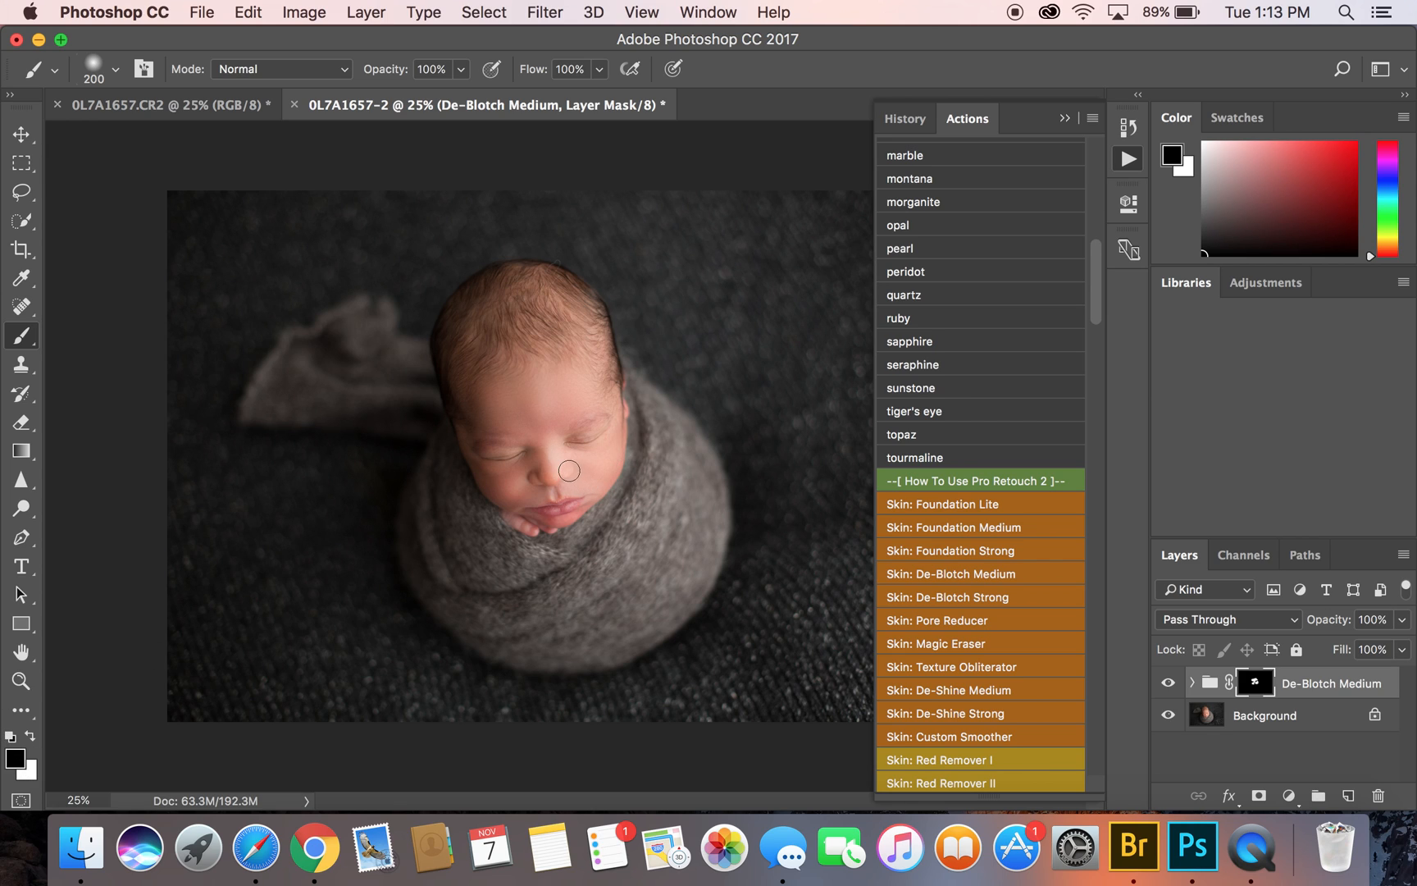
mouse_move(539, 474)
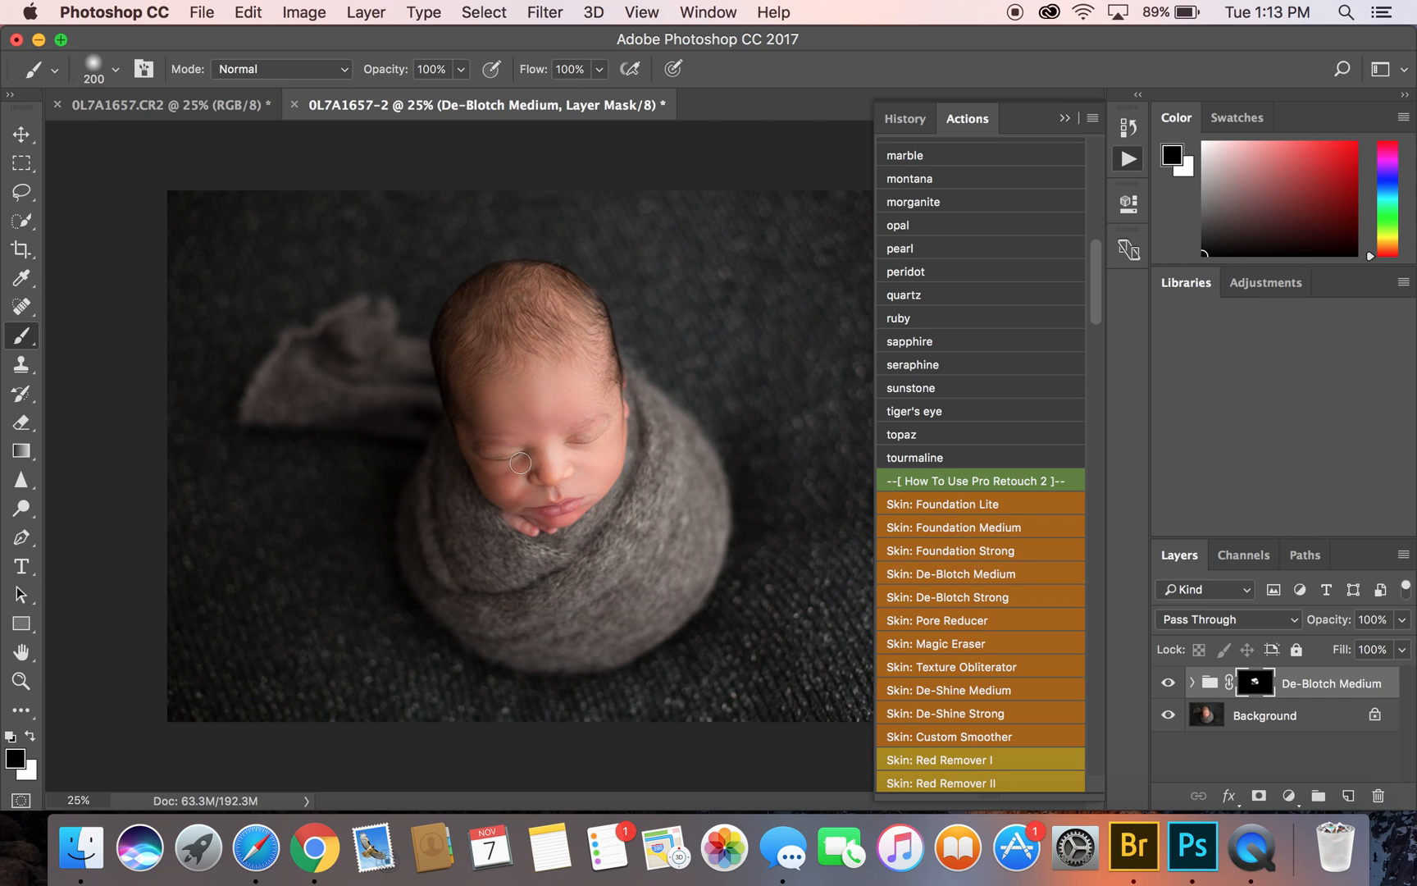
mouse_move(520, 455)
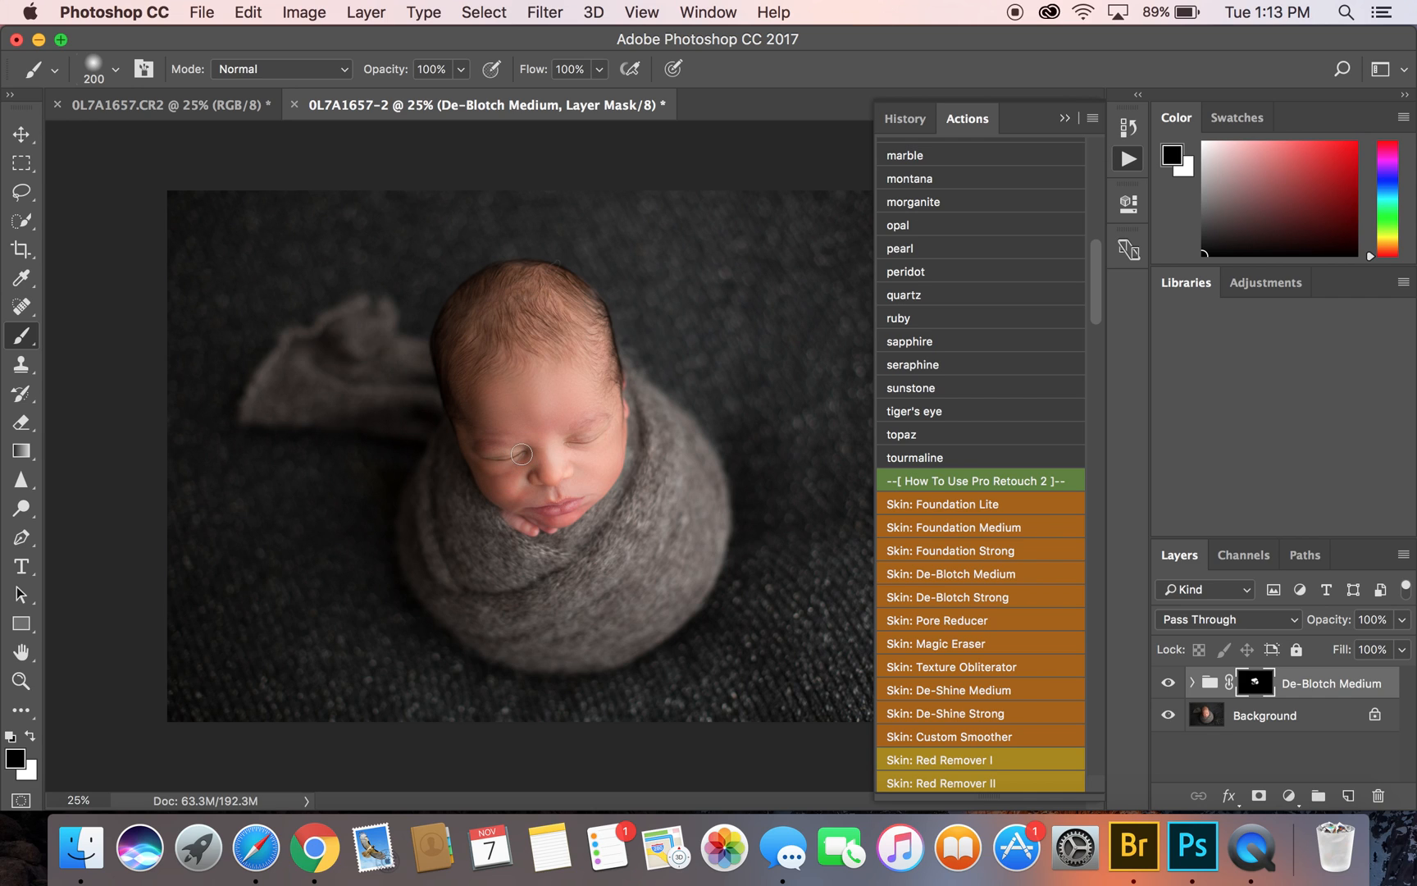
mouse_move(590, 436)
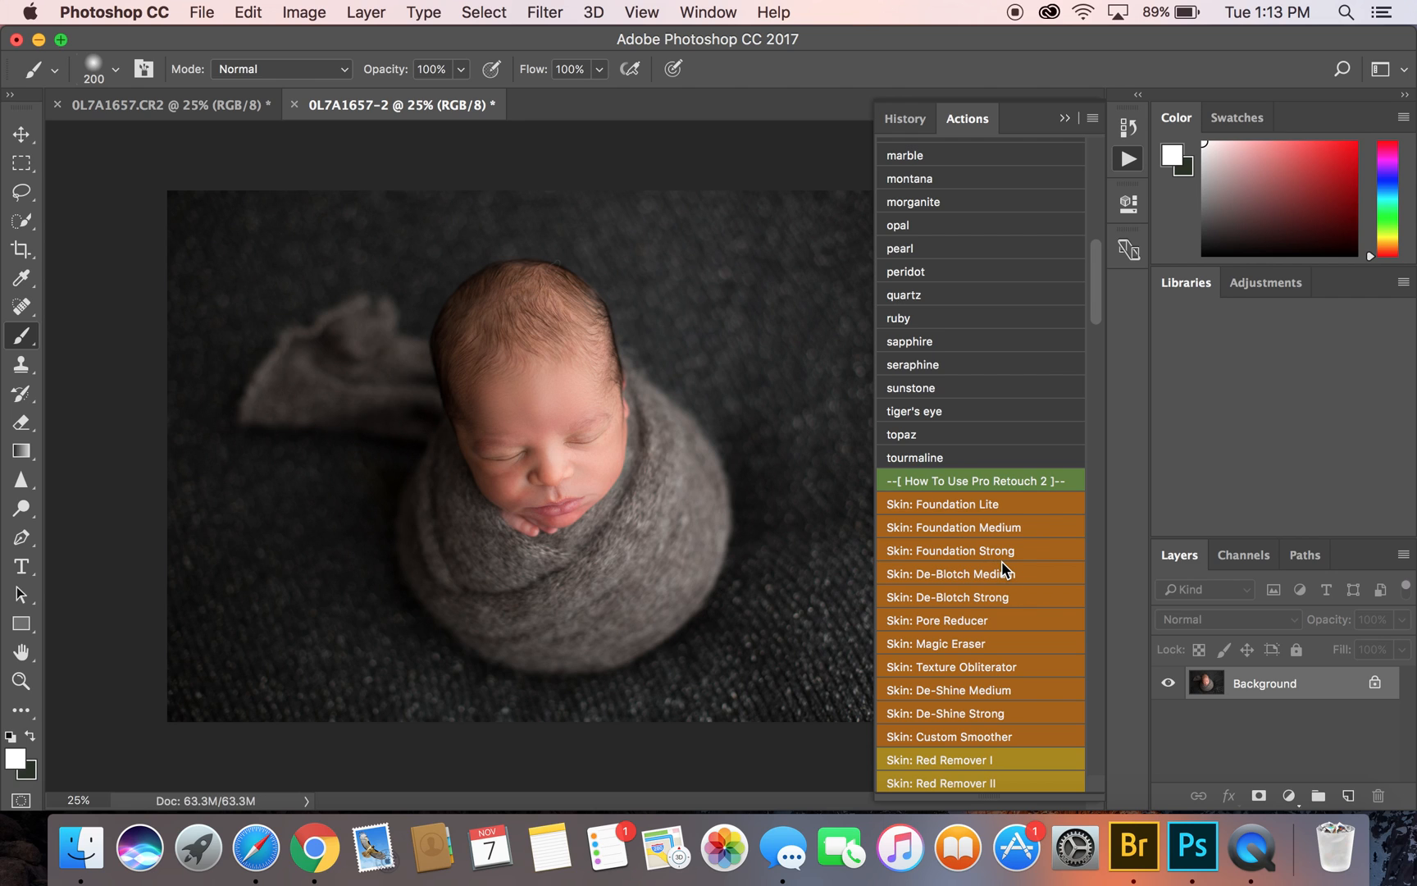
Scroll down to the << extras >> set and select a toning action
scroll(down, 3)
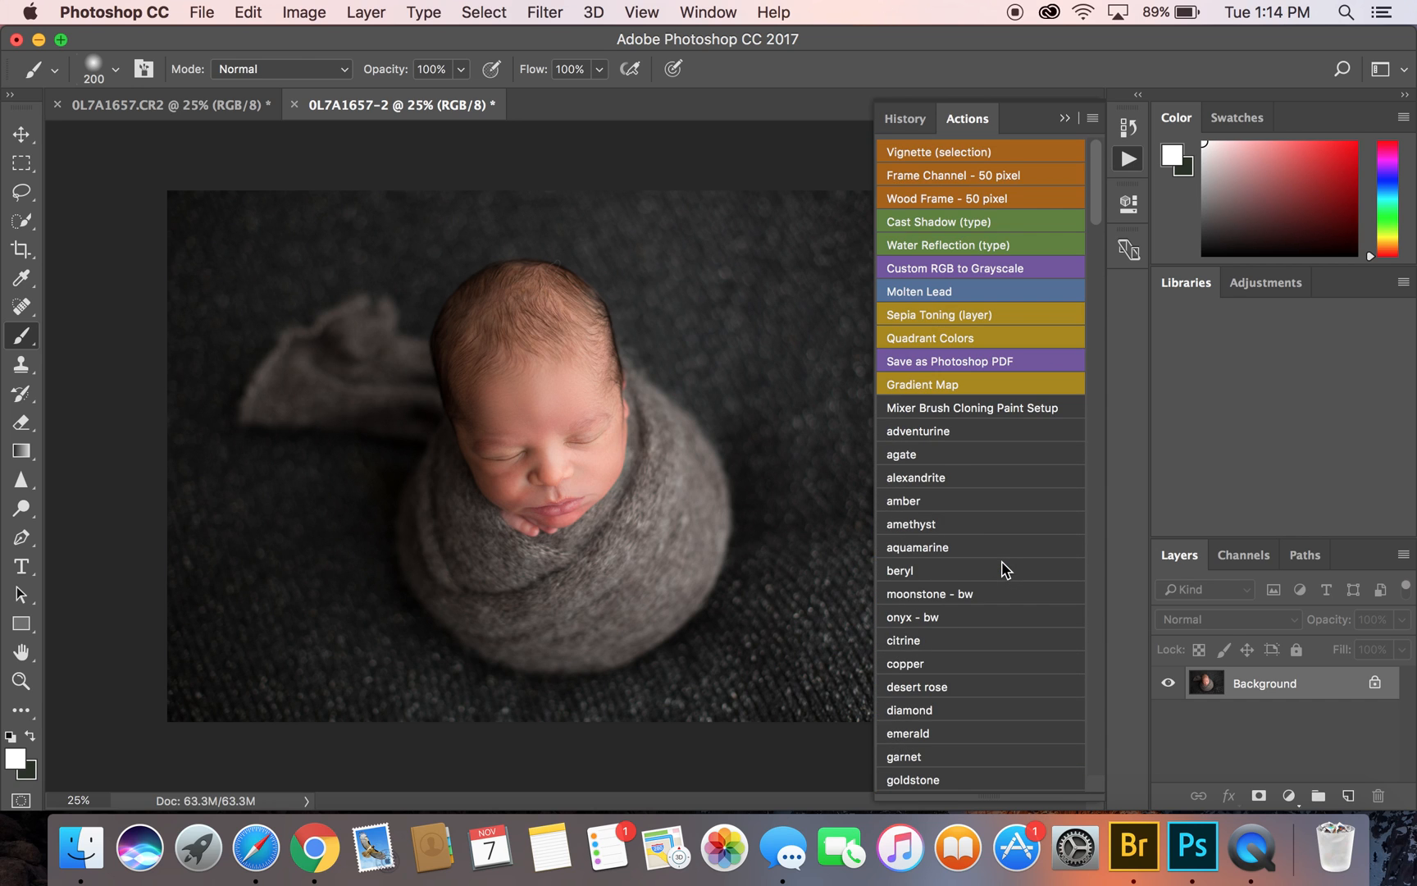
scroll(down, 3)
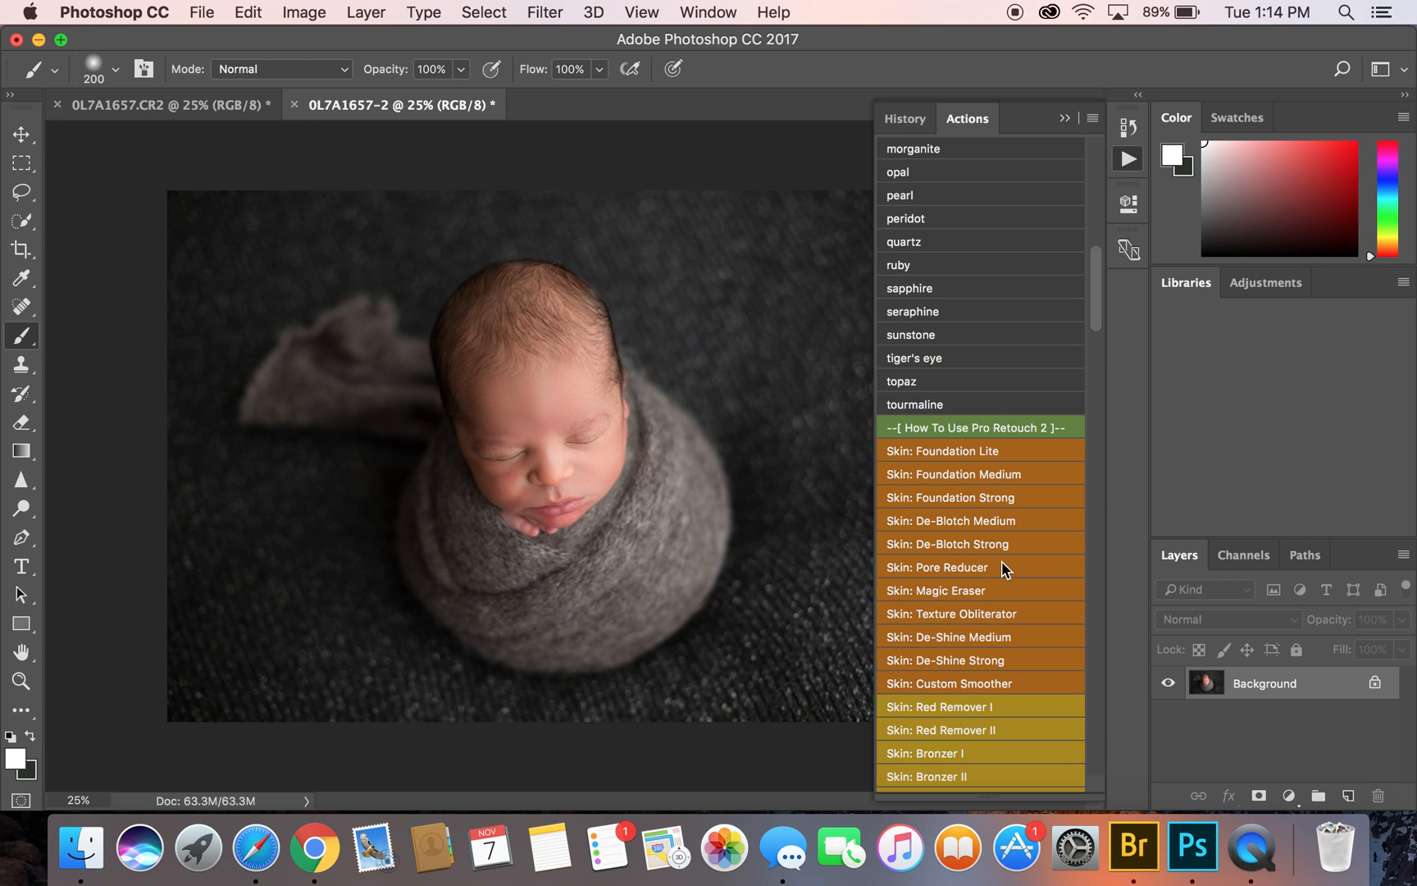
scroll(down, 3)
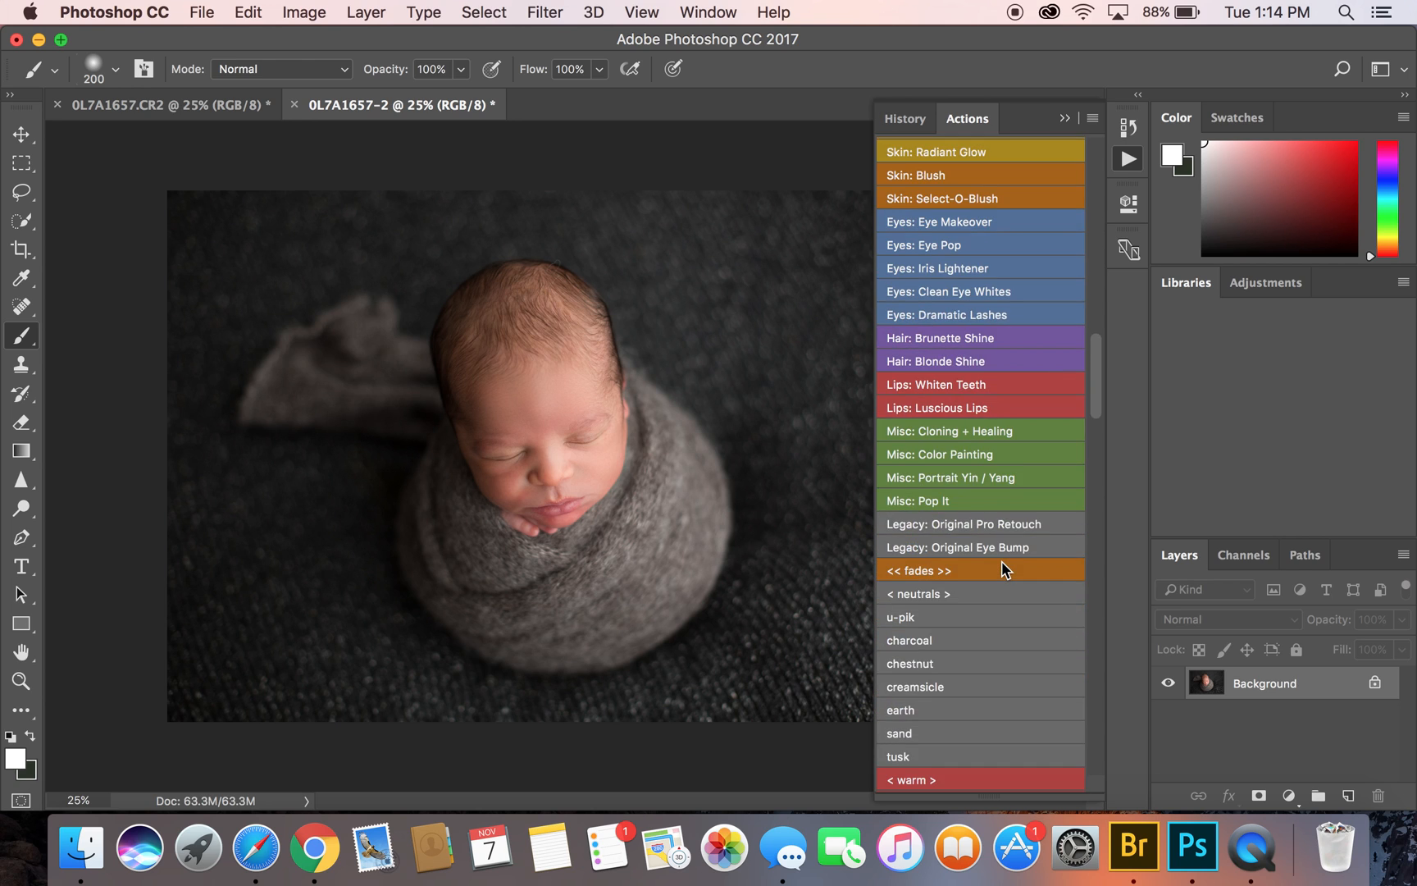
scroll(down, 3)
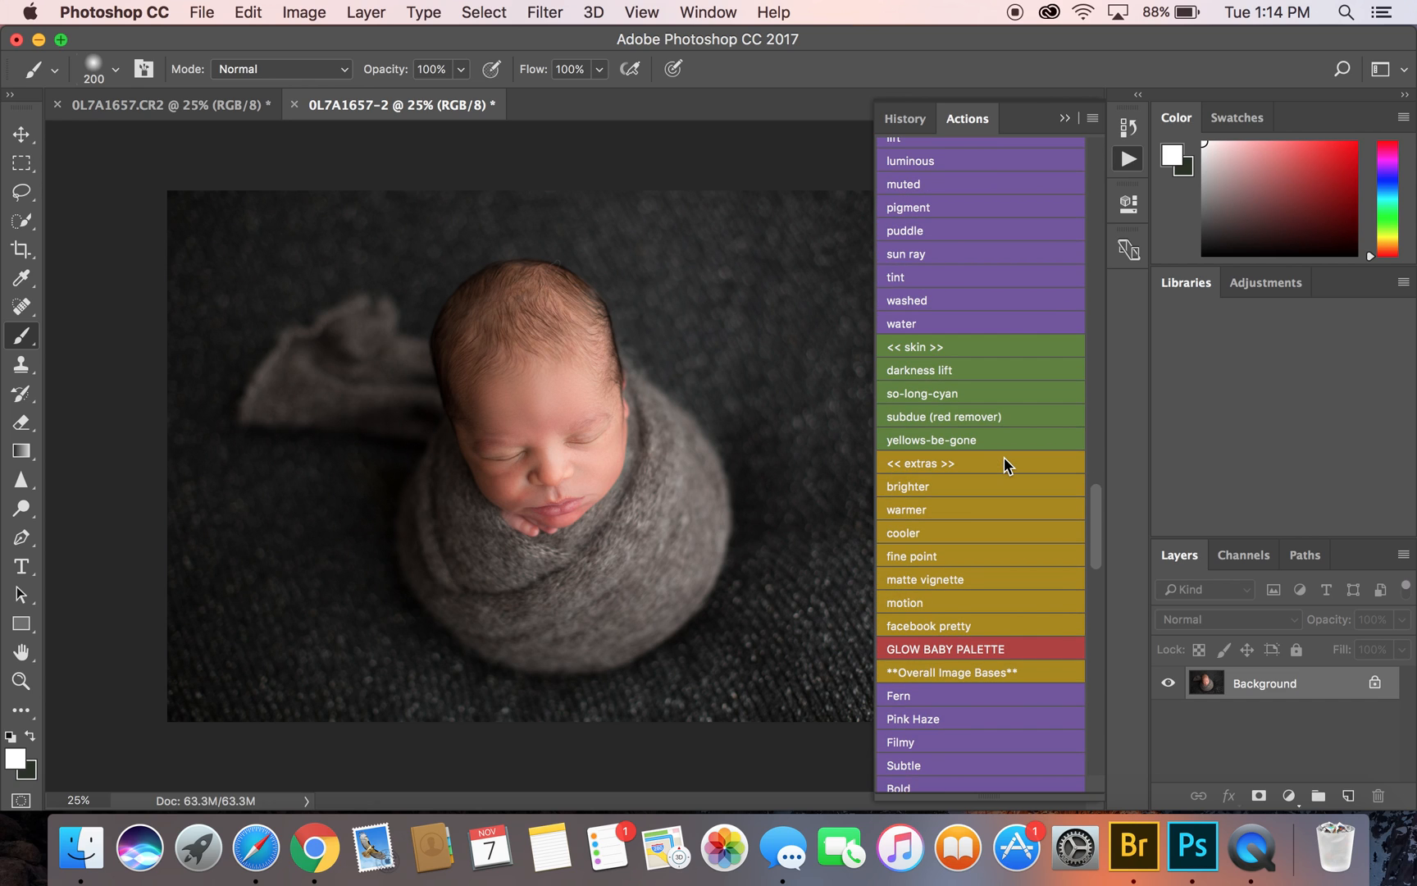
click(981, 417)
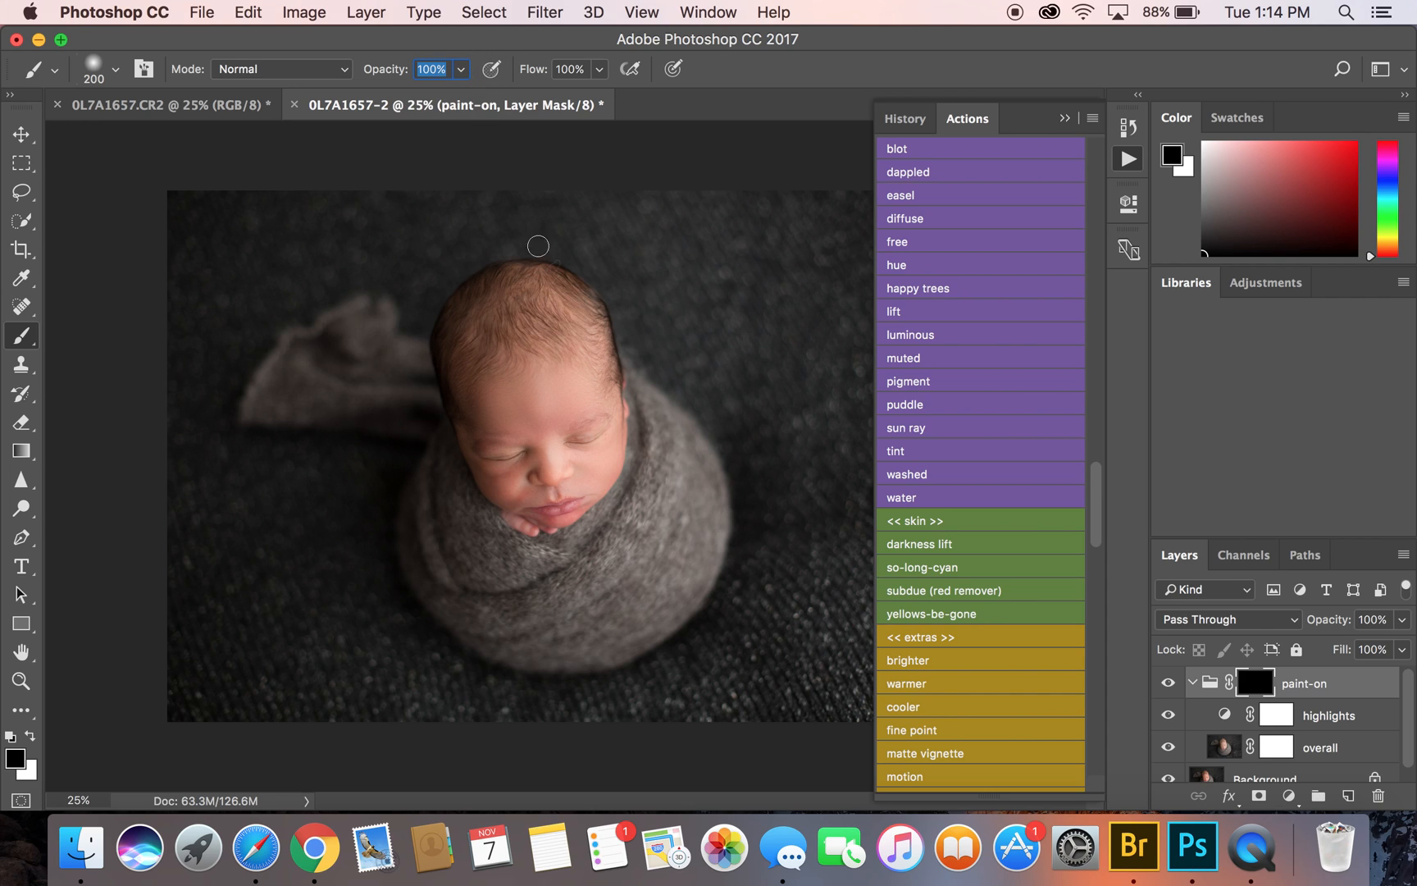
Brush toning at 30–40% opacity onto the chin, lower cheeks and closed eye area
text(30)
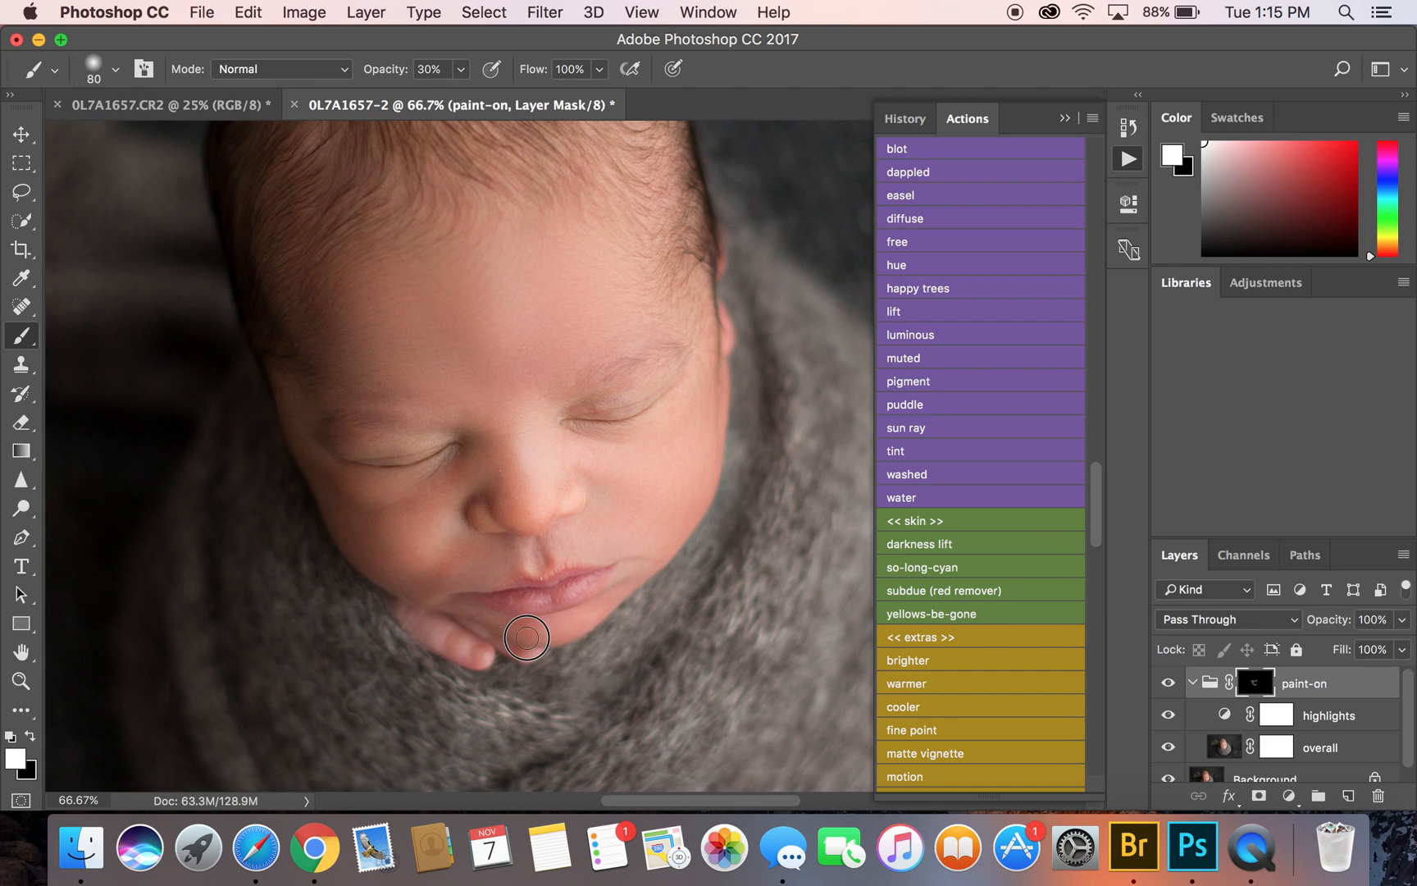
click(431, 69)
text(60)
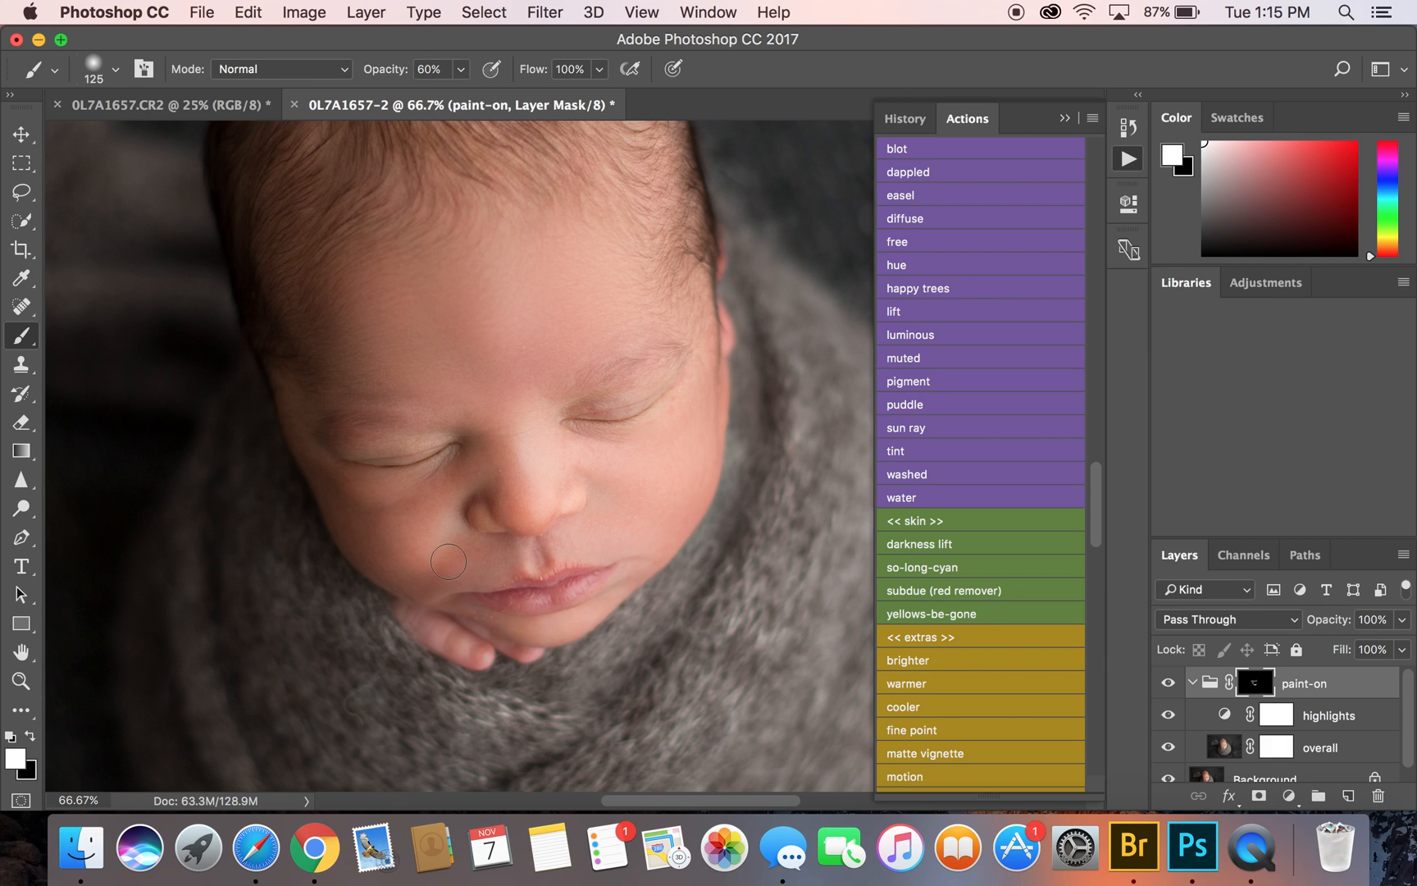
drag(449, 560, 399, 581)
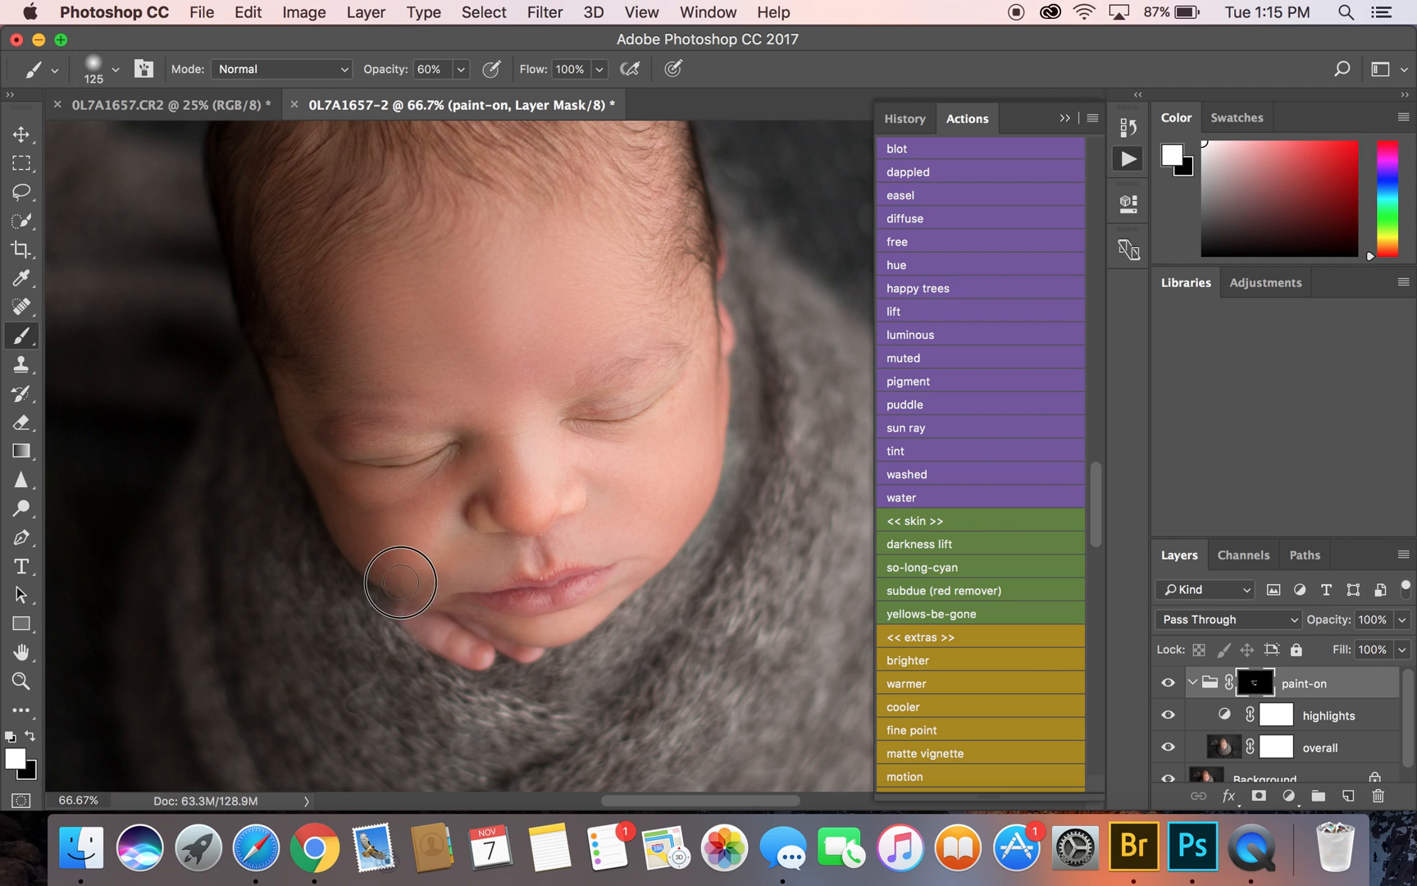
drag(400, 582, 355, 527)
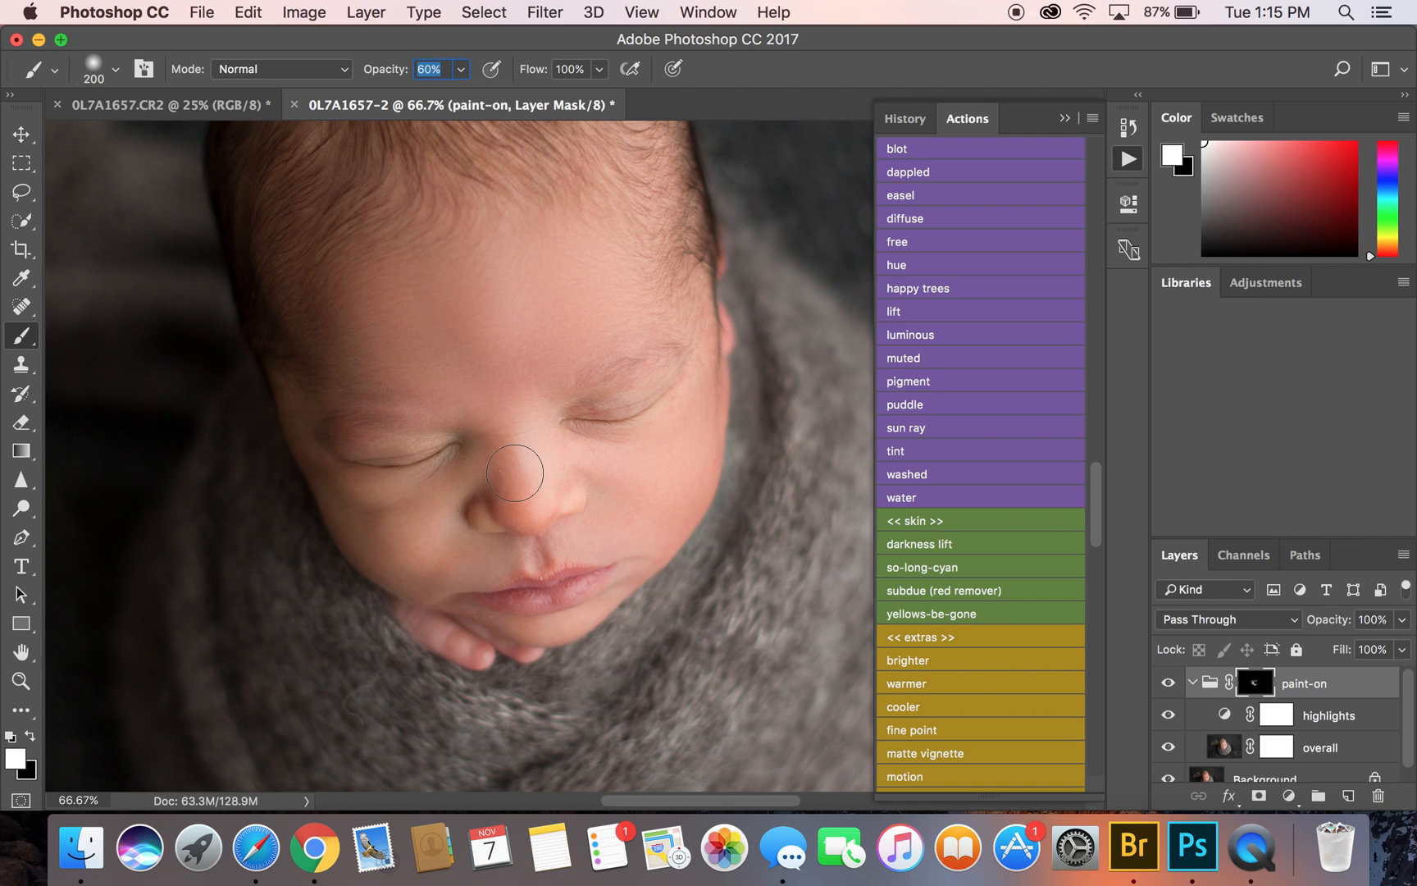
text(40)
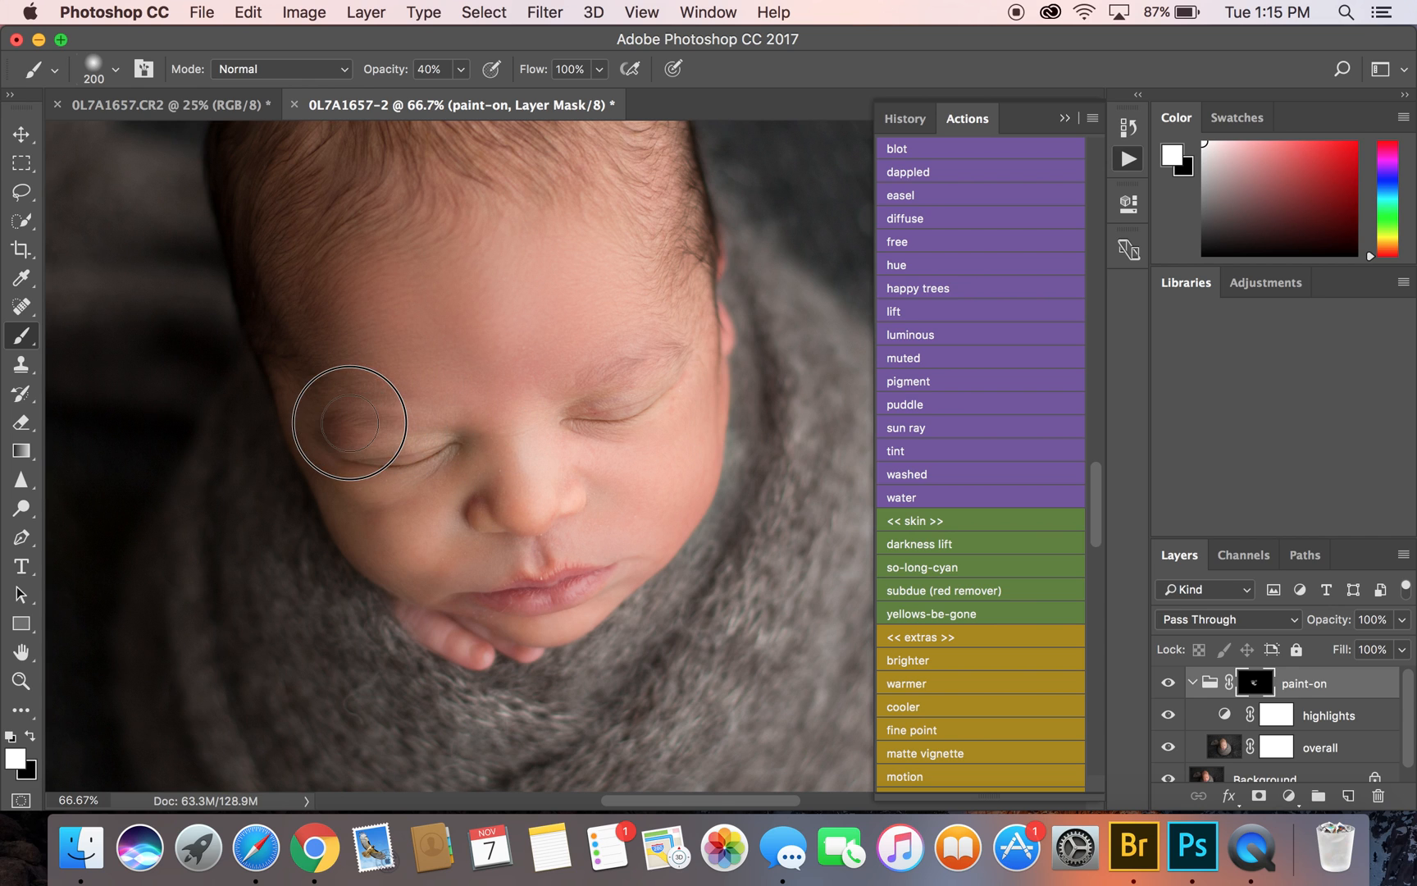
drag(348, 423, 628, 408)
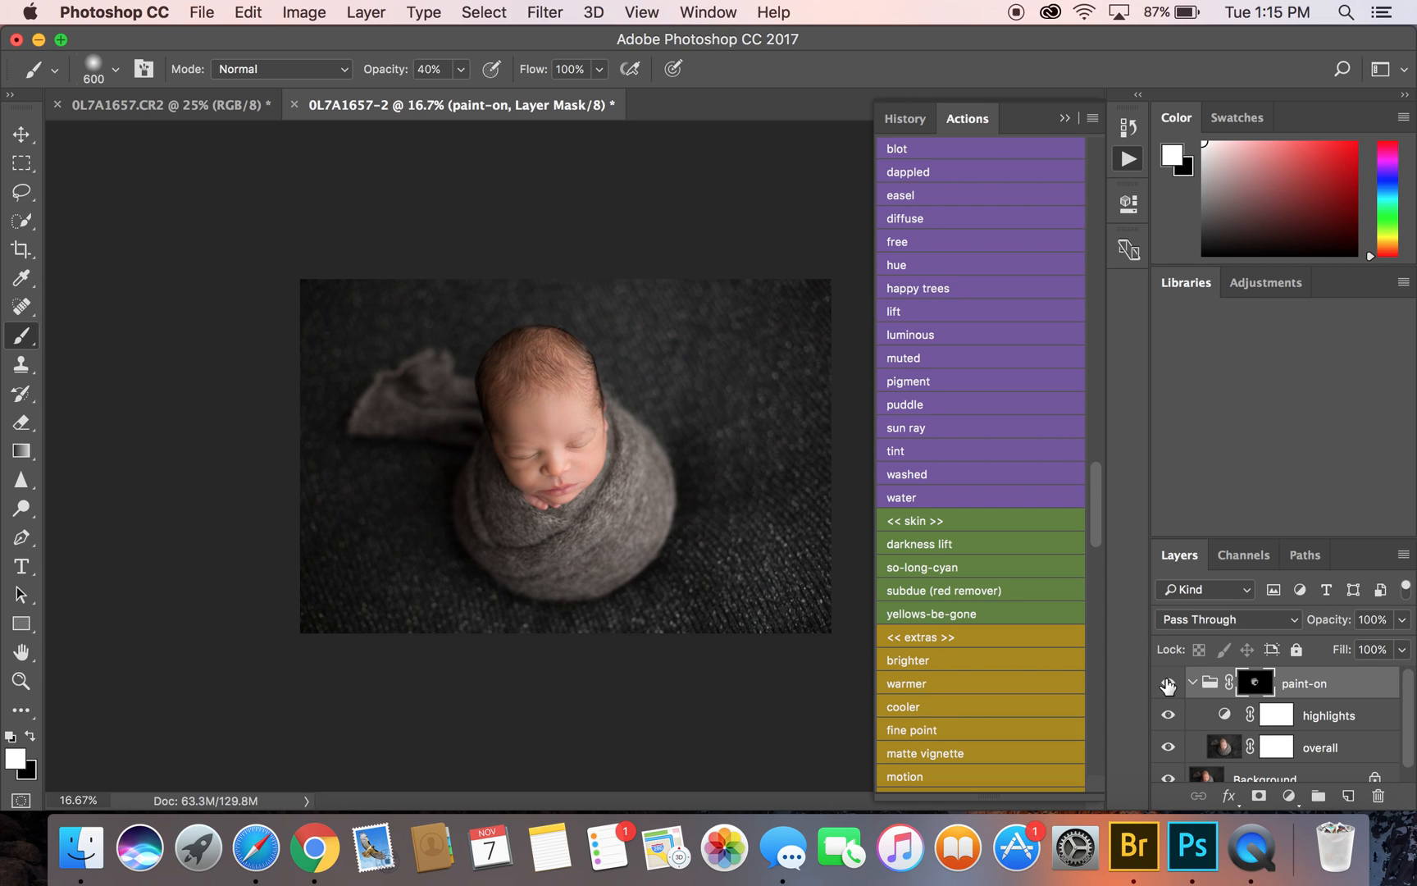
mouse_move(1240, 611)
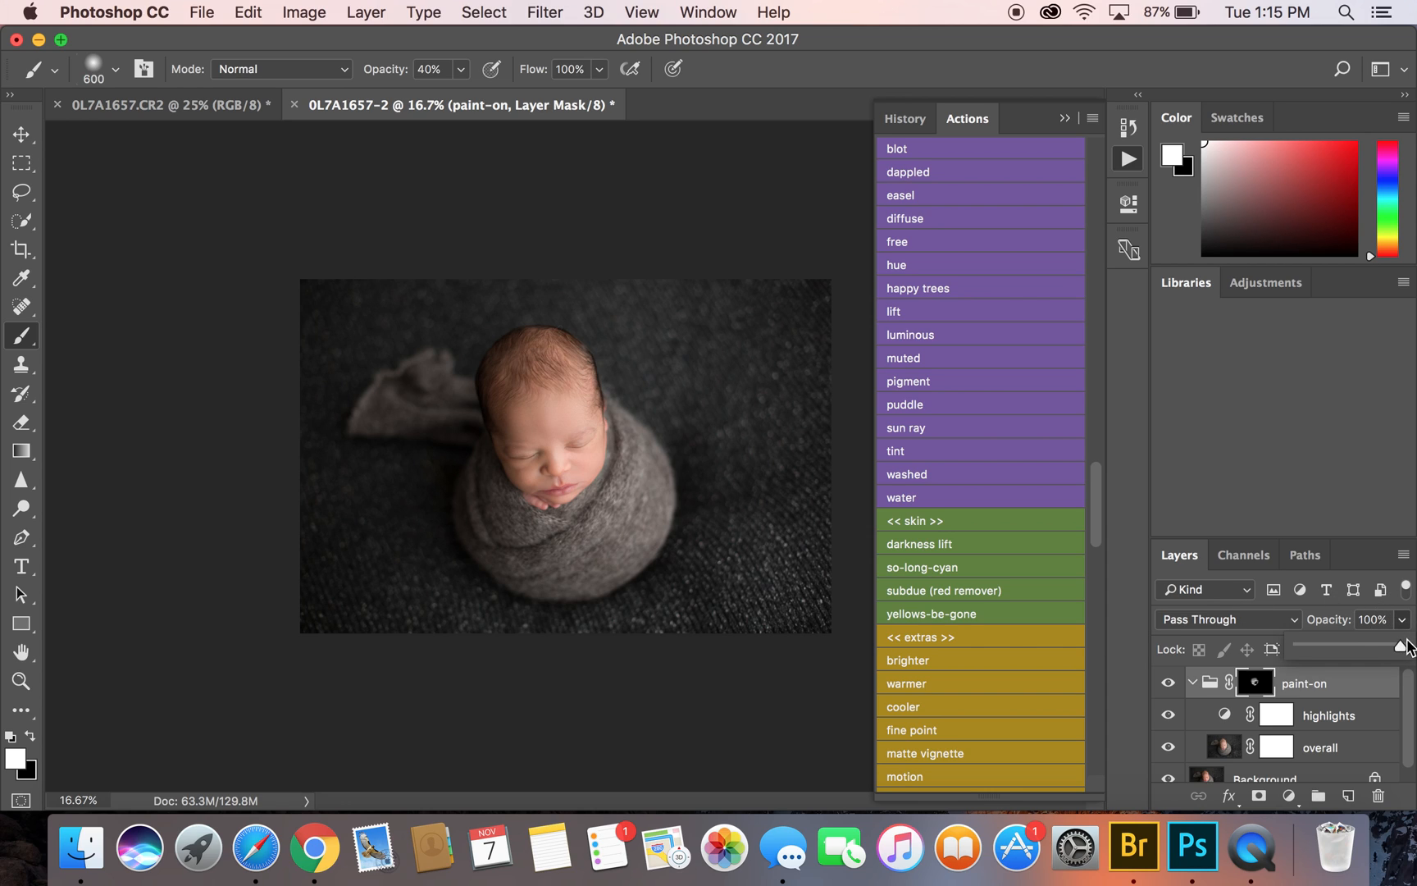
Lower the paint-on group's opacity to 91%
drag(1370, 648, 1392, 648)
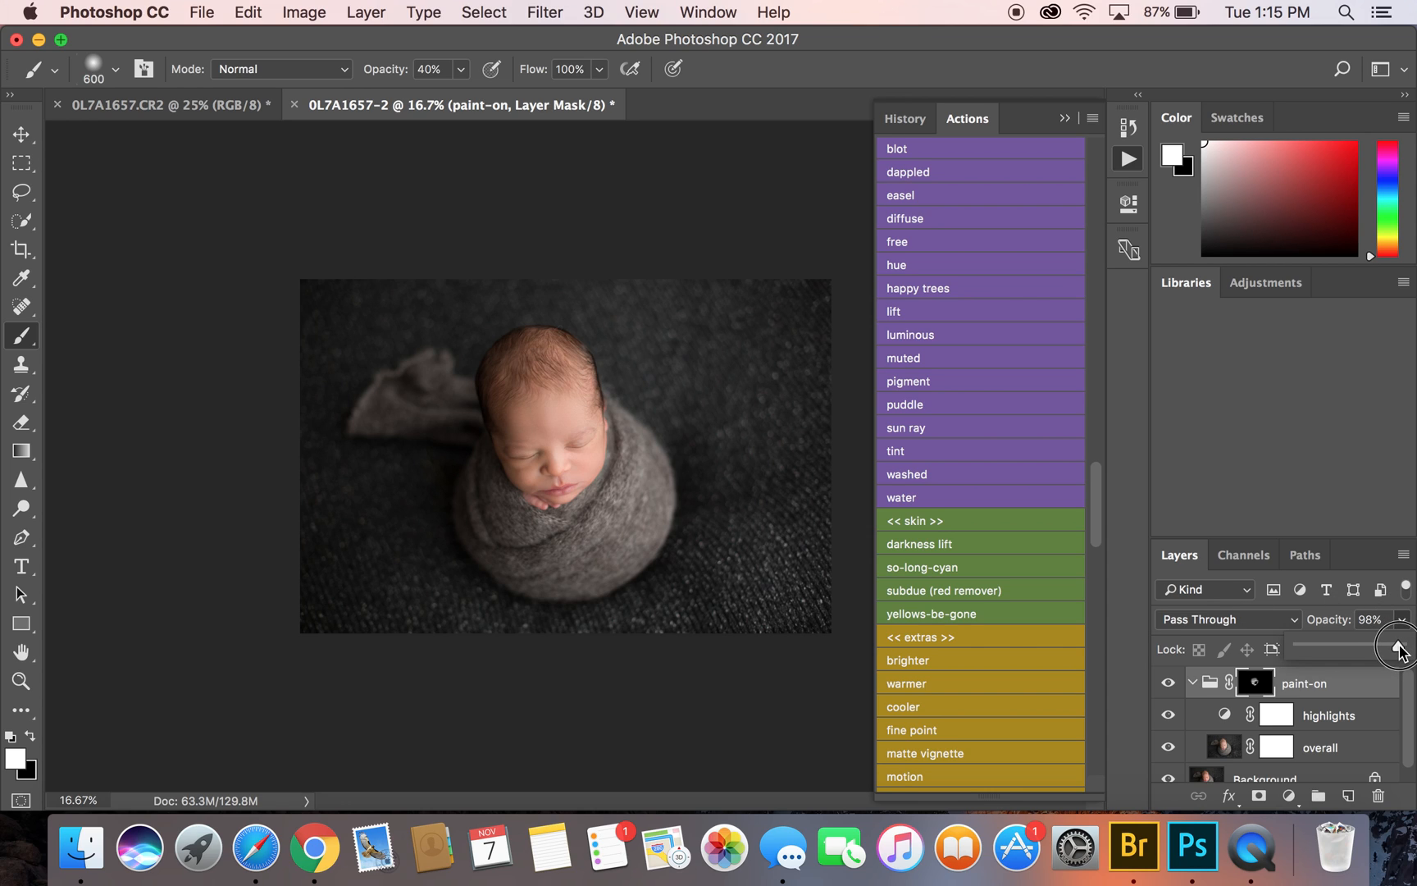
drag(1397, 646, 1392, 645)
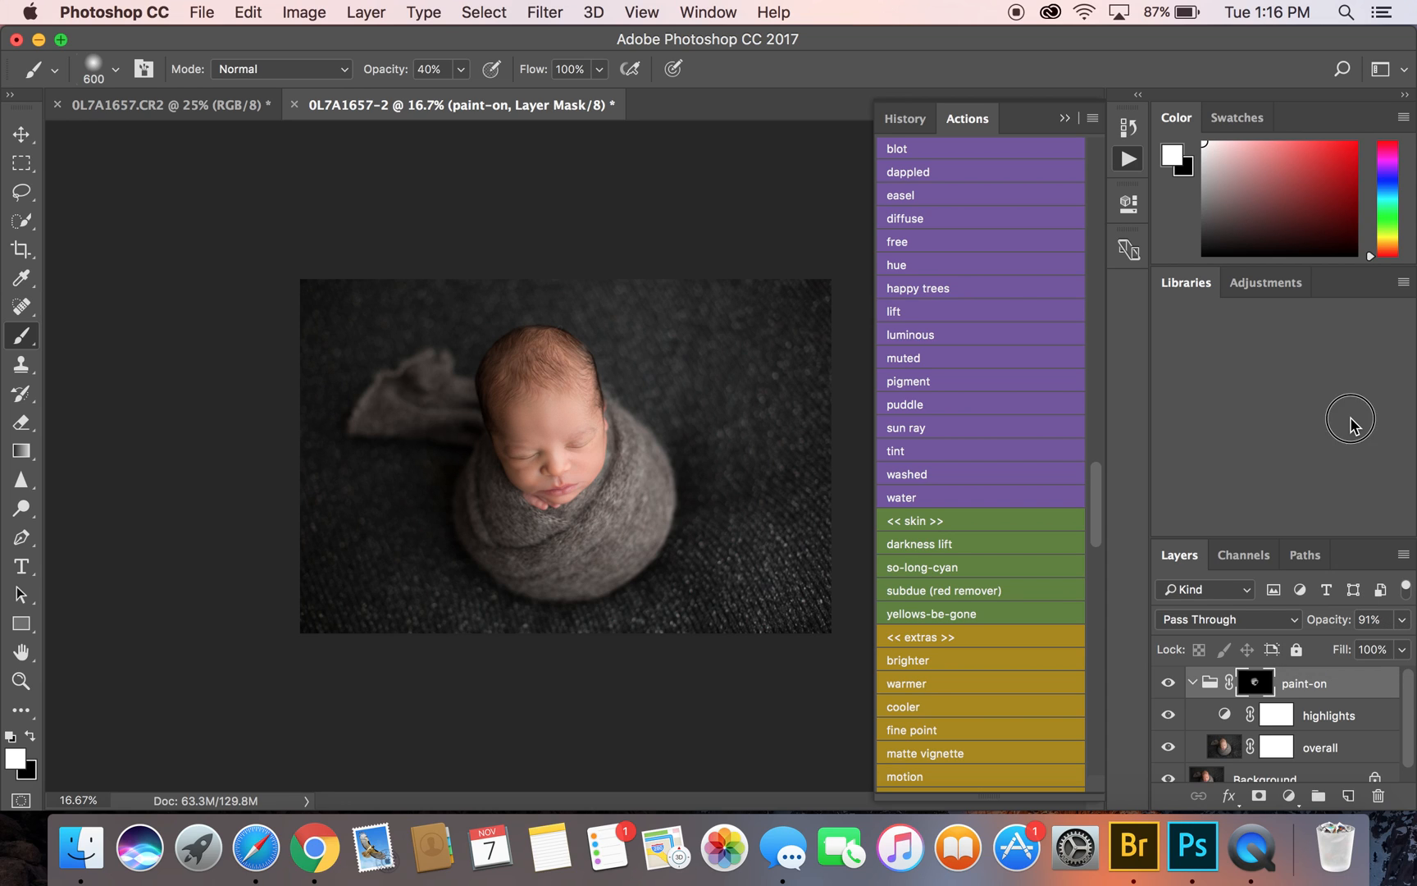
mouse_move(988, 244)
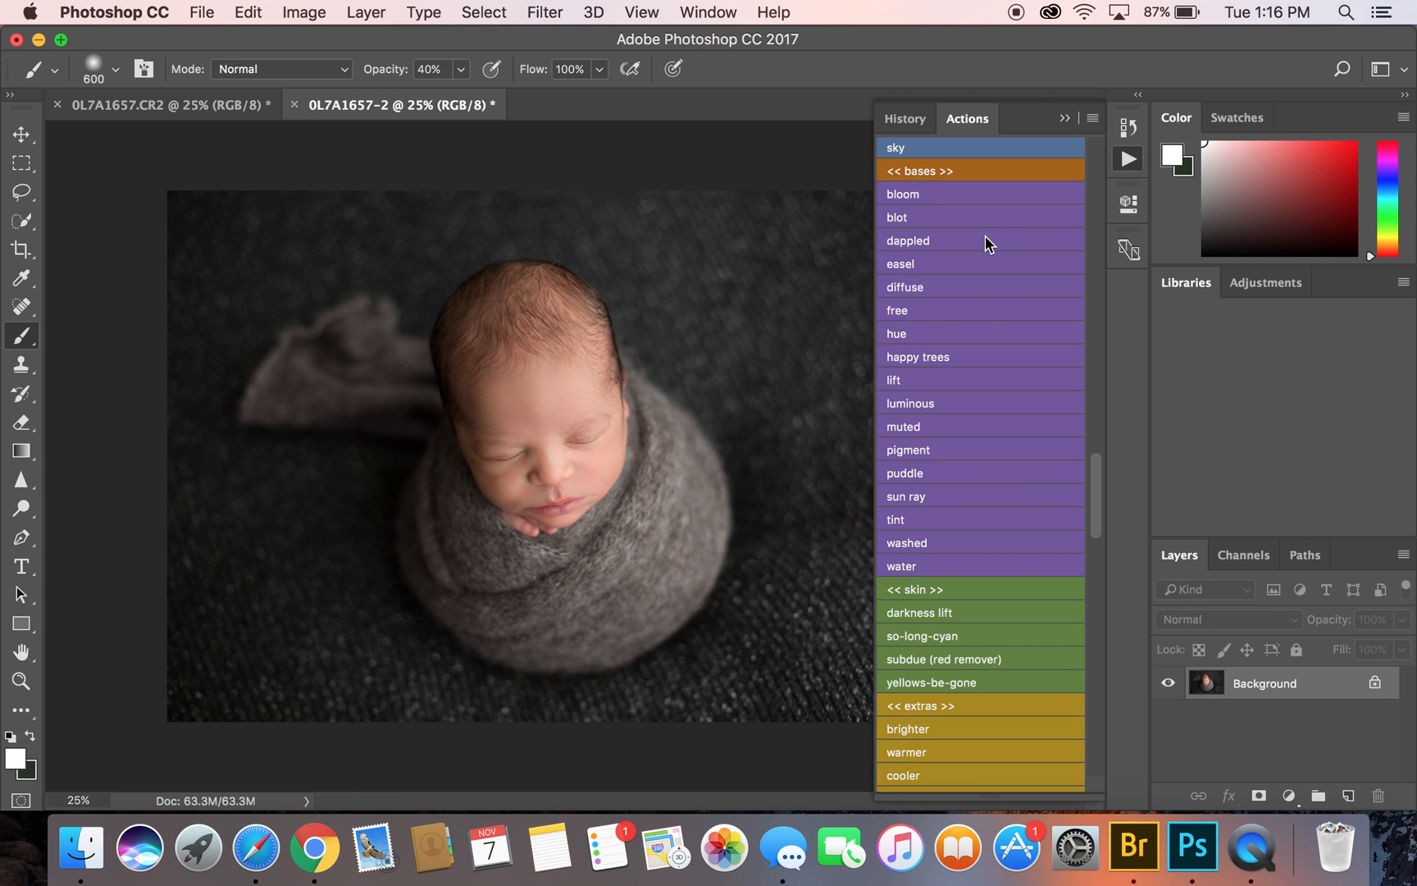
Play the tourmaline action, adding a masked tourmaline layer at 67% opacity
scroll(down, 3)
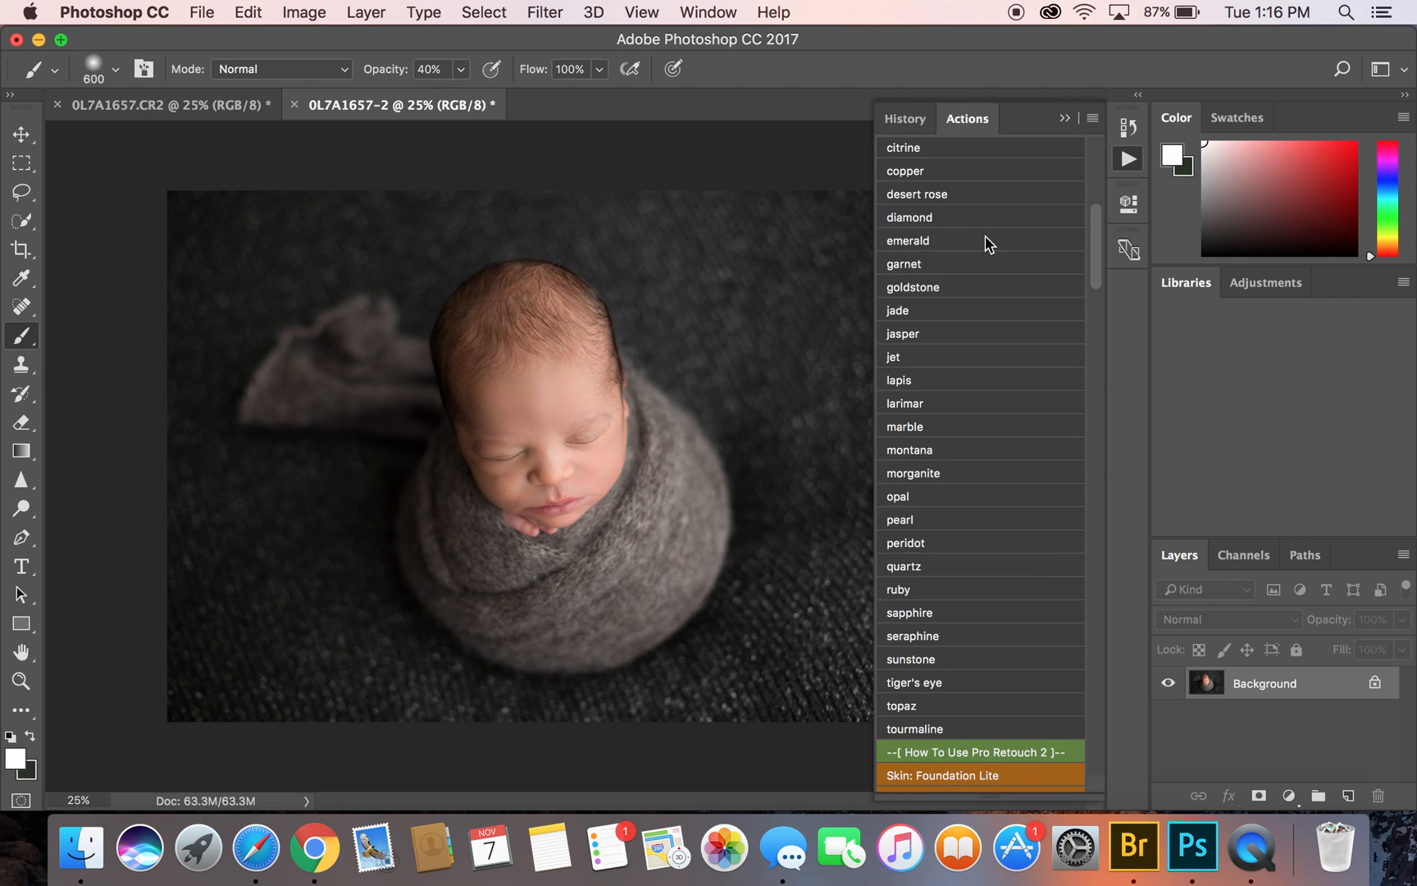
scroll(down, 3)
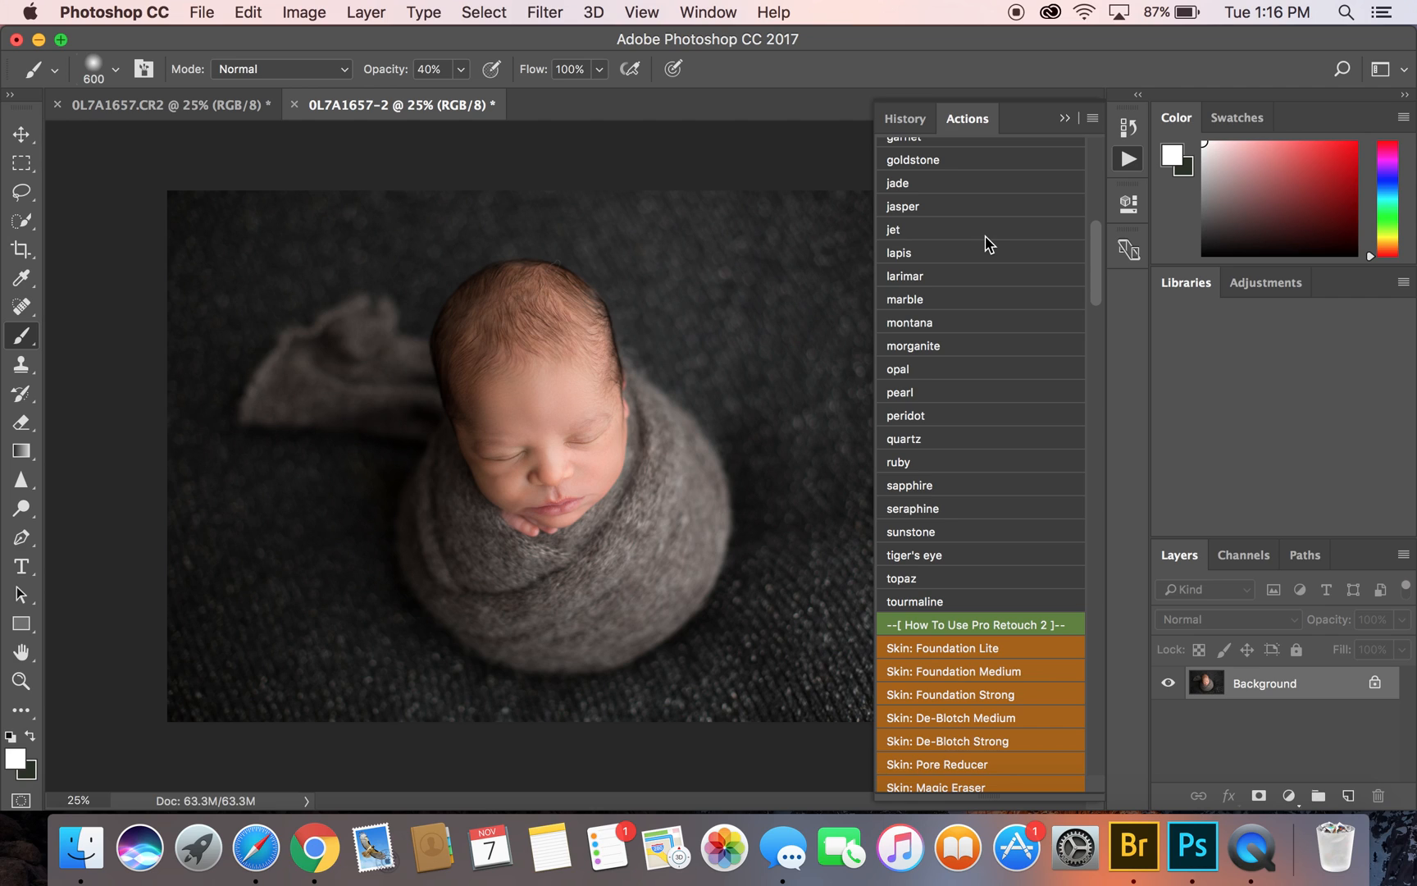
mouse_move(994, 292)
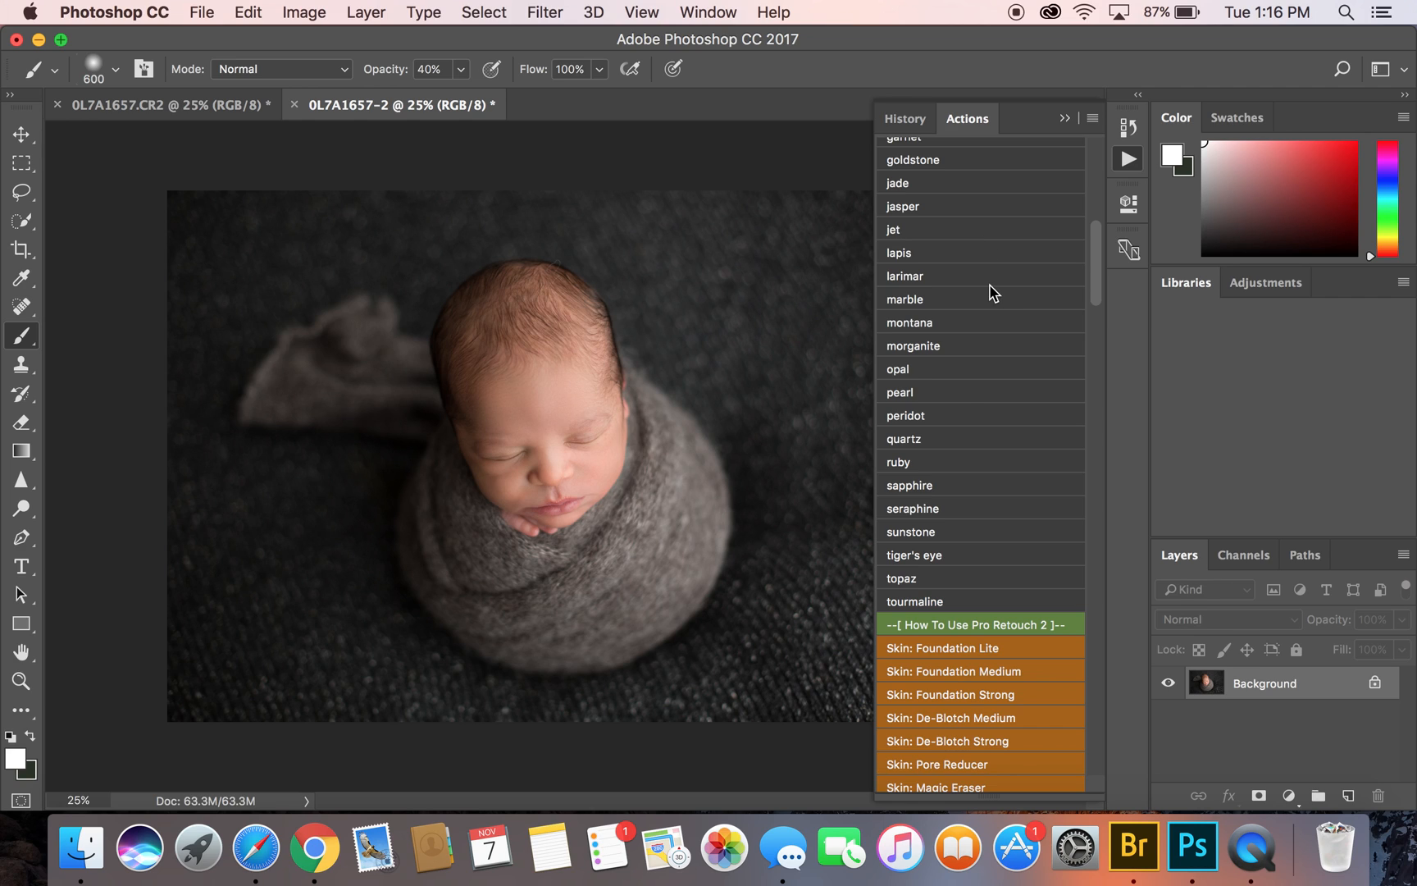
mouse_move(966, 382)
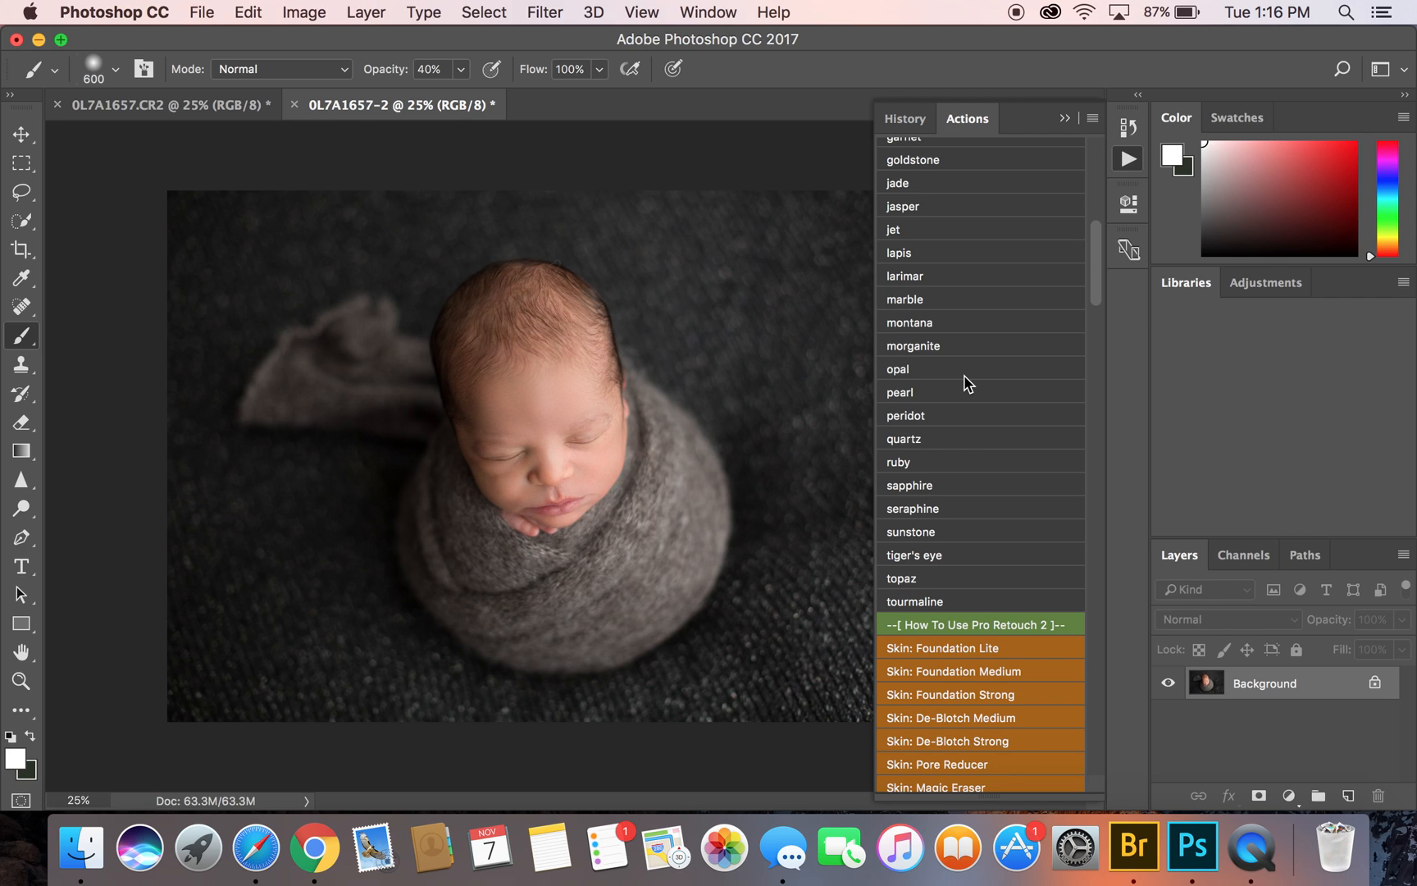
mouse_move(954, 602)
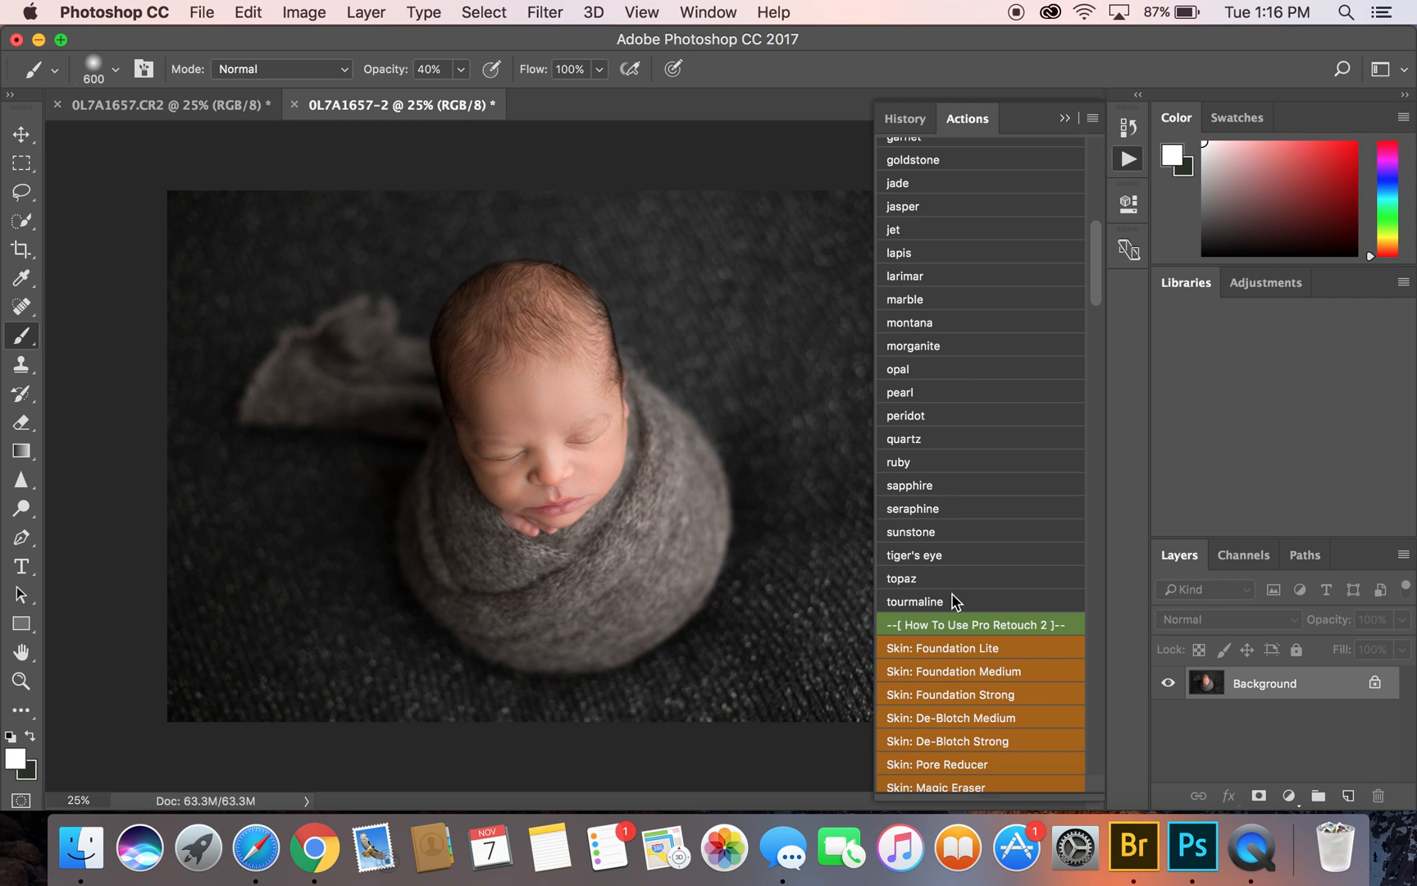
mouse_move(960, 605)
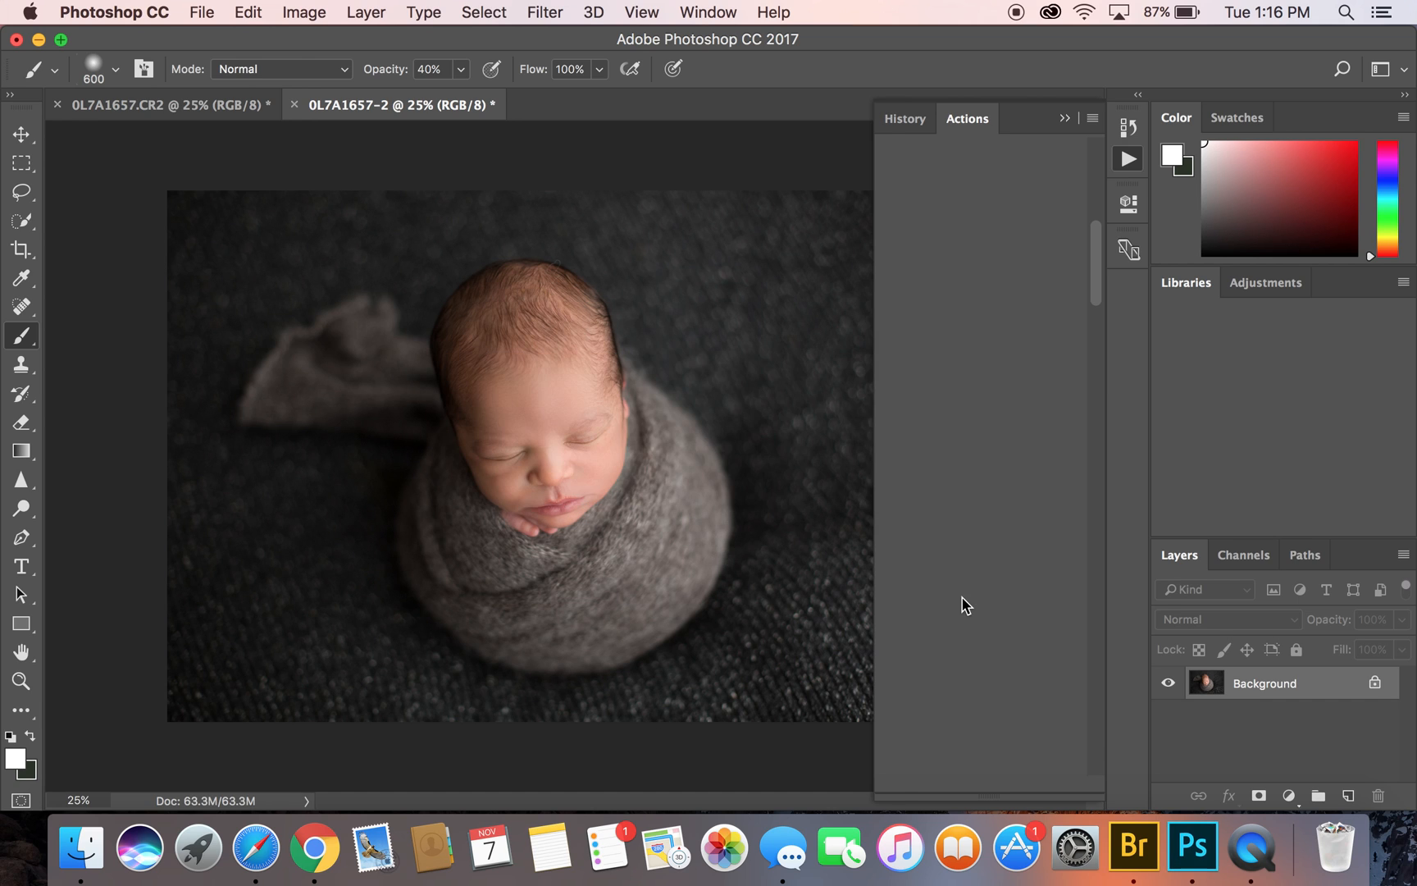
click(914, 601)
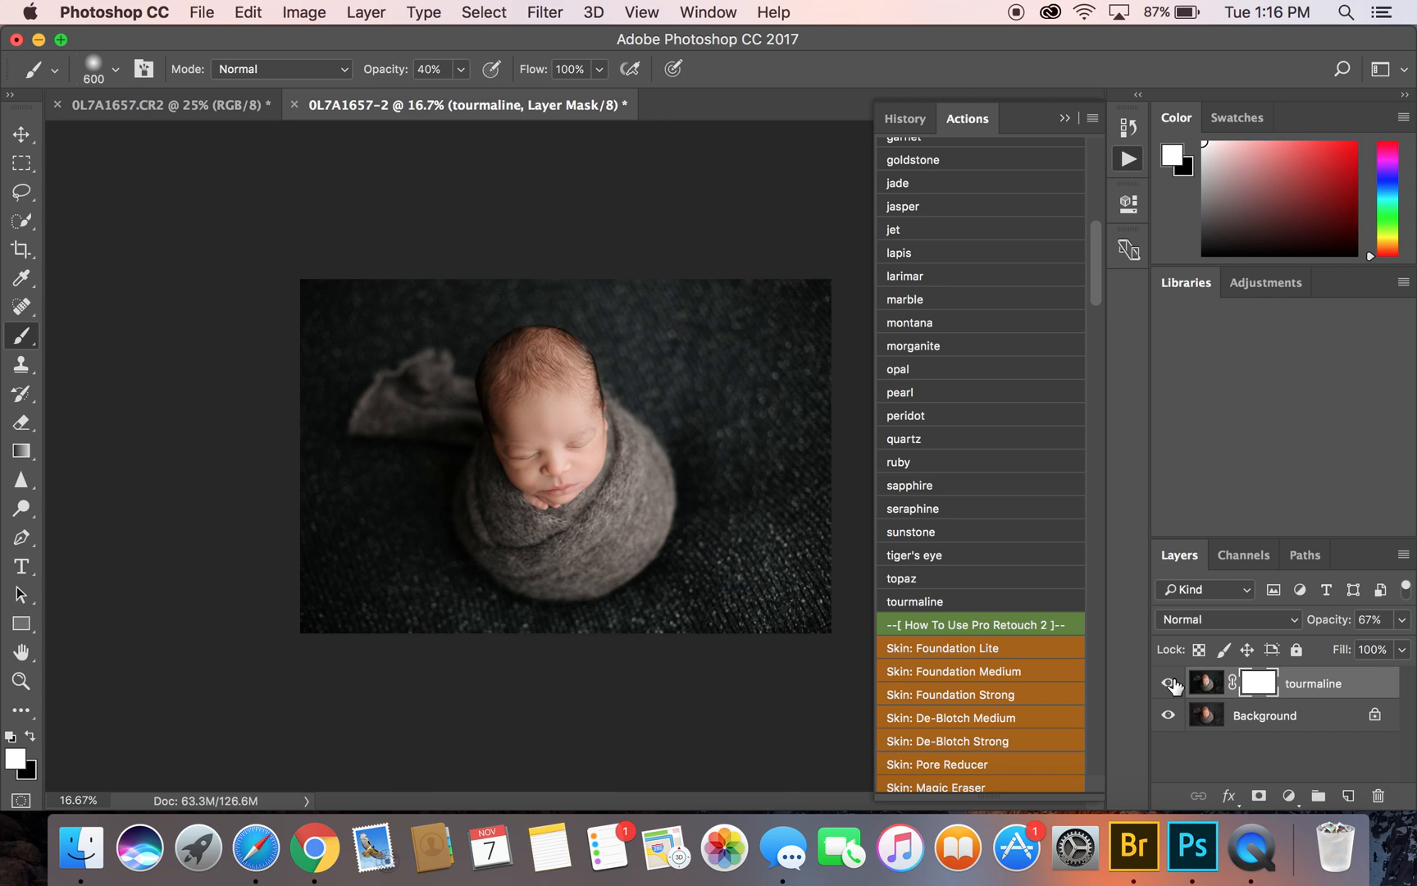
mouse_move(1171, 685)
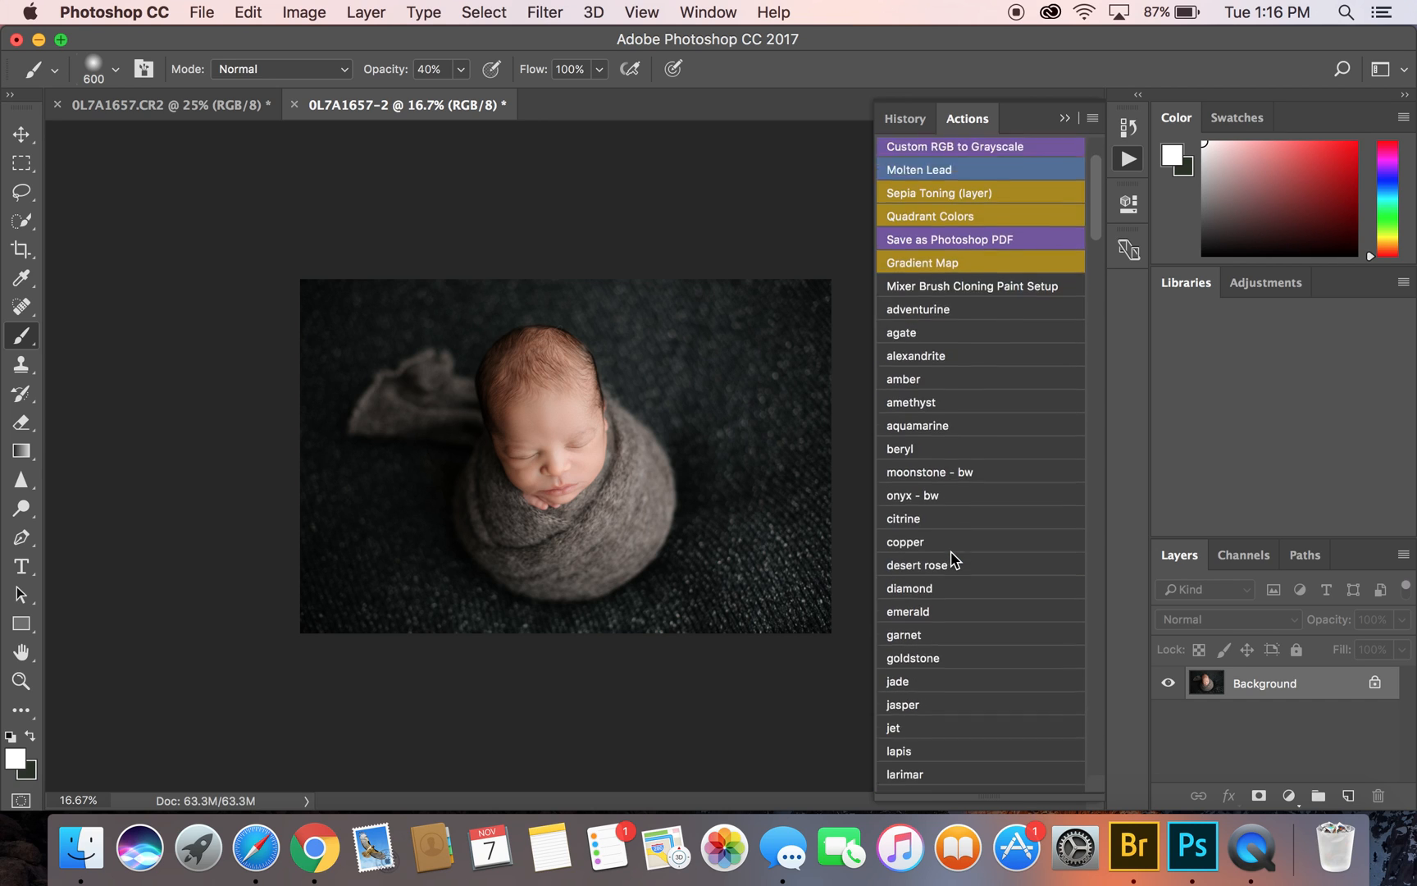
Scroll down three notches in the Photoshop window
scroll(down, 3)
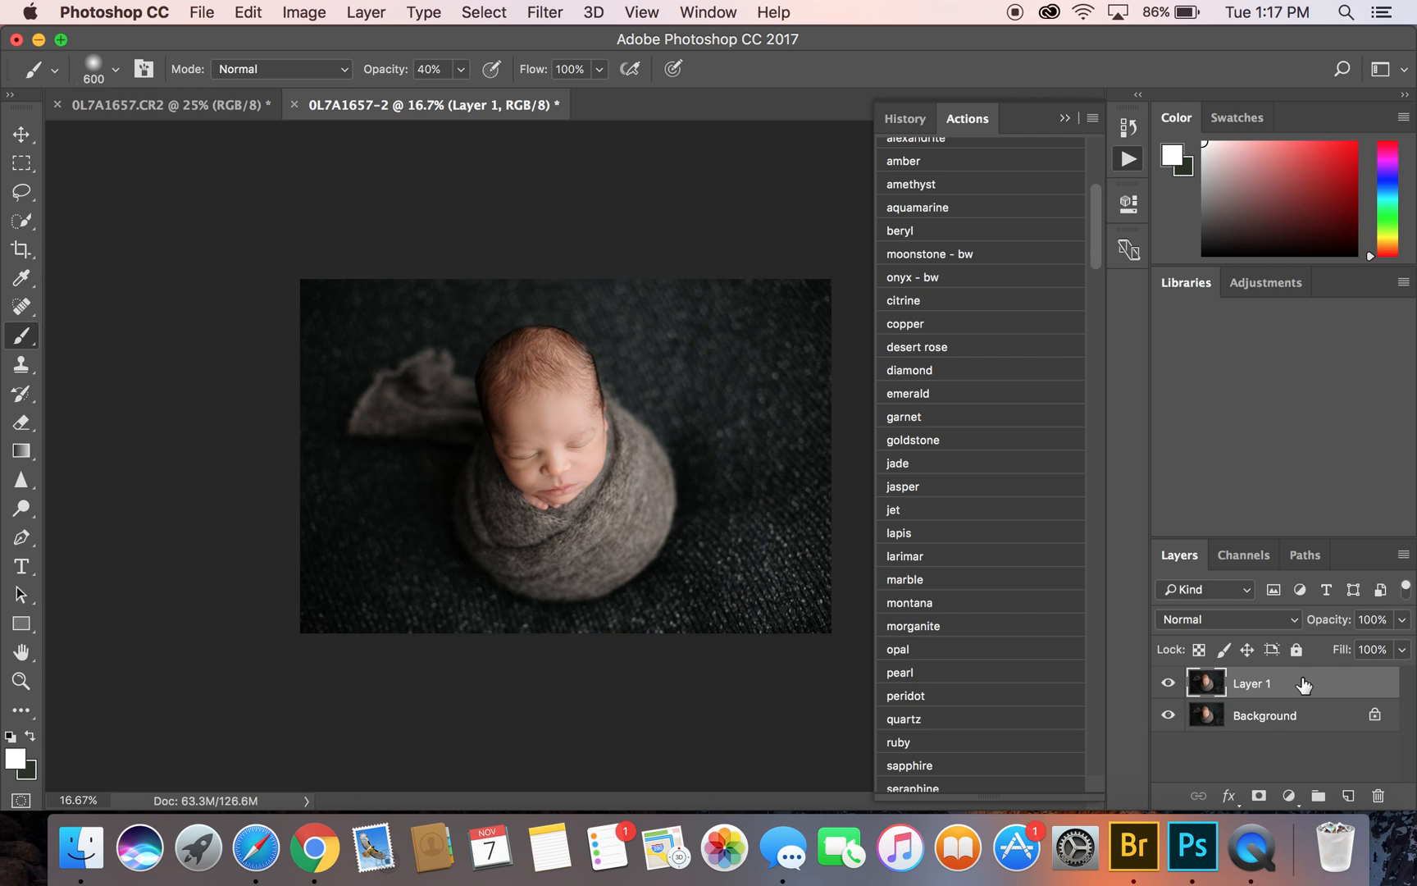
mouse_move(544, 12)
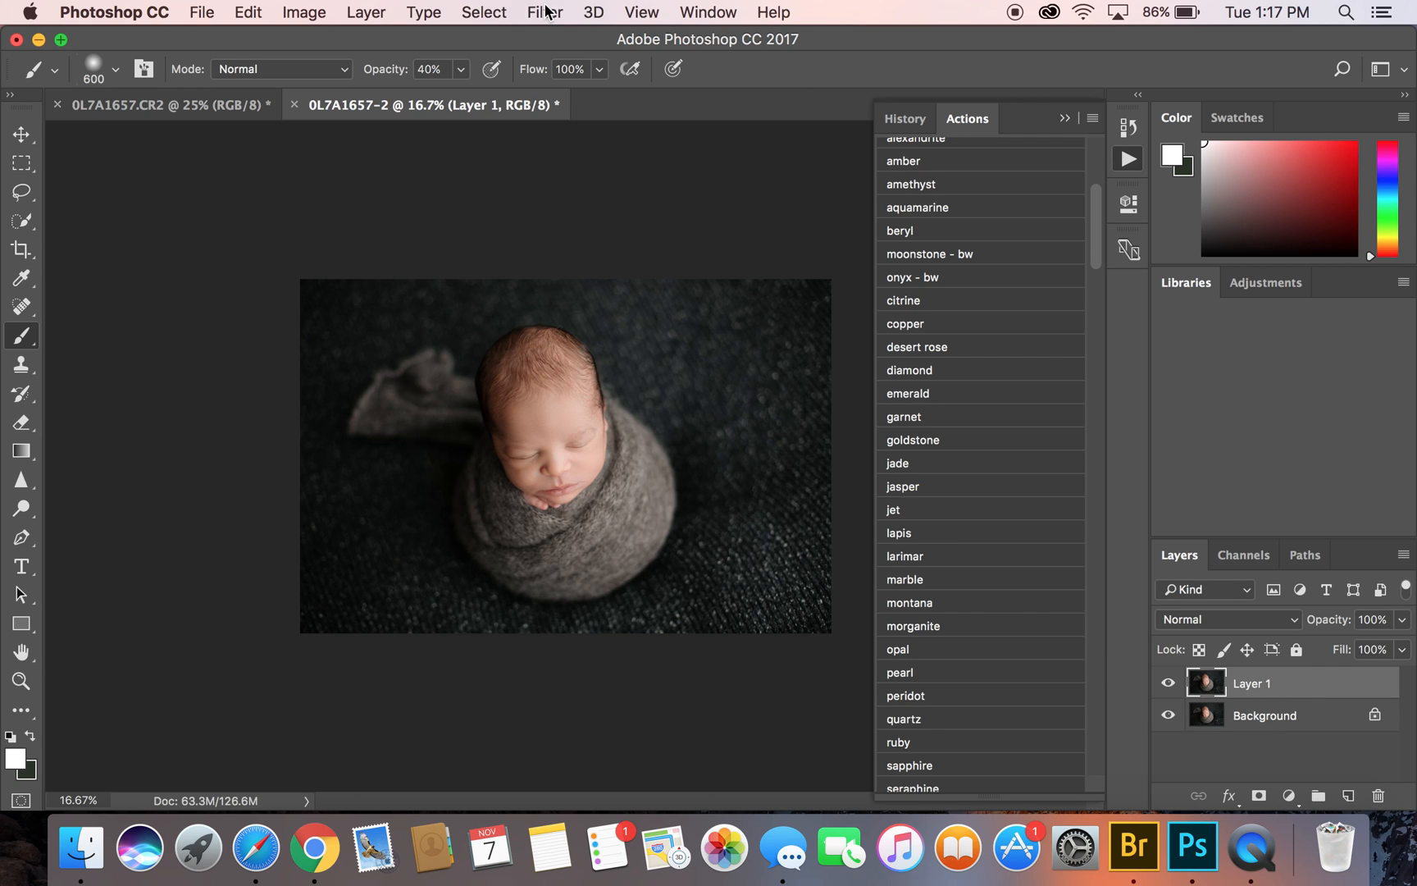
Run Camera Raw Filter on Layer 1 with Detail sharpening Amount 33 and Masking 40
click(544, 12)
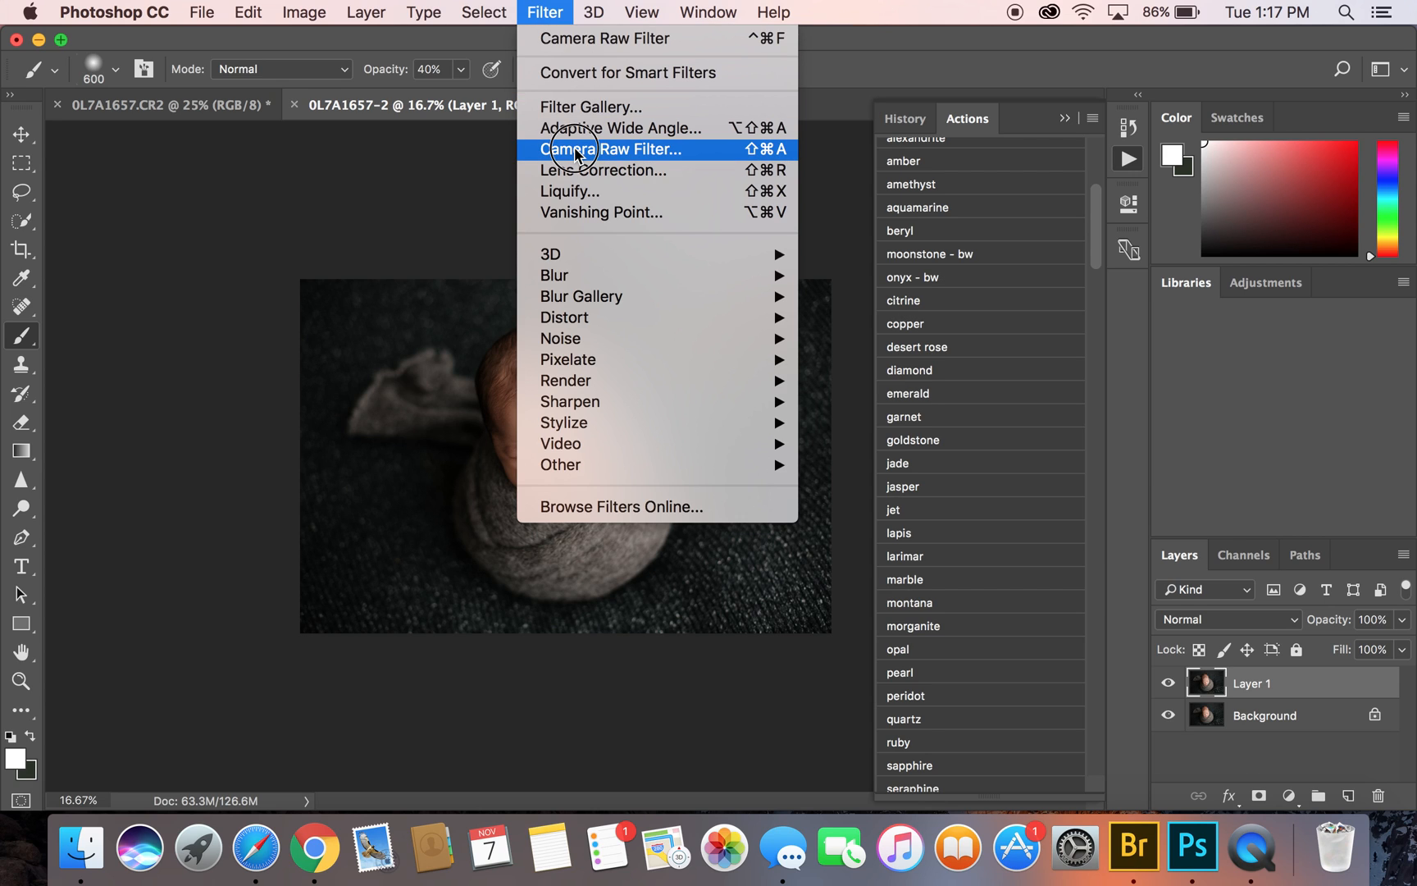
click(615, 149)
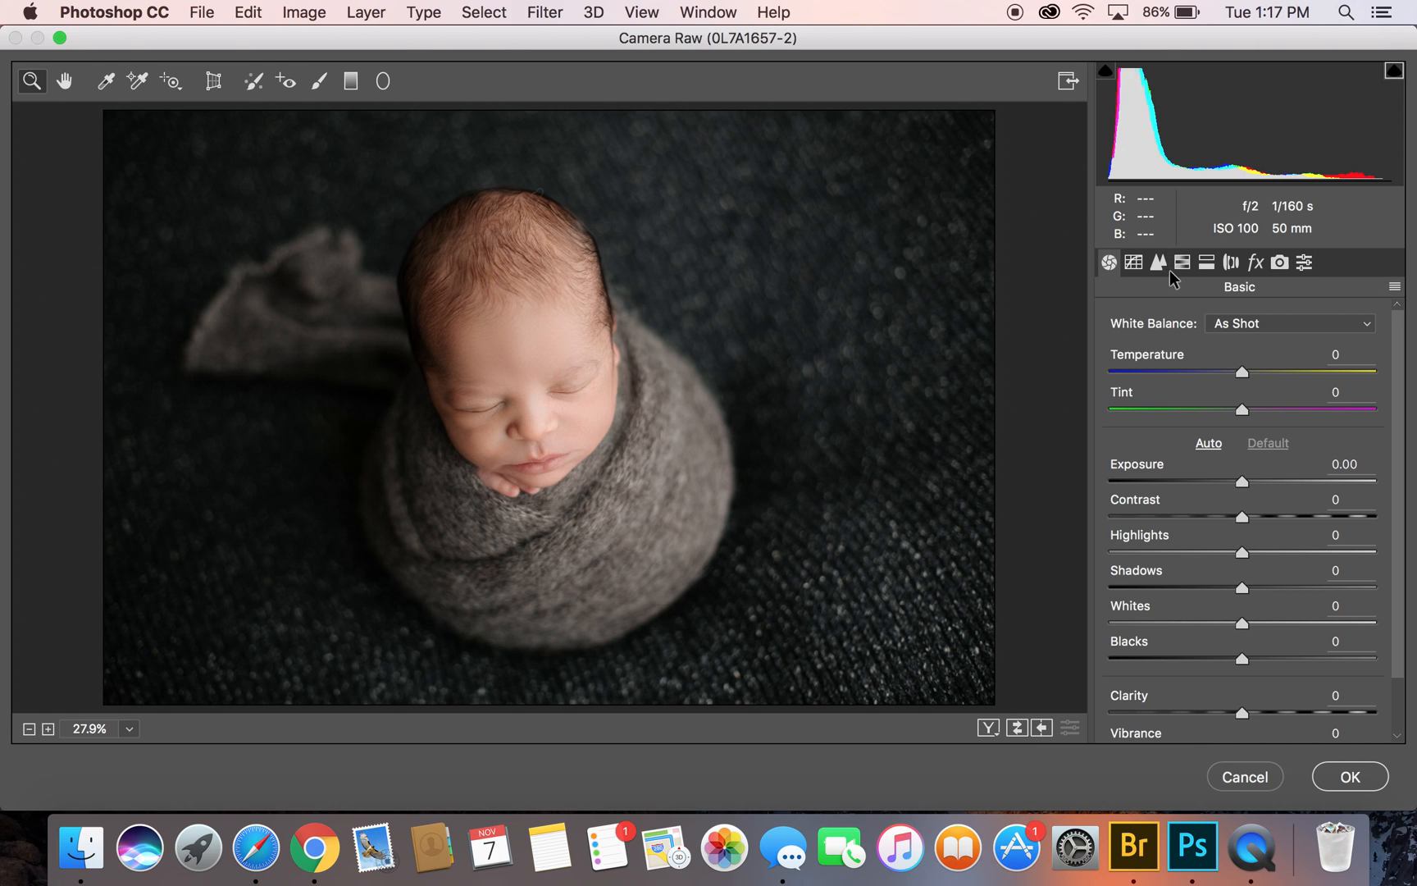
click(1159, 263)
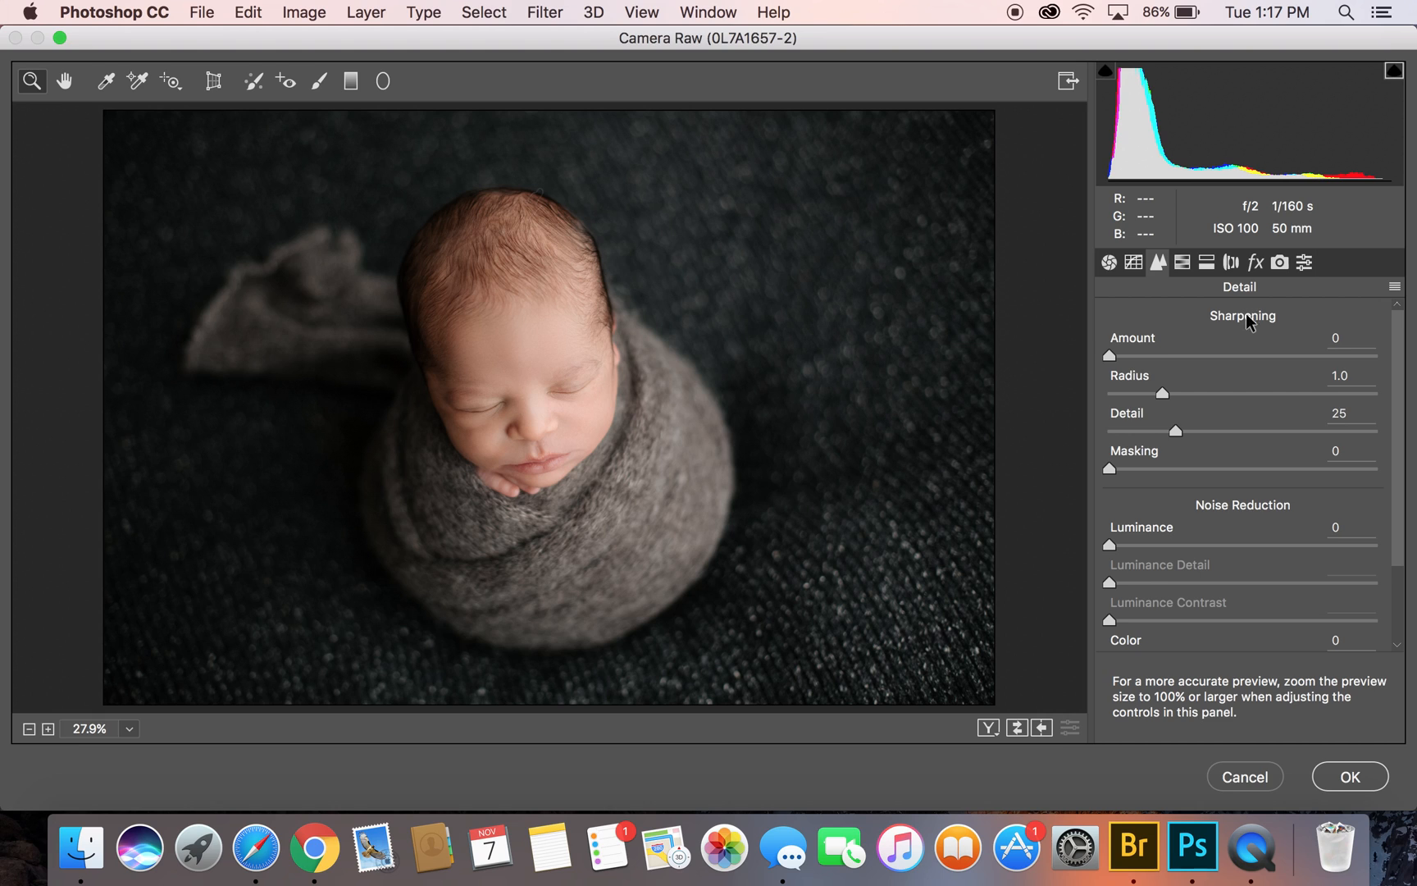
drag(1109, 354, 1125, 354)
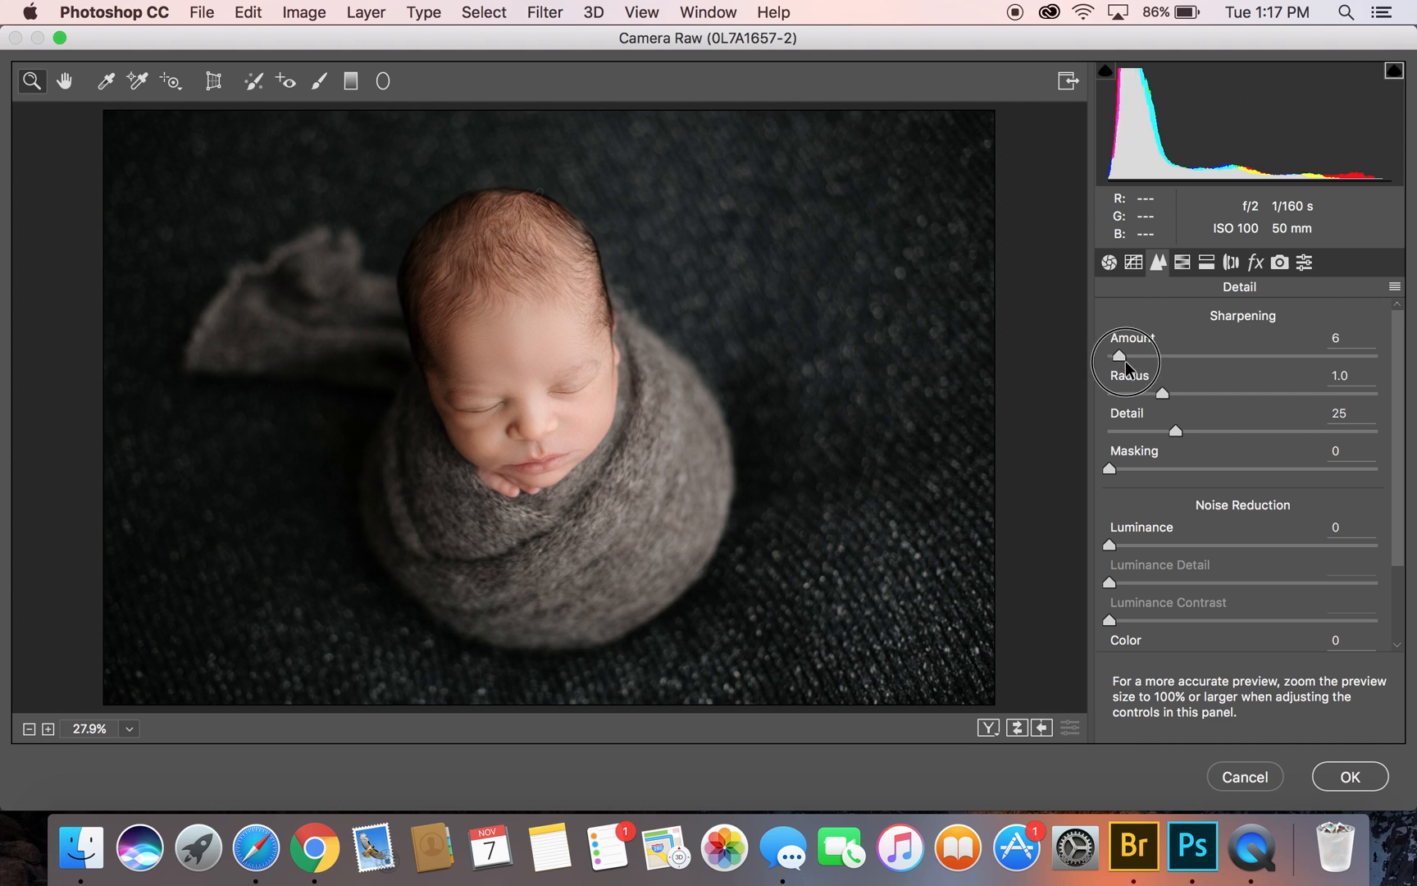
drag(1119, 355, 1167, 355)
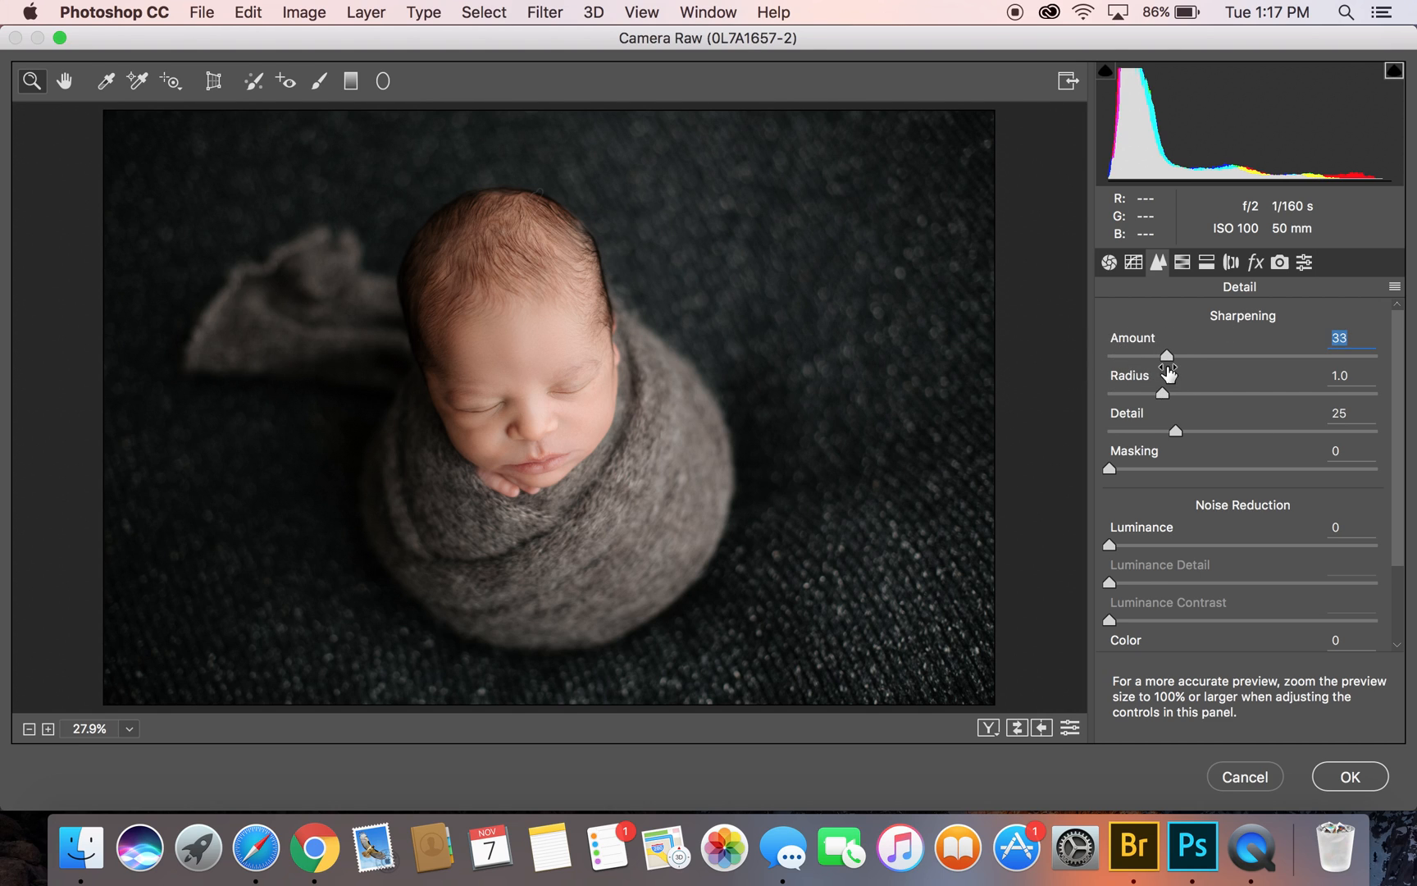
mouse_move(1109, 475)
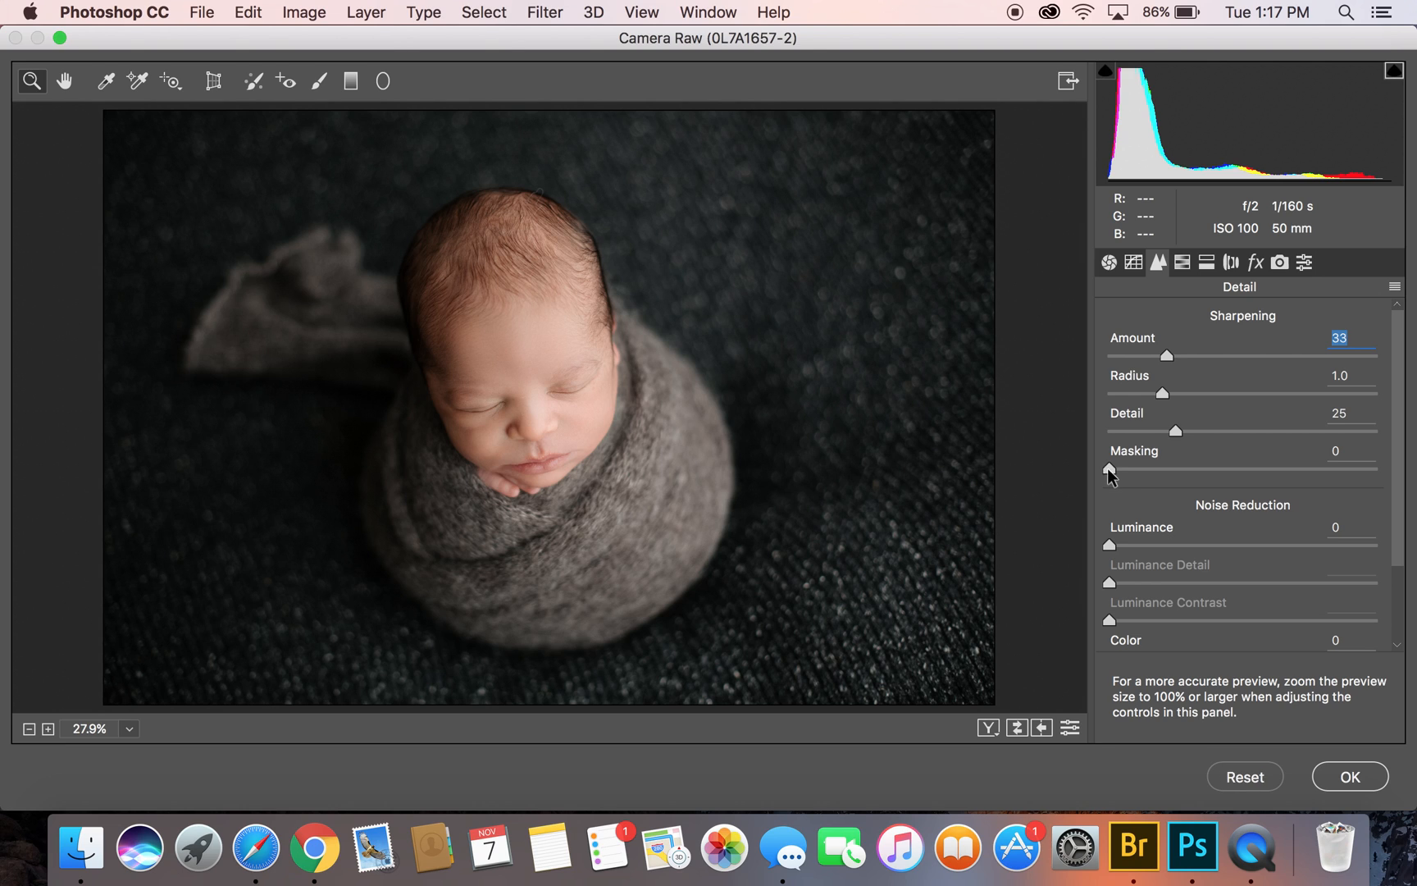
drag(1109, 470, 1177, 470)
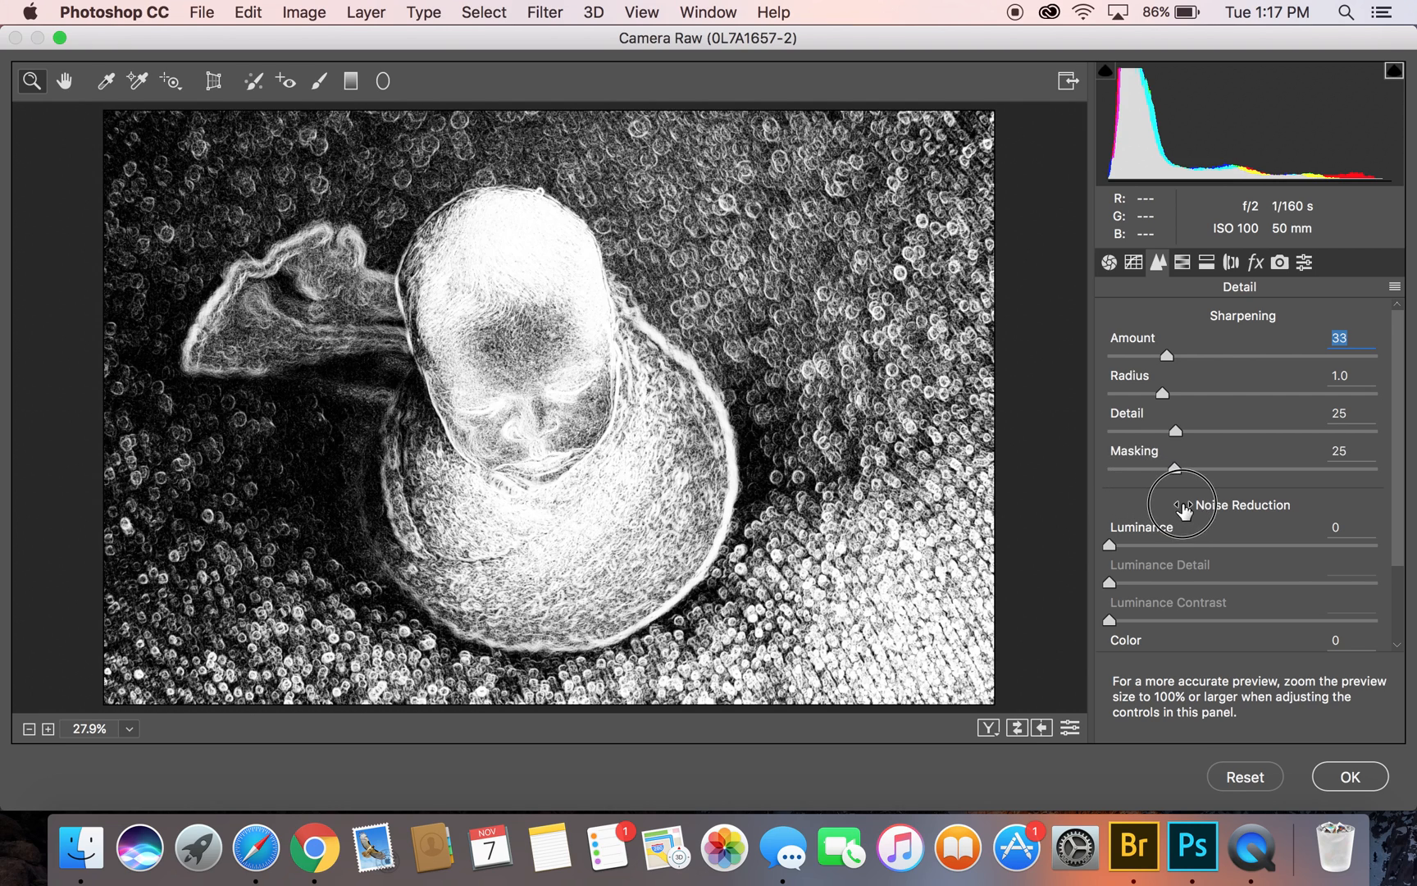
drag(1176, 468, 1216, 467)
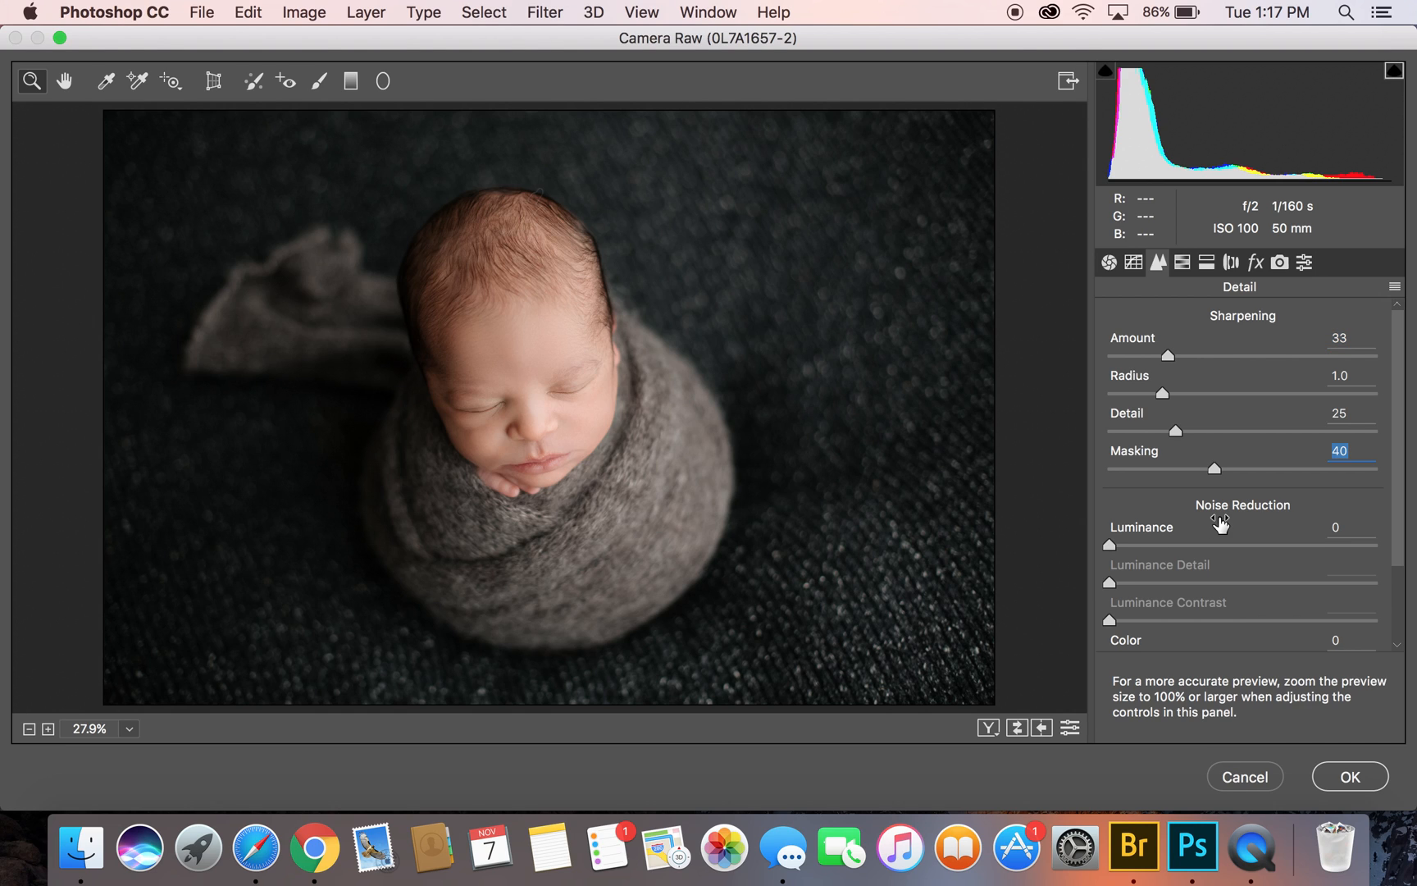
mouse_move(474, 350)
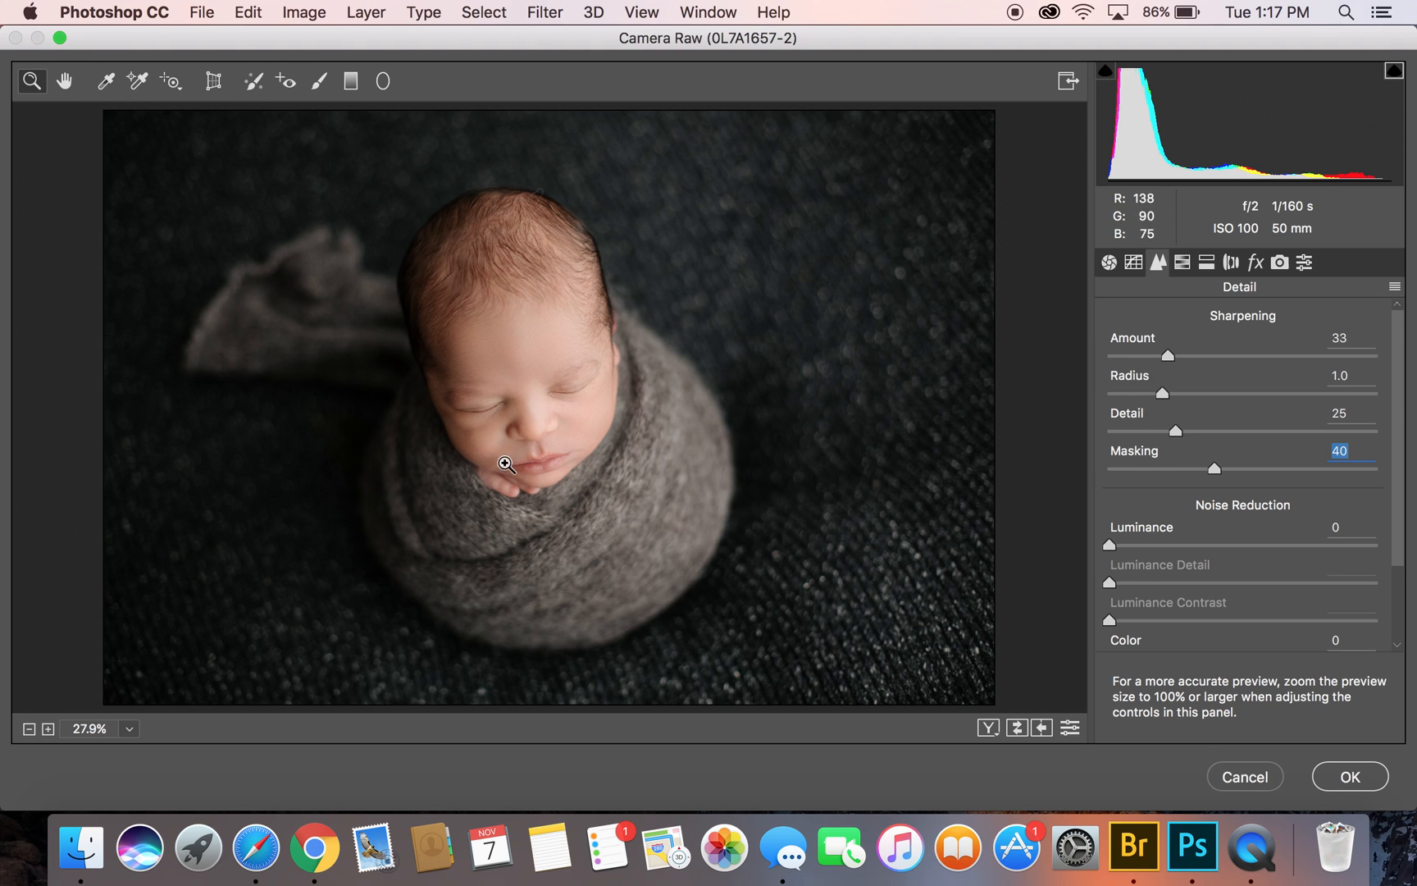
mouse_move(1216, 480)
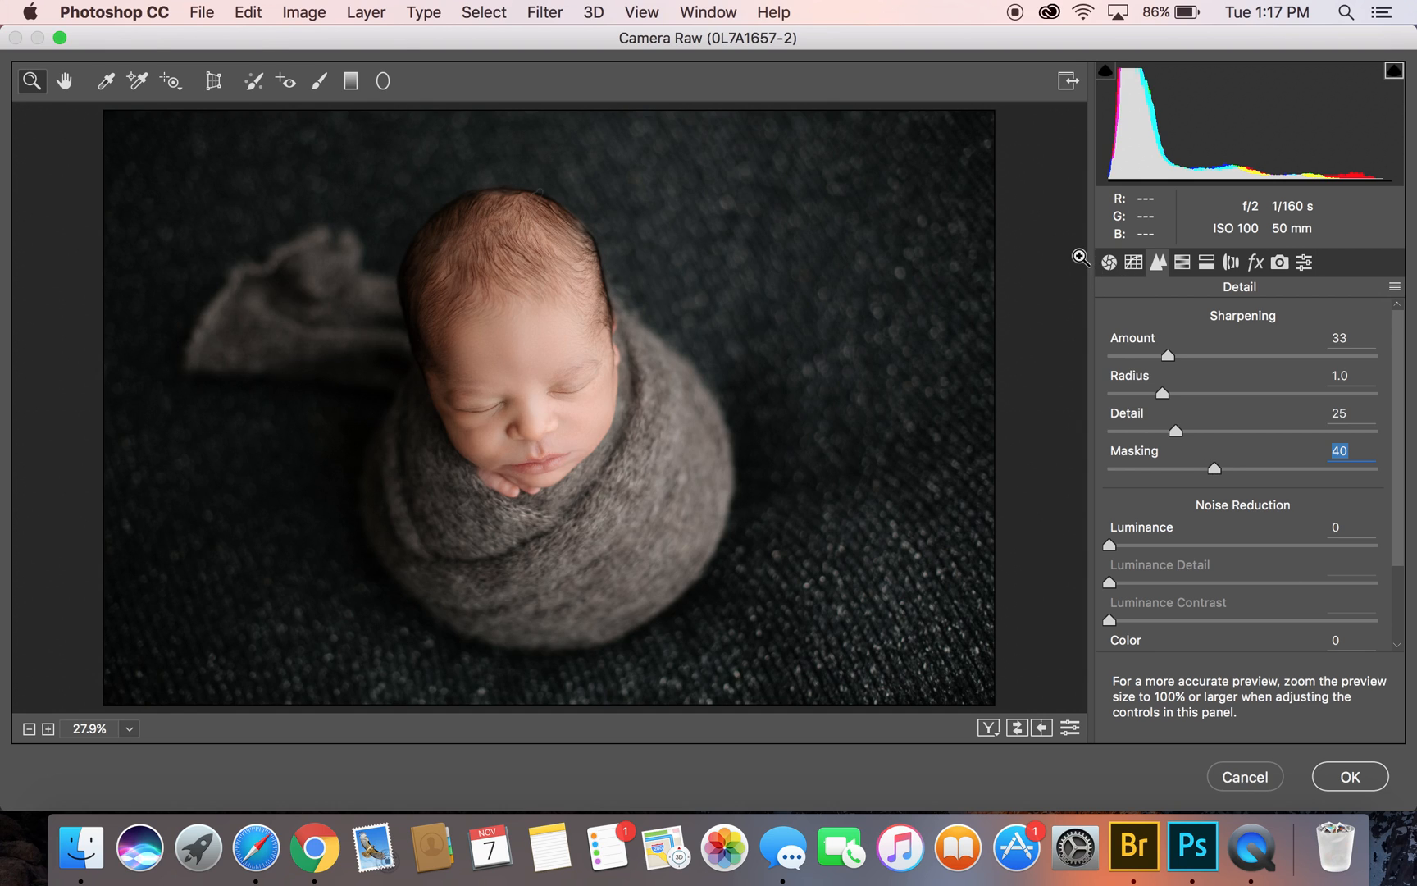
click(1109, 263)
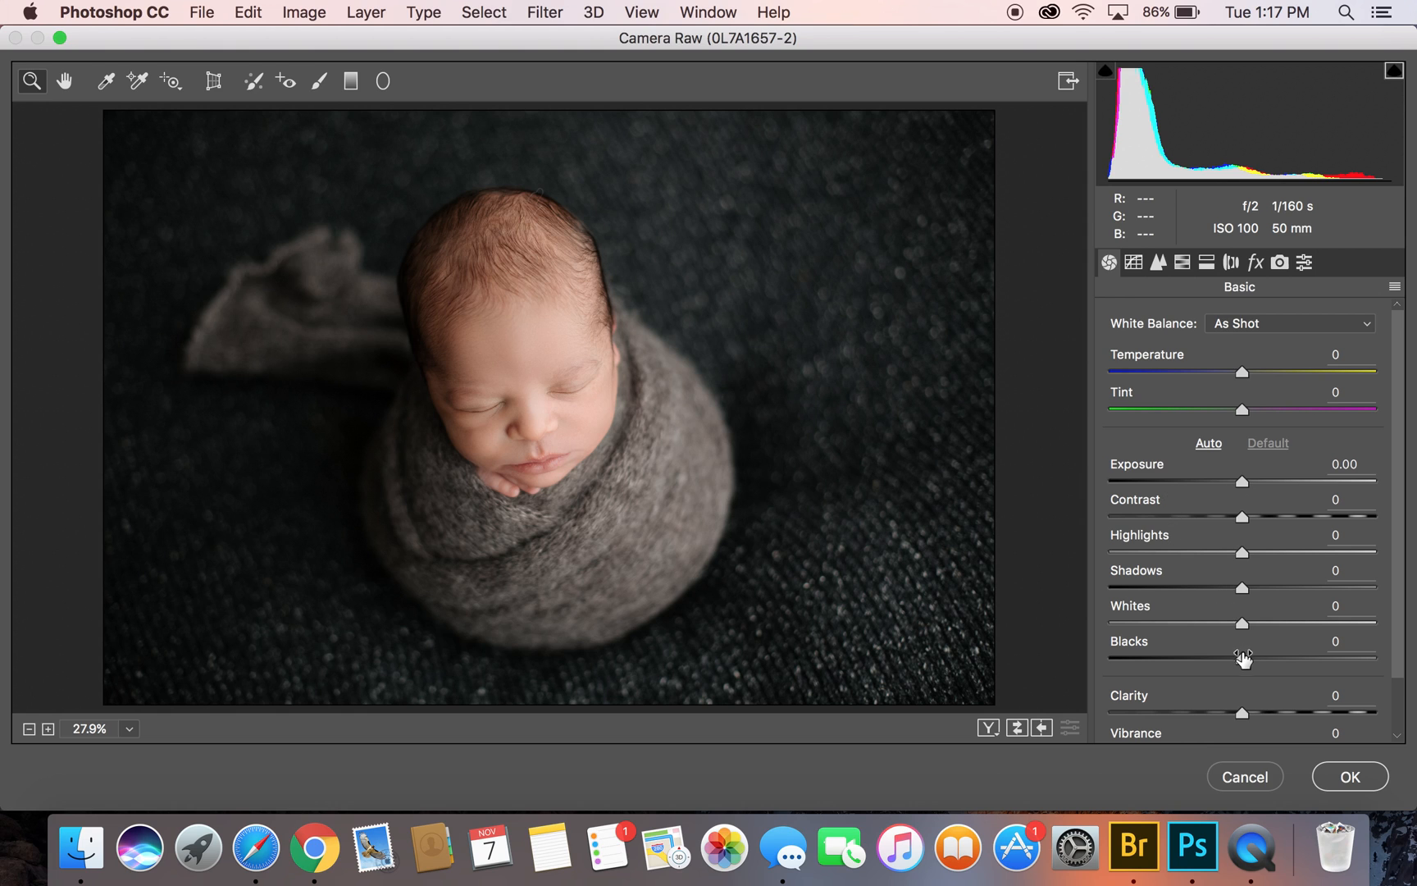
Darken Blacks to −8, raise Contrast to +6 and apply the Camera Raw filter
drag(1266, 657, 1242, 657)
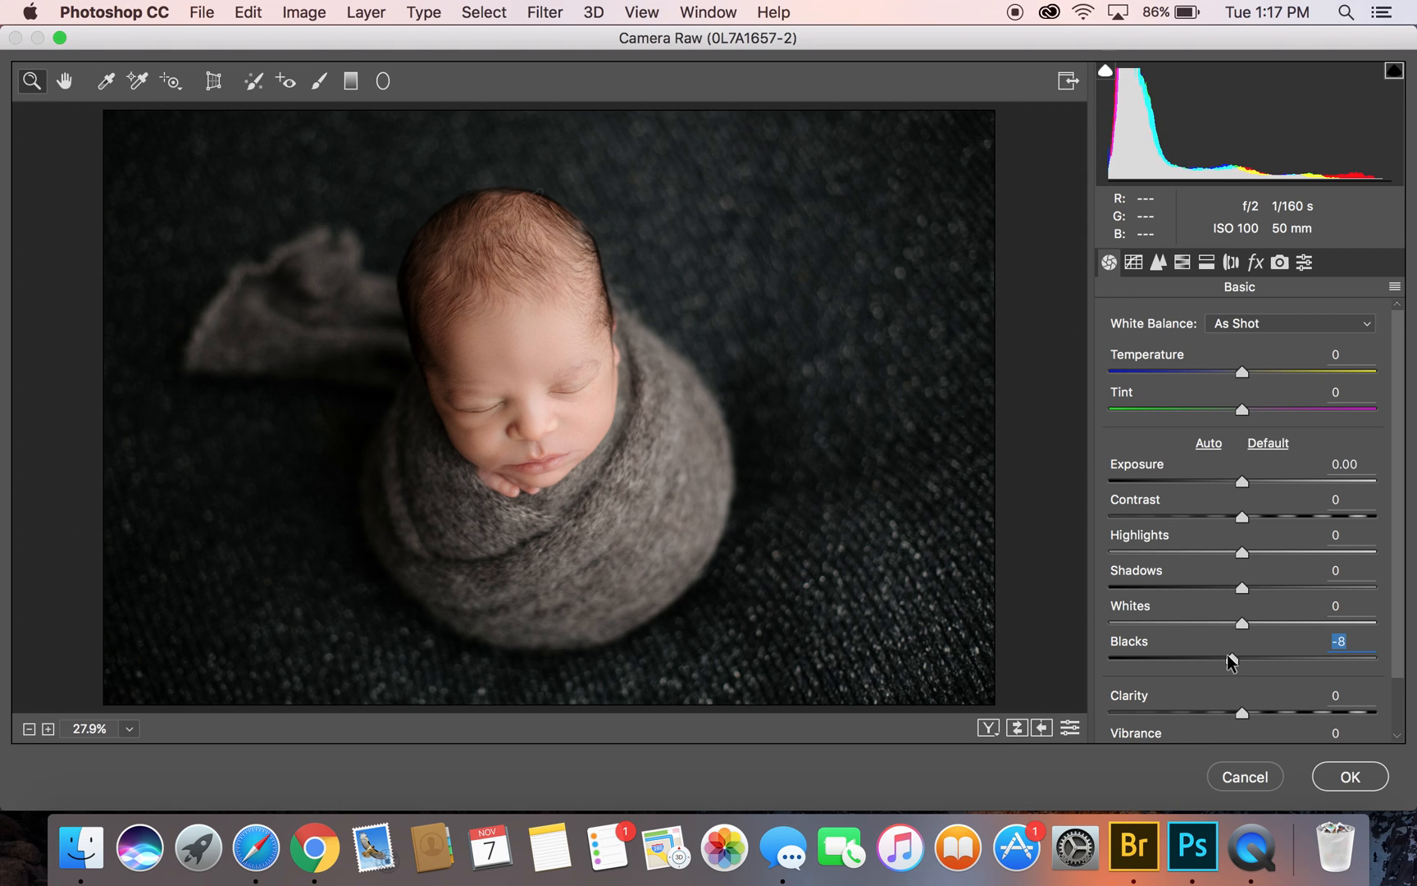
drag(1266, 516, 1243, 516)
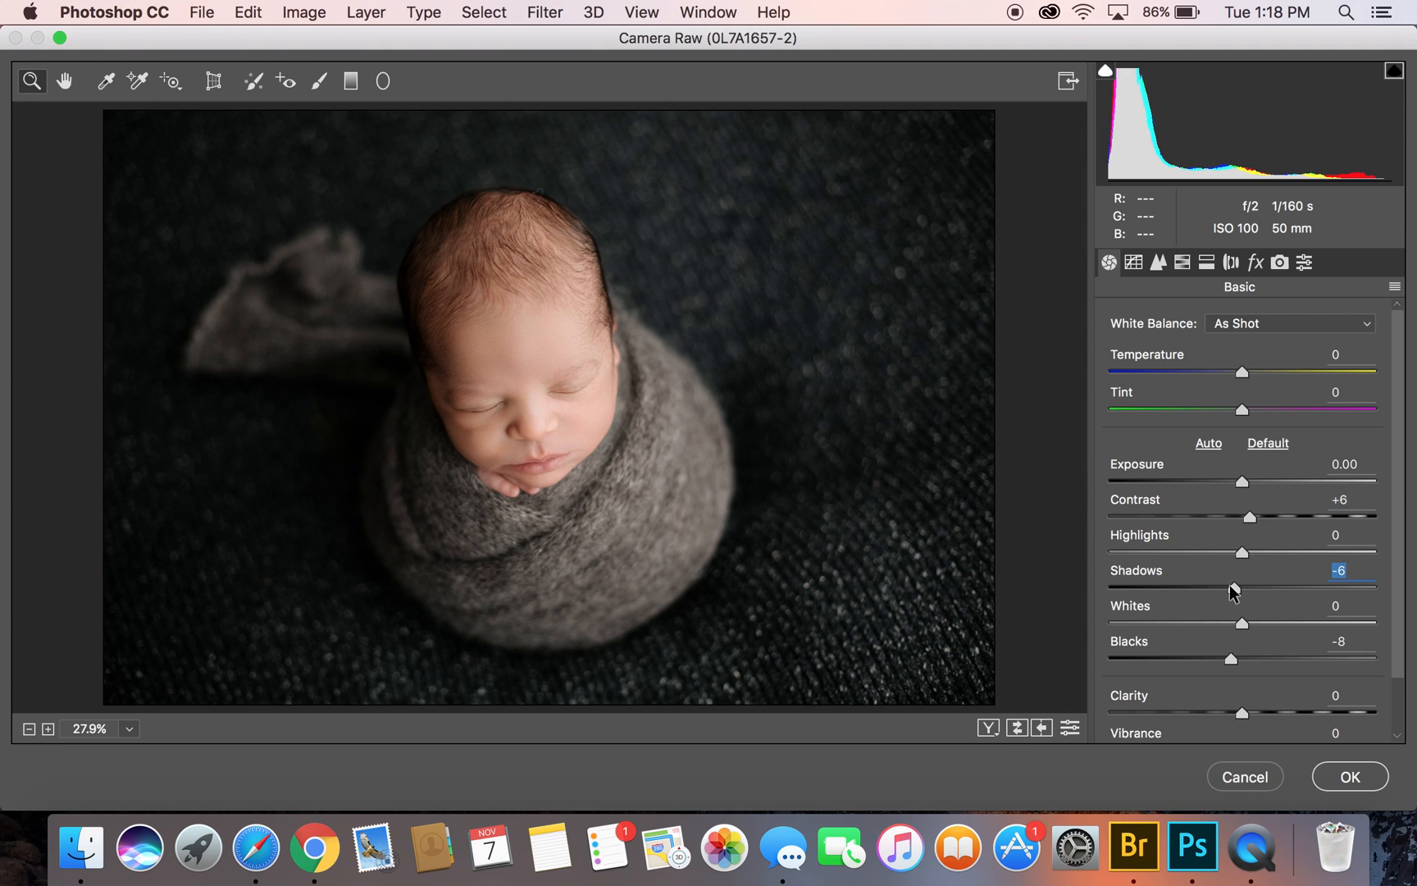
mouse_move(1353, 785)
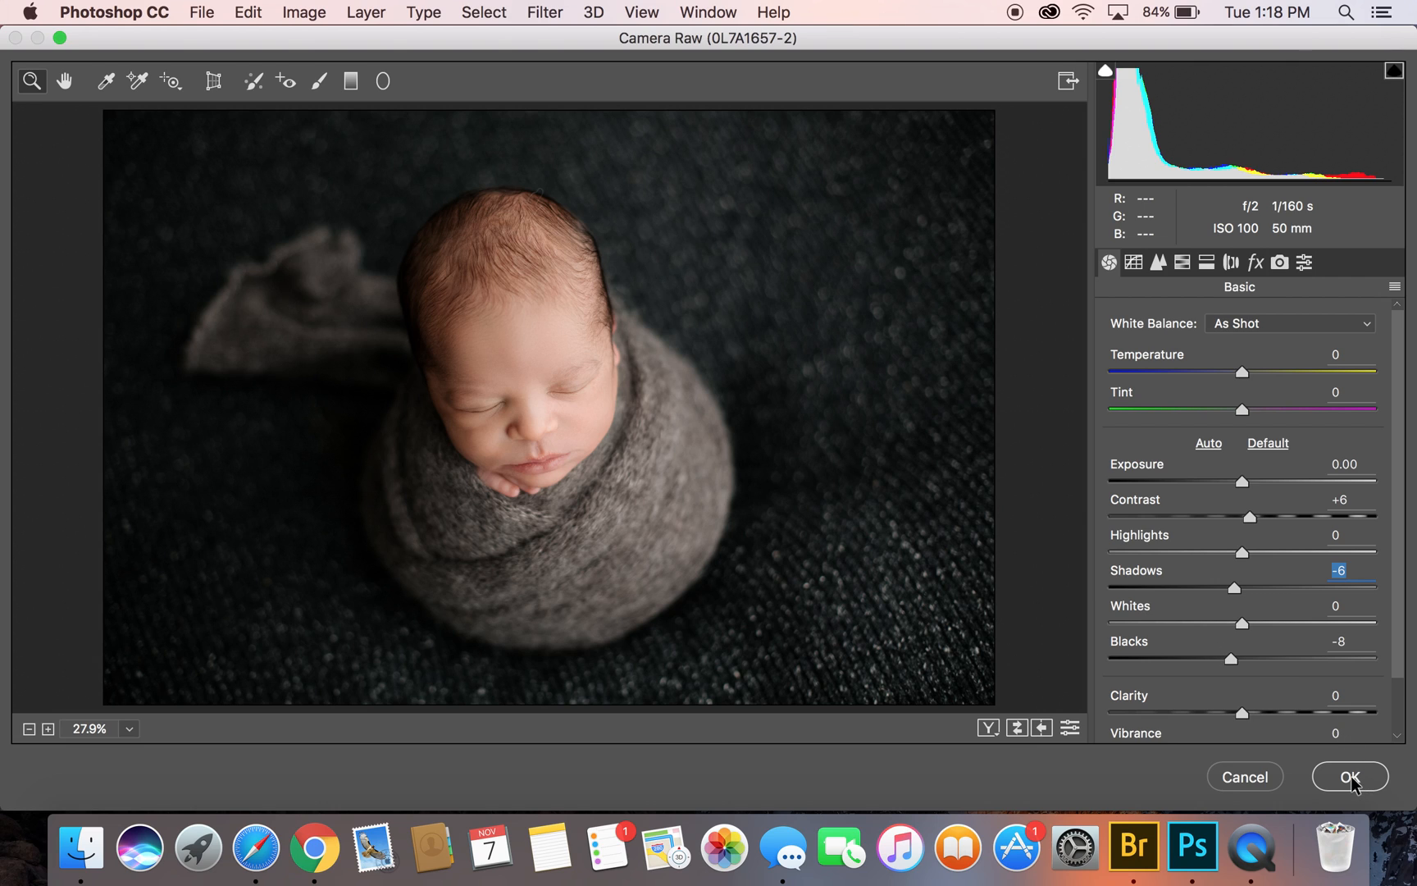
mouse_move(1349, 776)
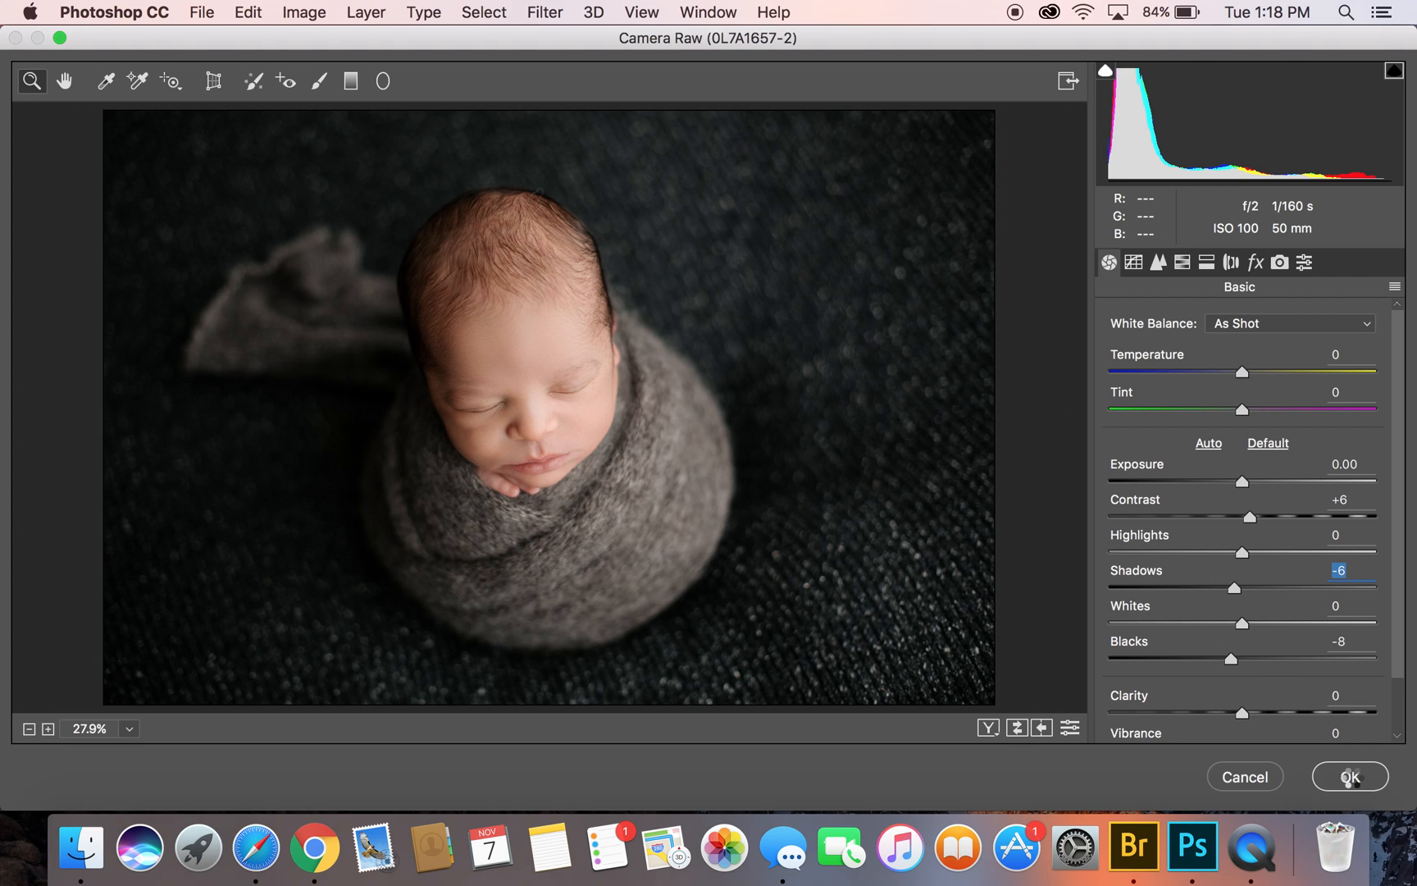
click(1349, 776)
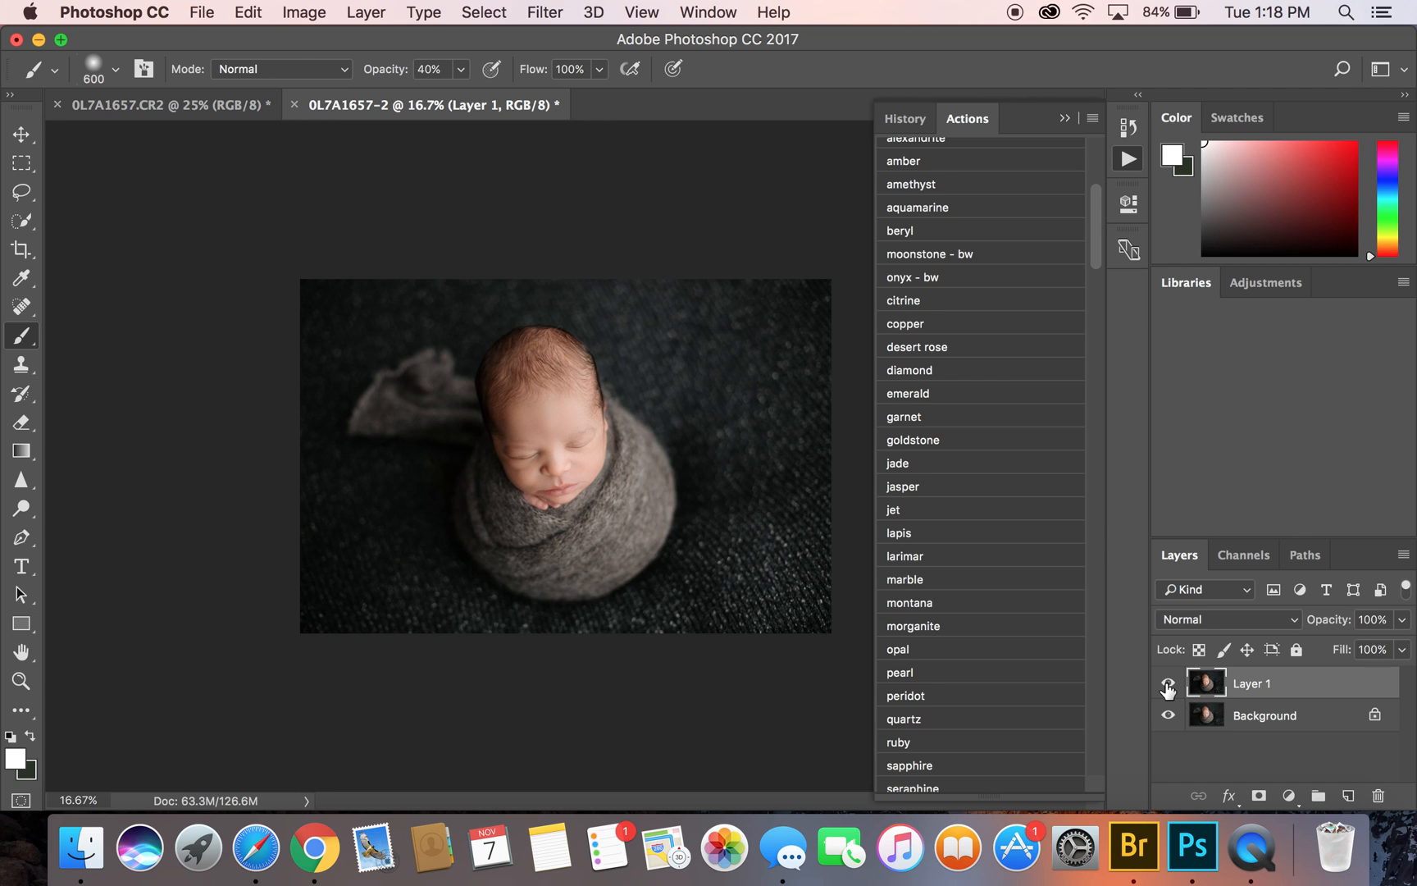
mouse_move(1169, 684)
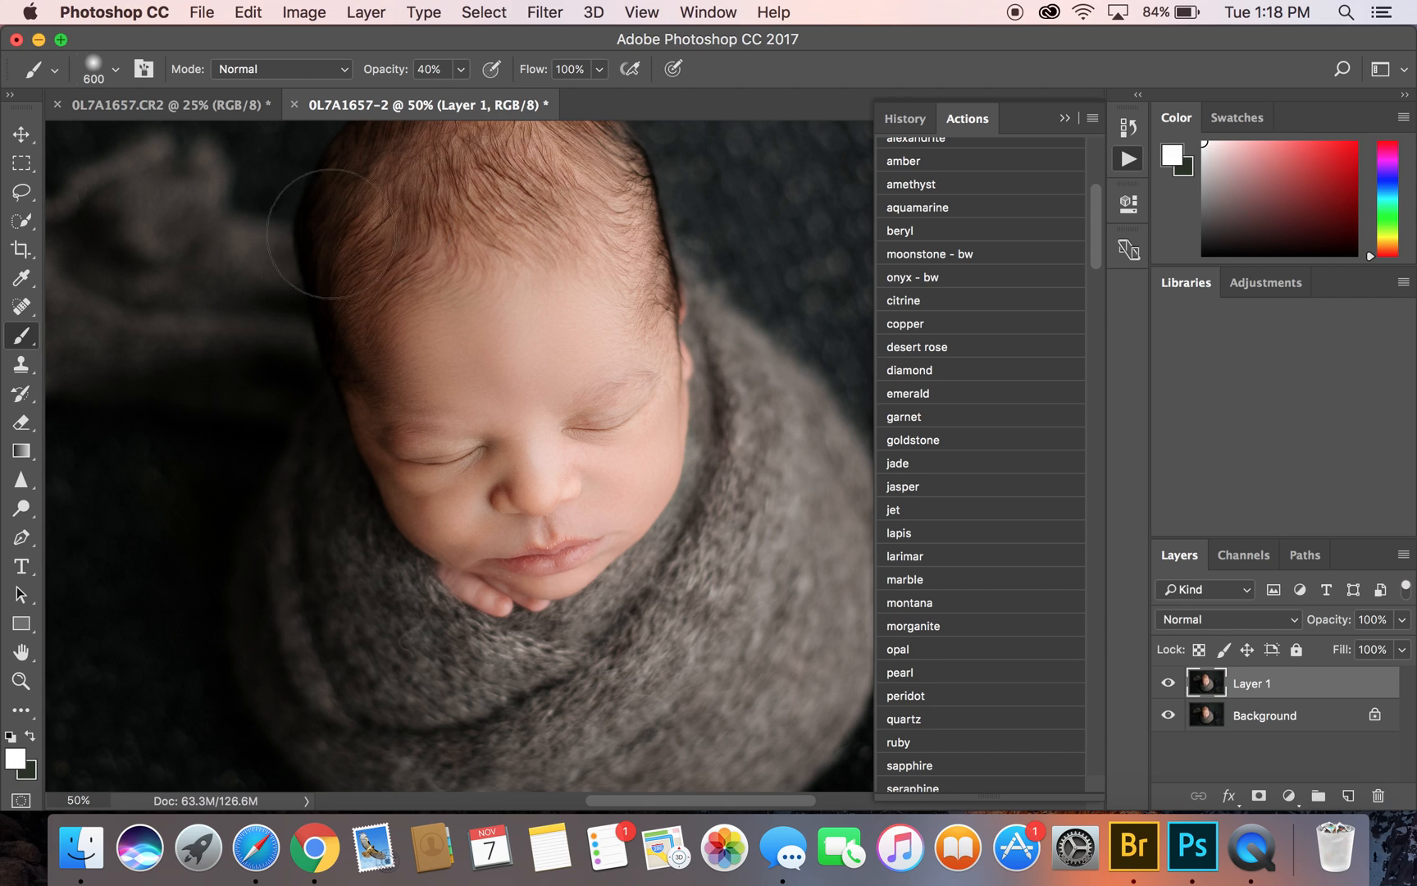
Heal the small spot beside the baby's lower lip with the Spot Healing Brush
click(22, 304)
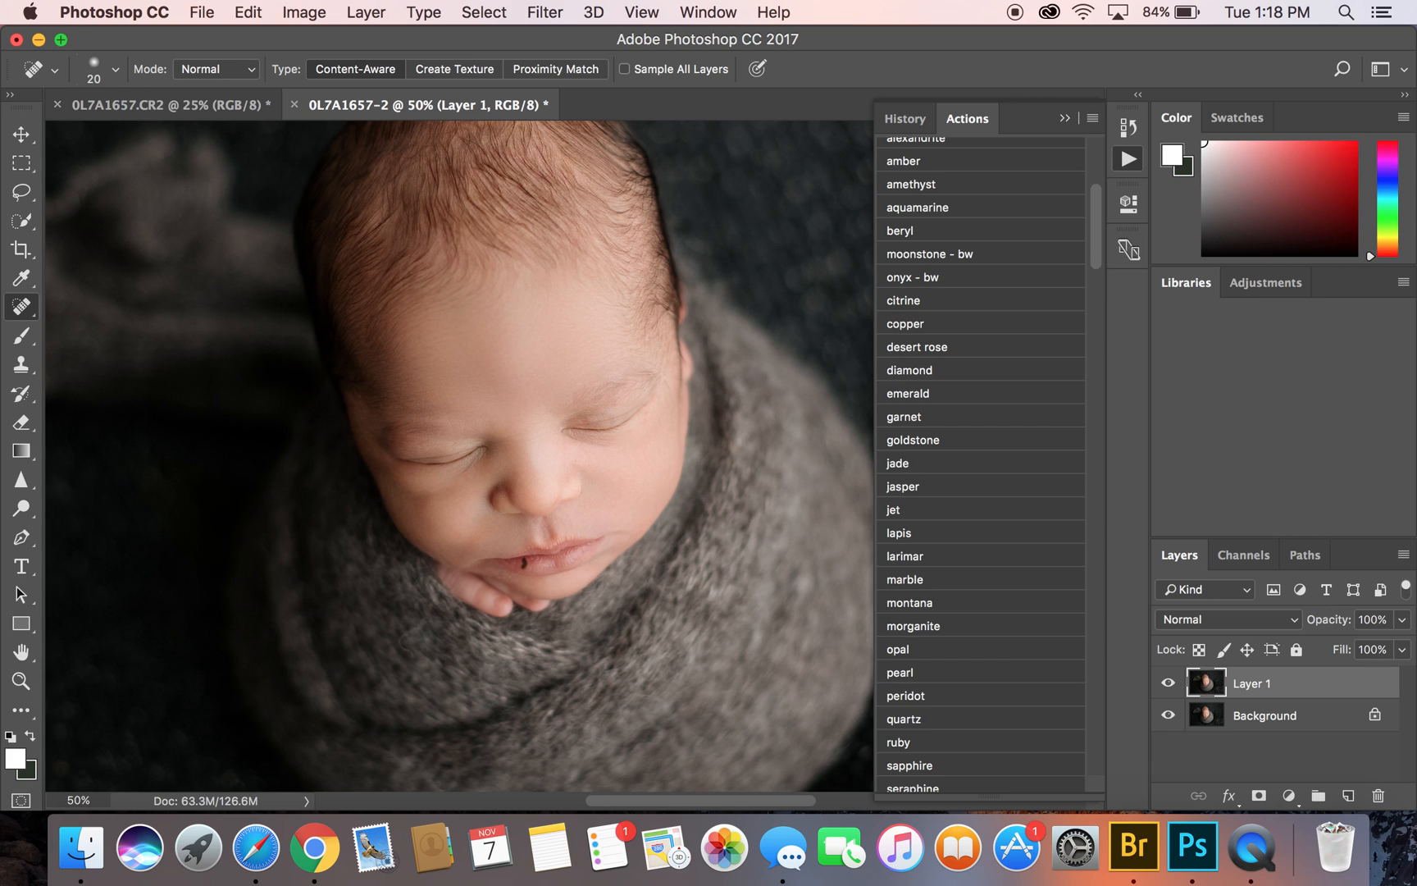
click(516, 565)
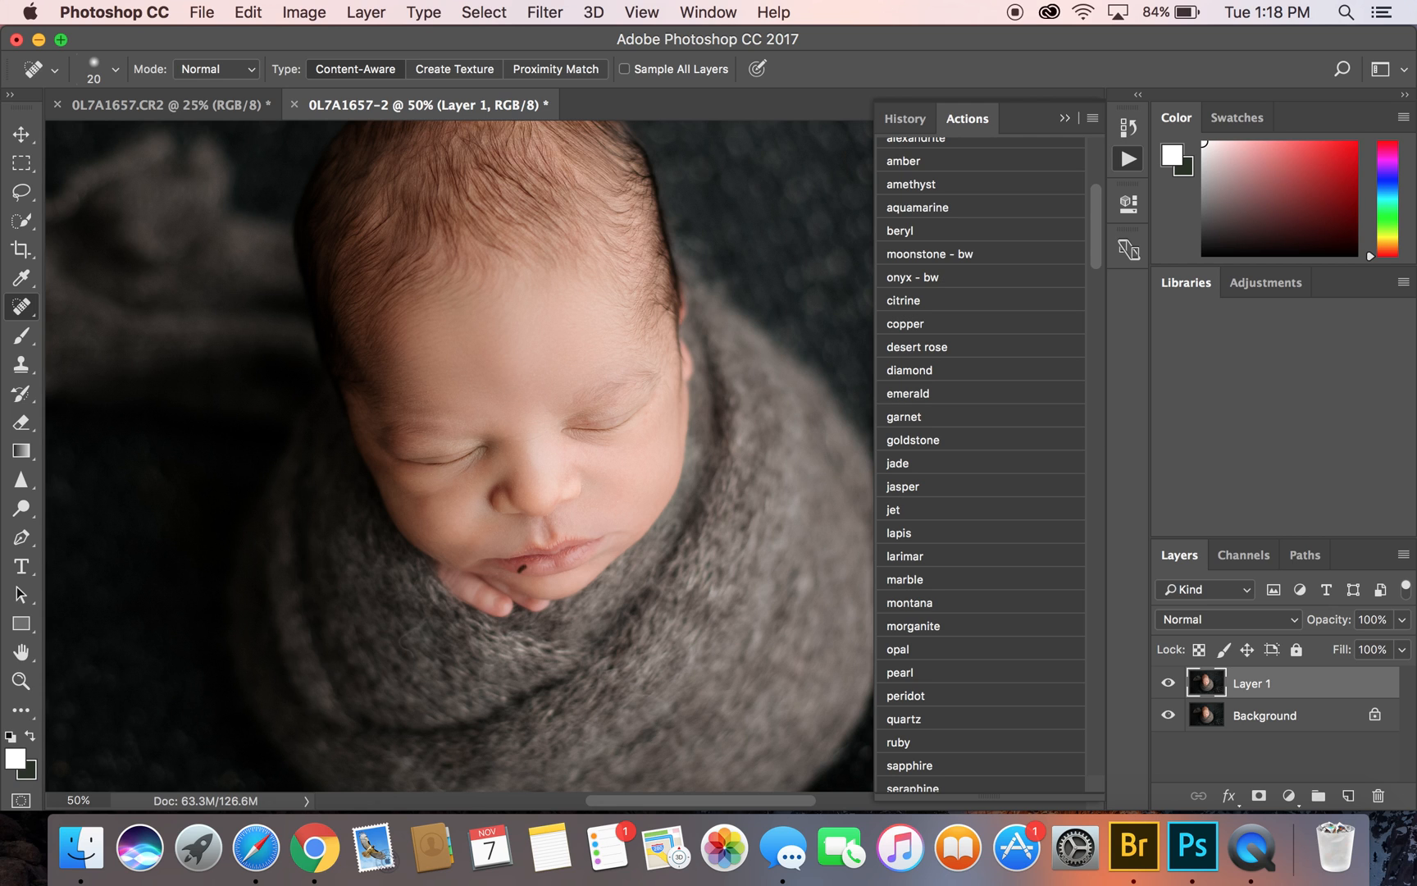
mouse_move(533, 578)
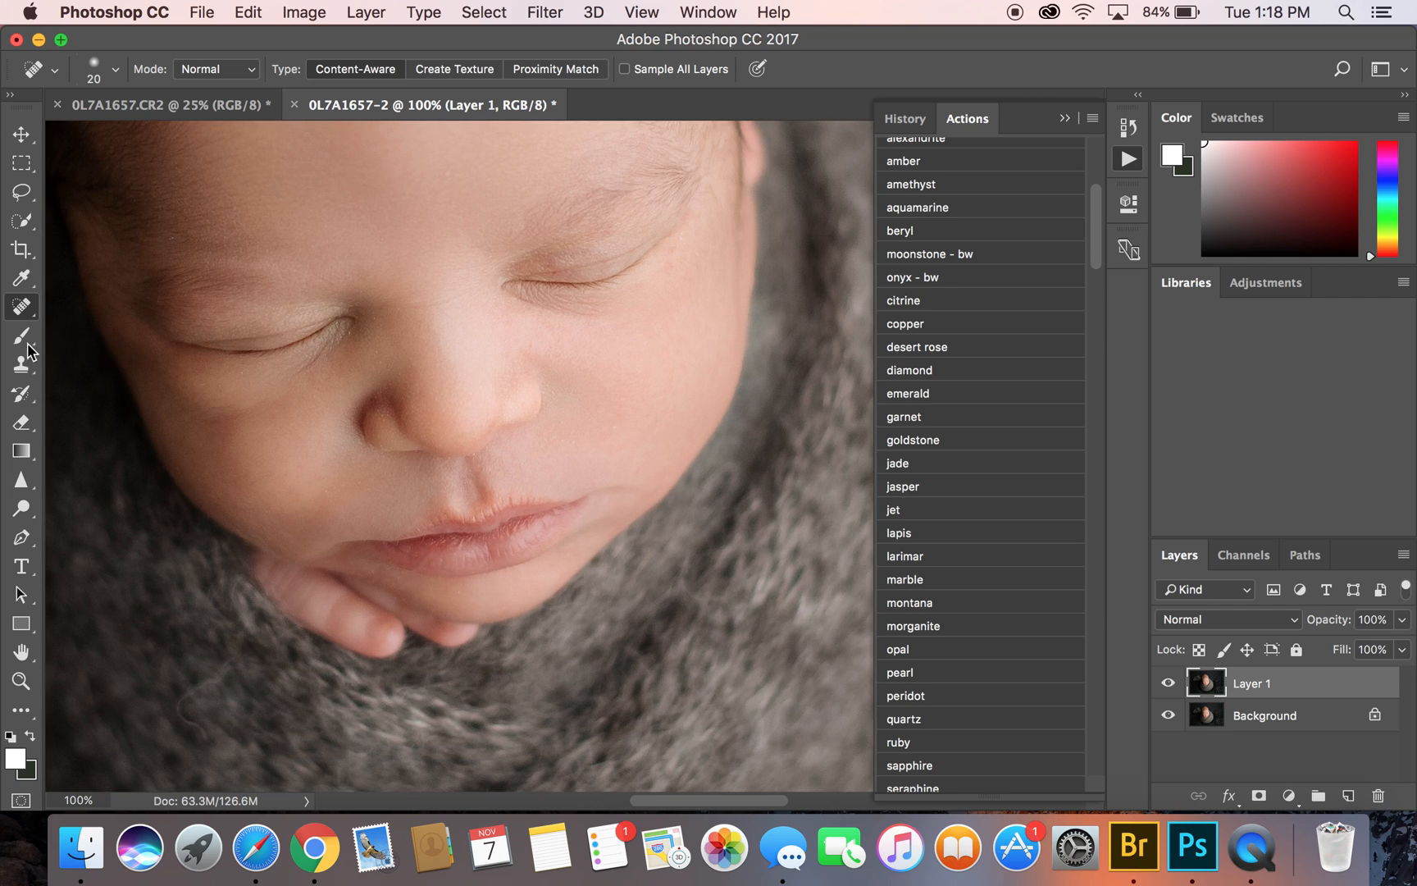
click(21, 306)
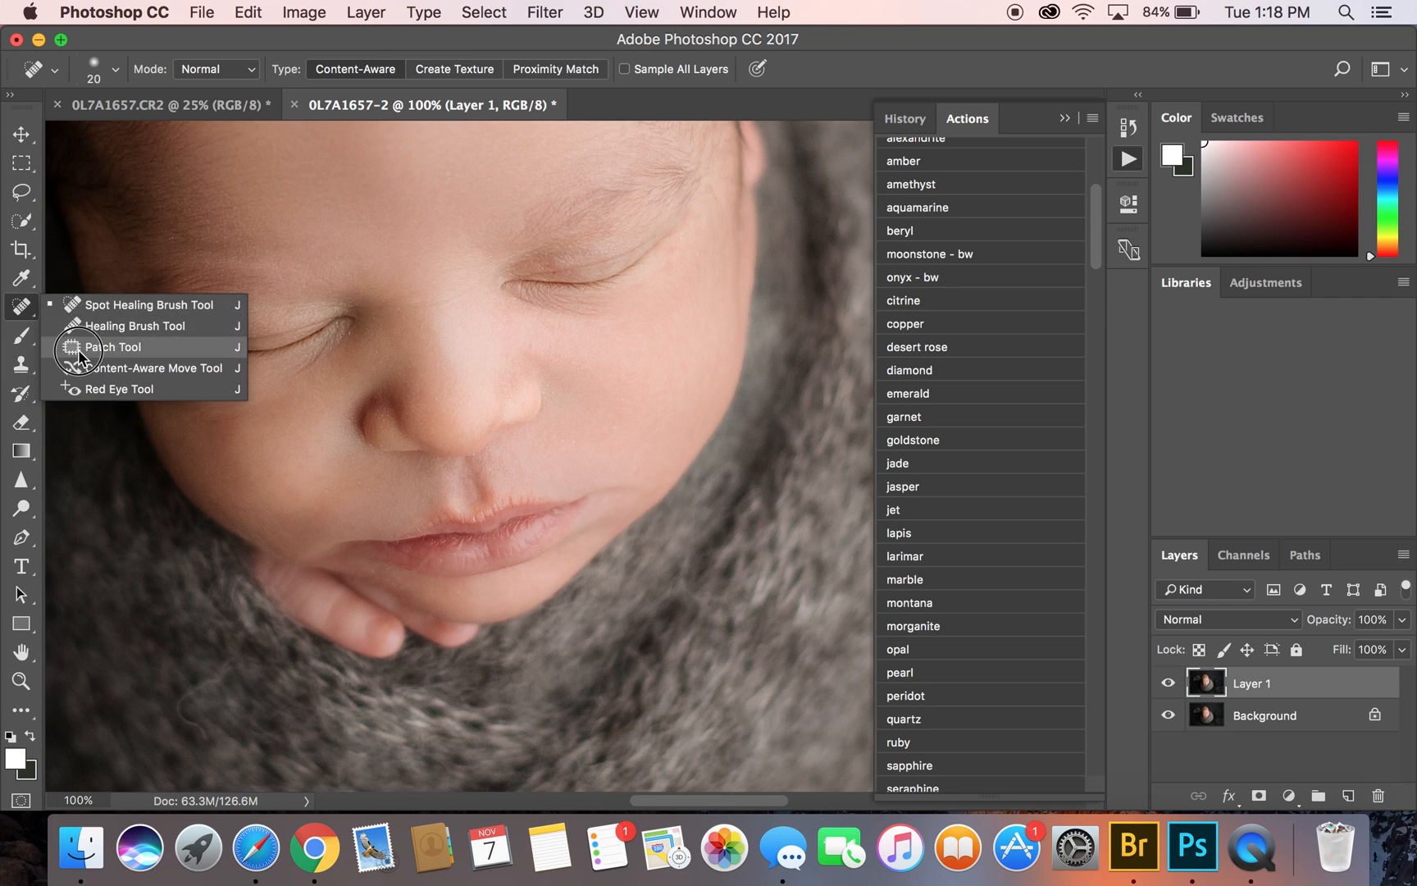
Patch the uneven skin beside the baby's mouth using nearby clean skin
click(113, 347)
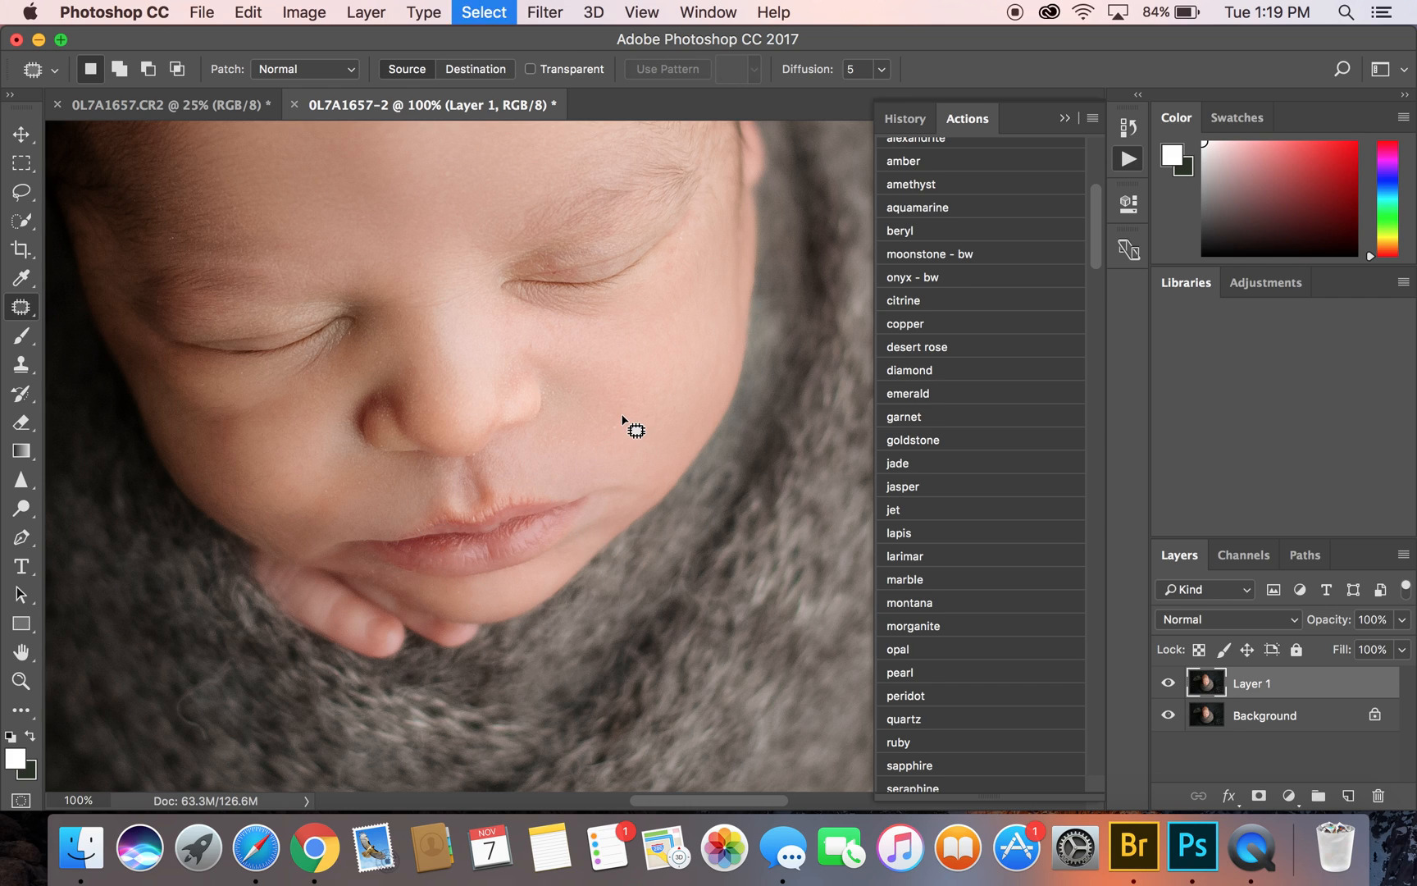
drag(628, 423, 632, 434)
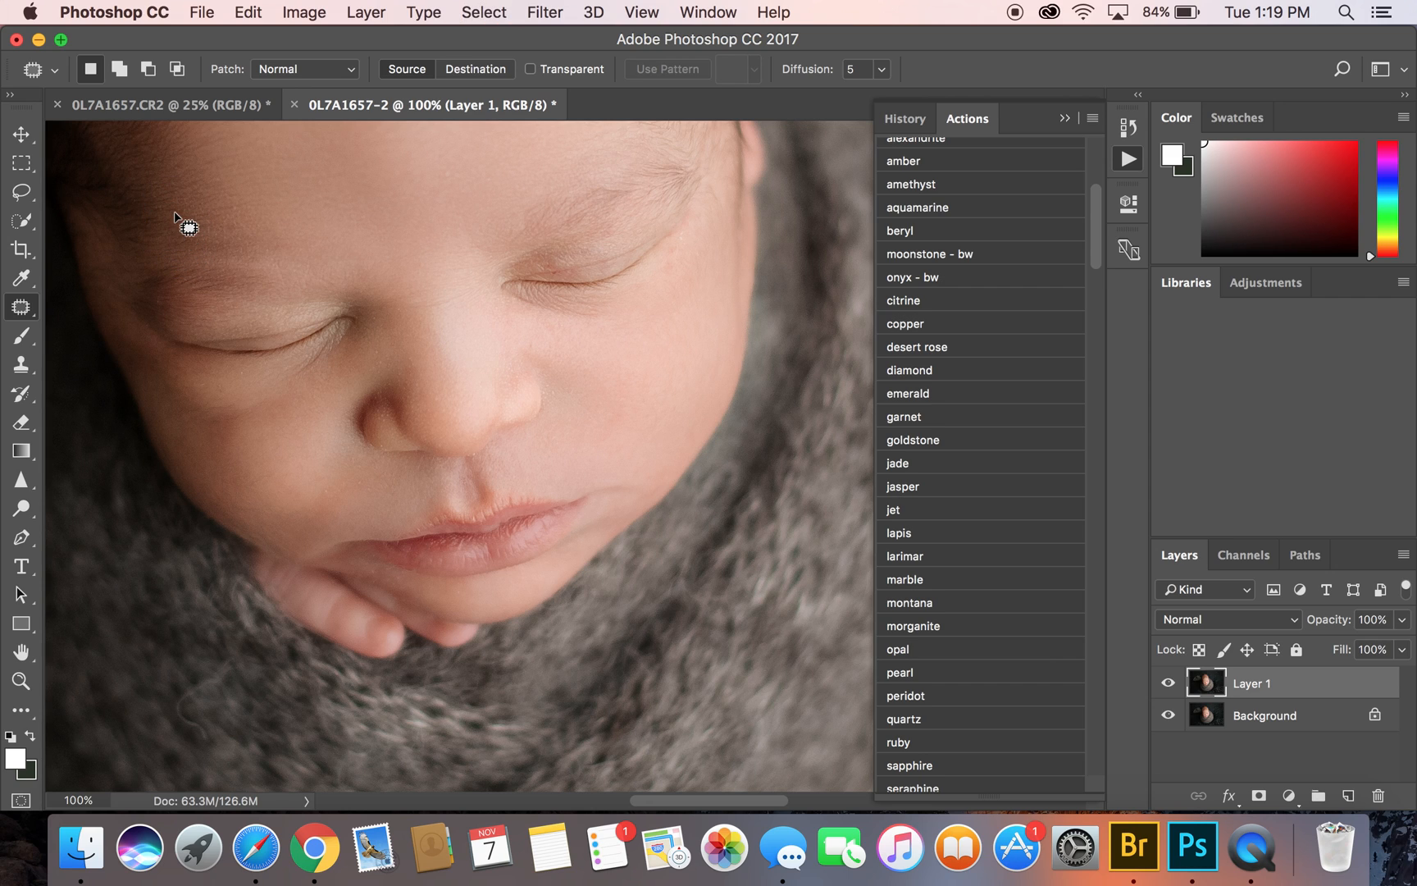
mouse_move(614, 402)
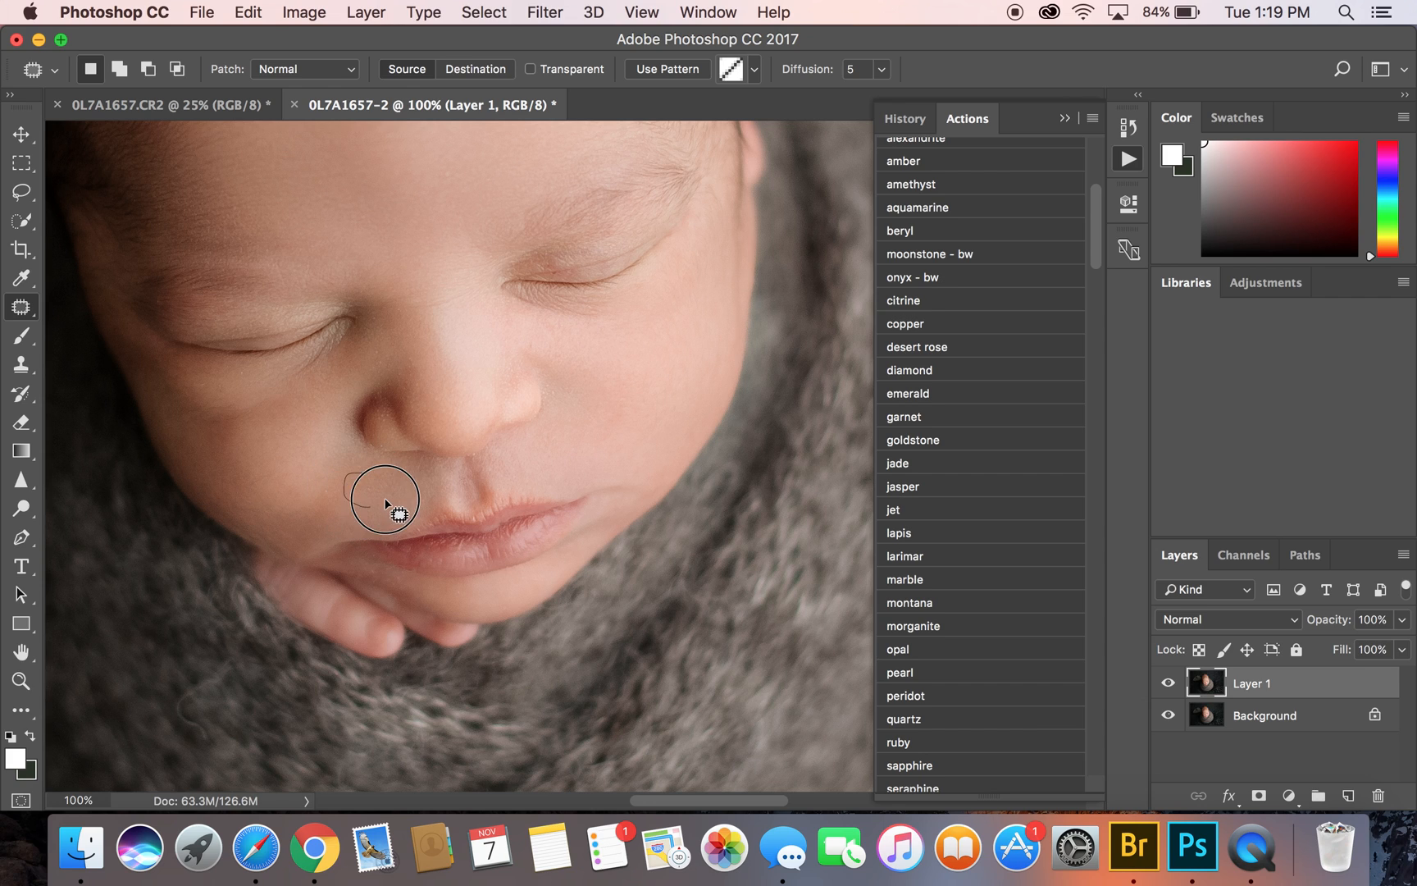
mouse_move(328, 477)
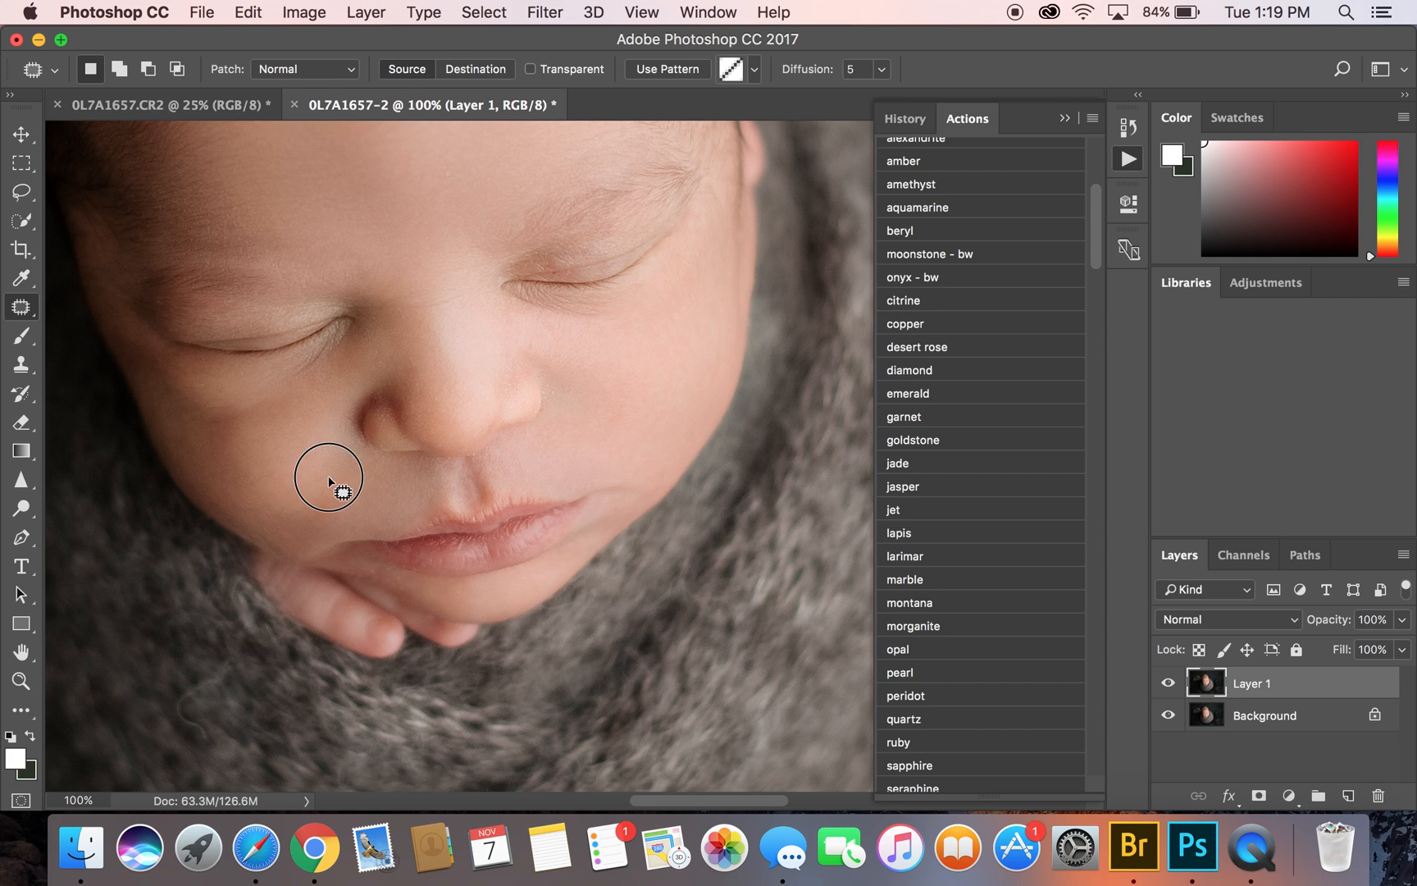
drag(328, 477, 315, 499)
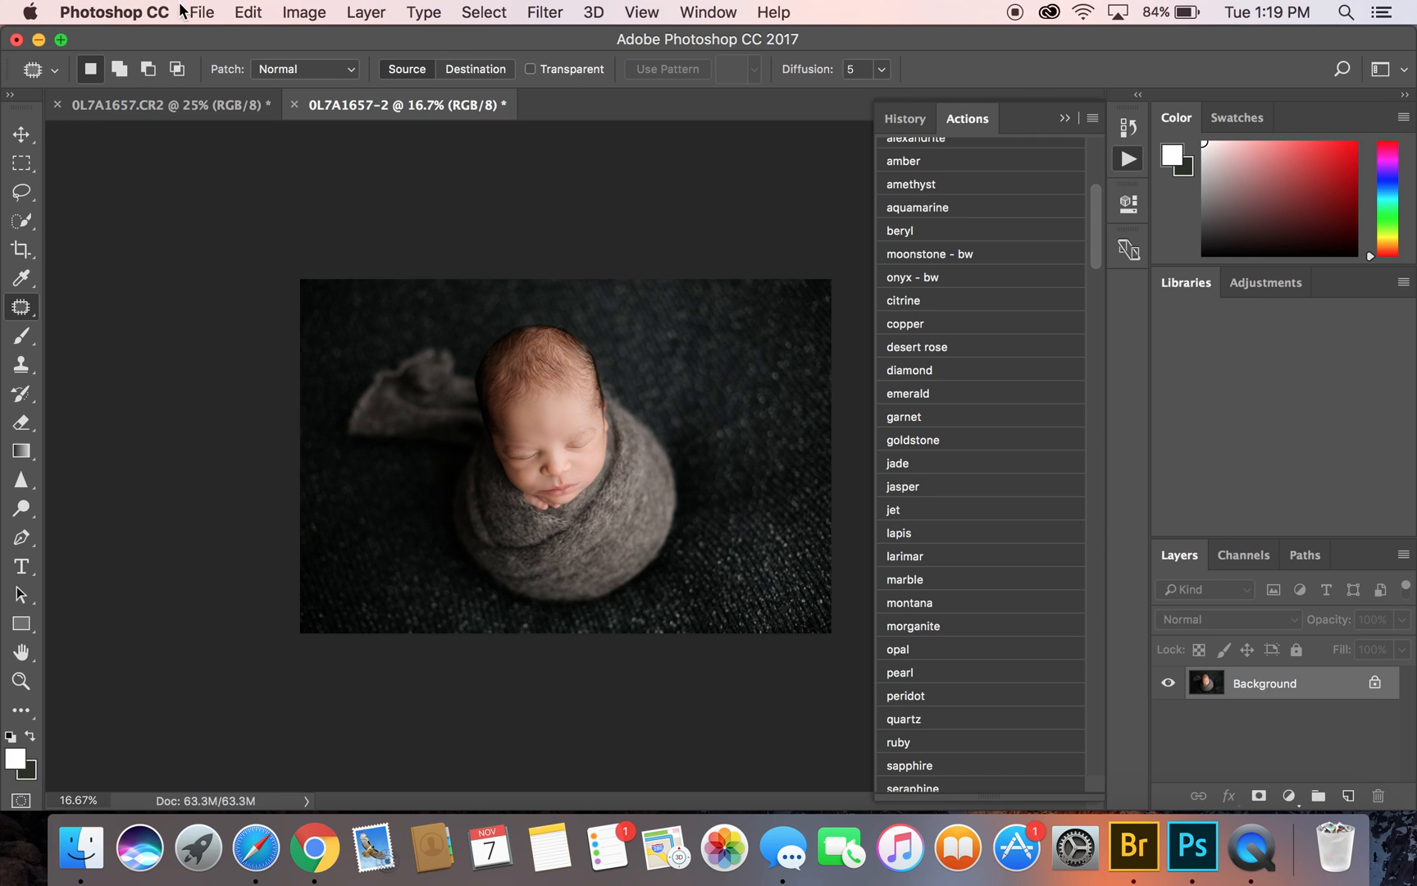
mouse_move(240, 247)
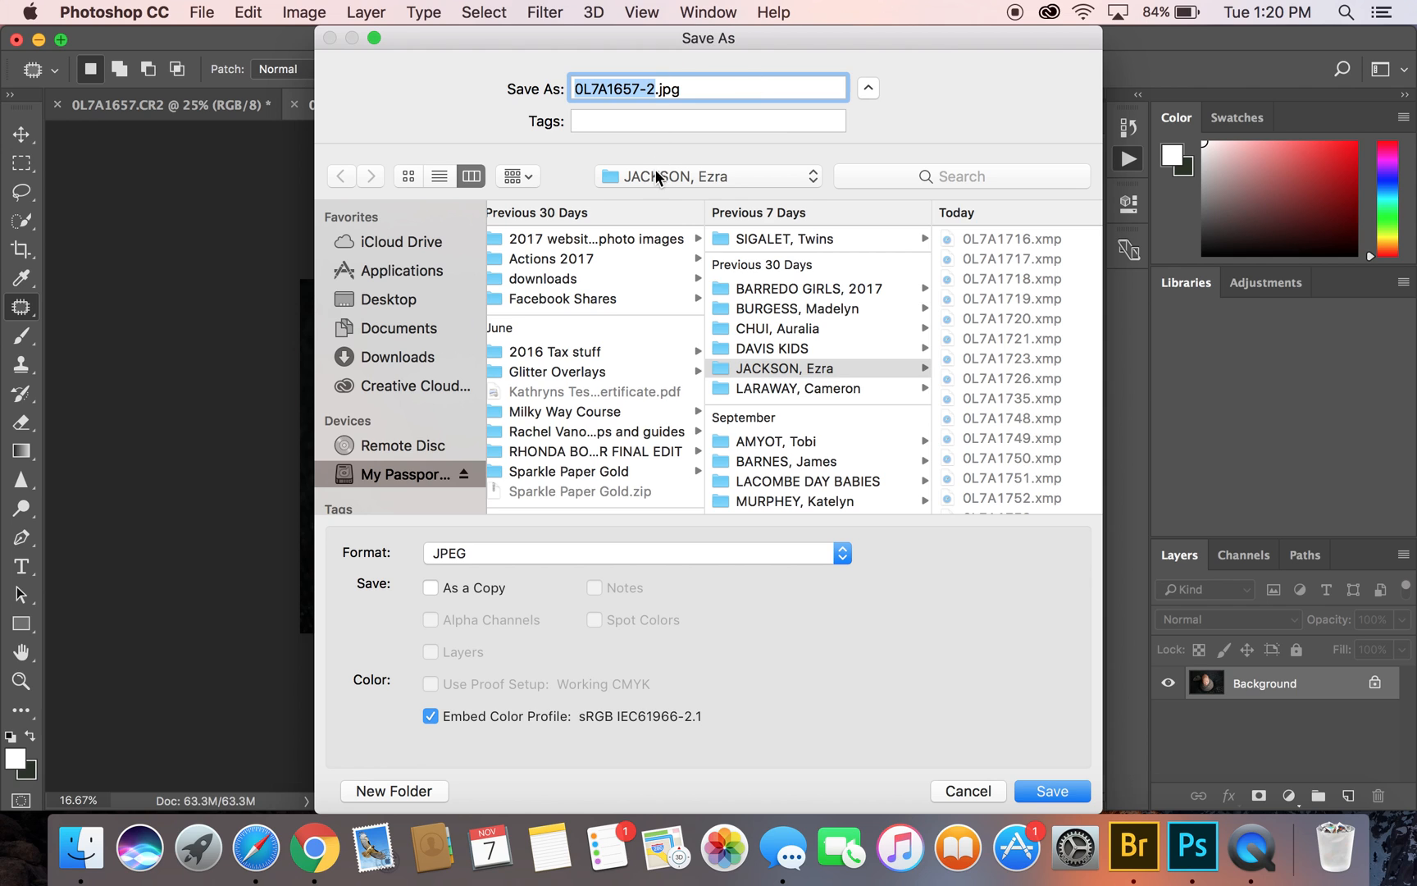
Save the photo as 0L7A1657-2.jpg in the ezra edit folder at Quality 12 Maximum
click(707, 176)
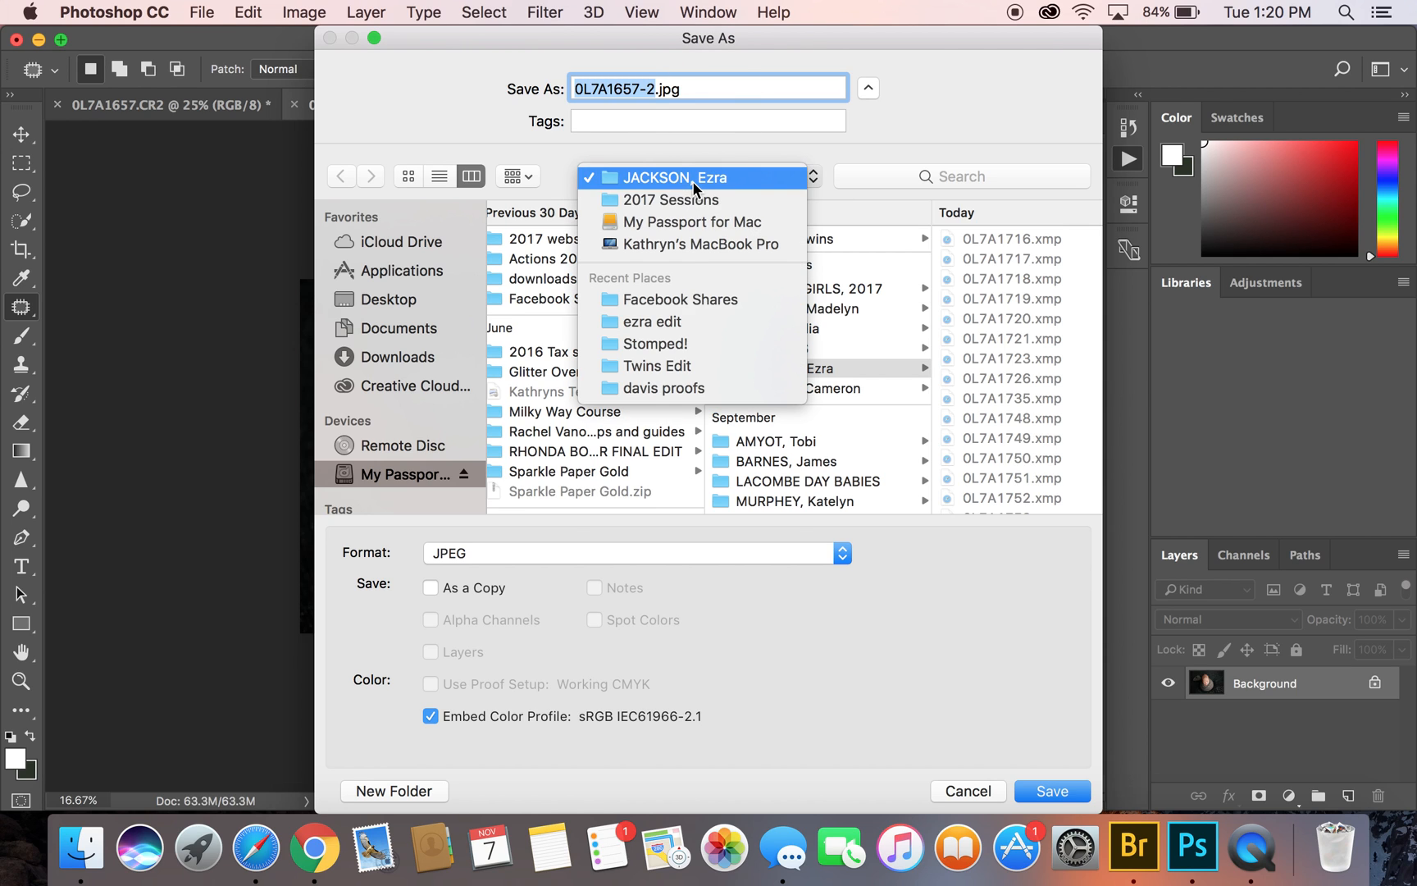
click(655, 321)
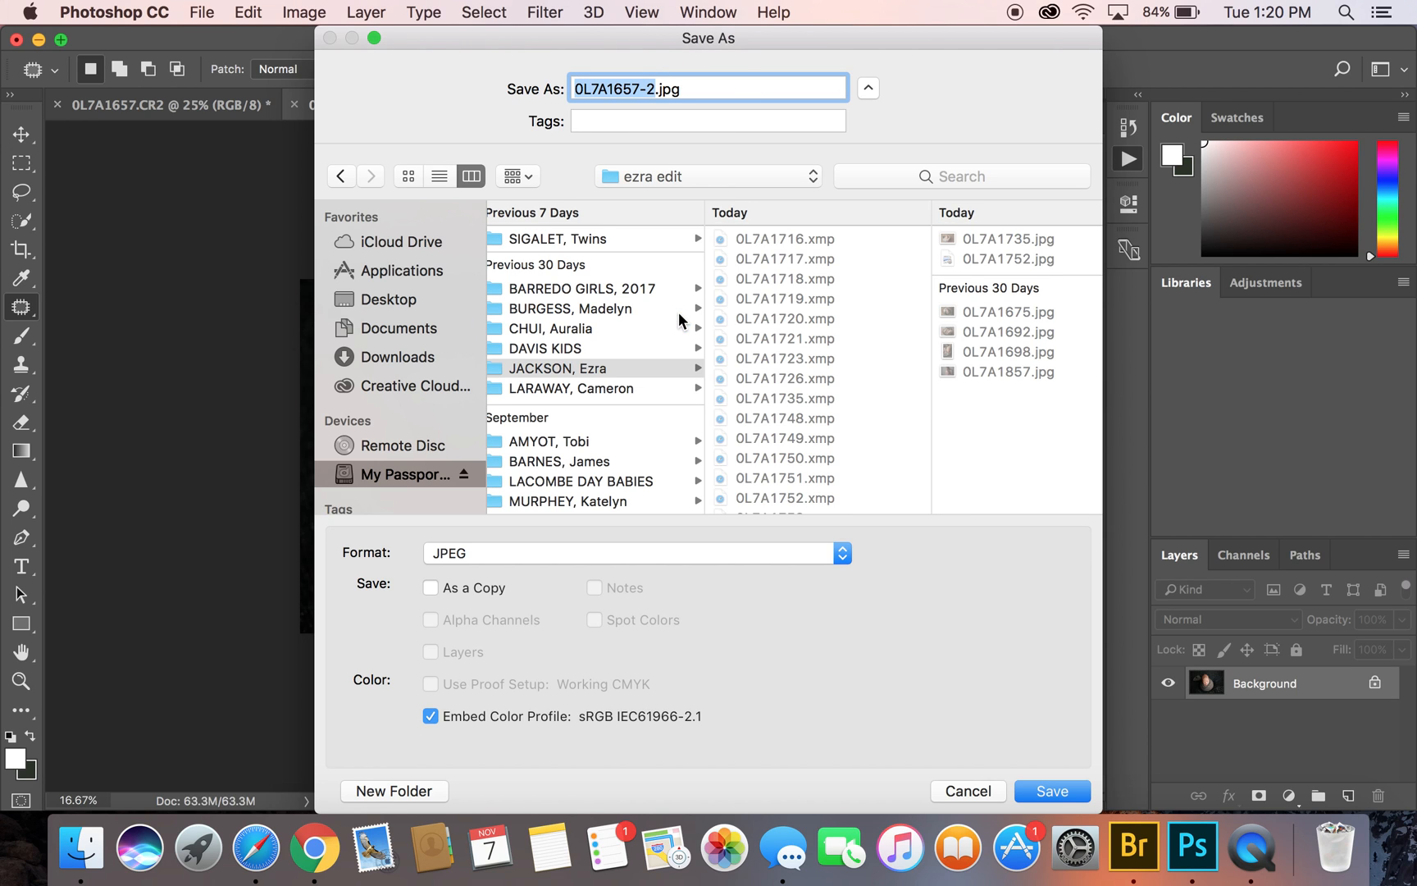
mouse_move(553, 716)
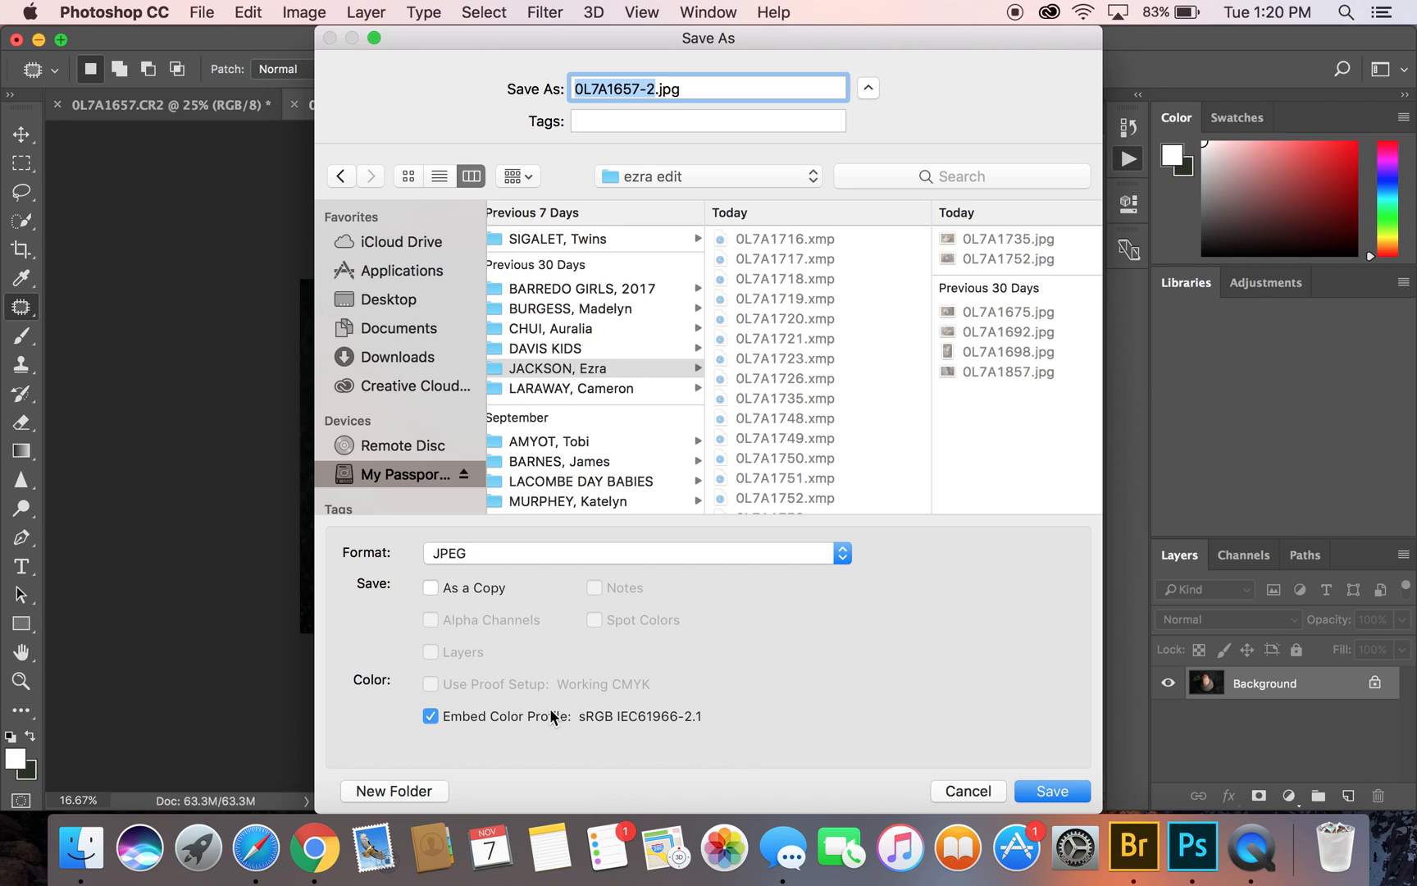
mouse_move(577, 727)
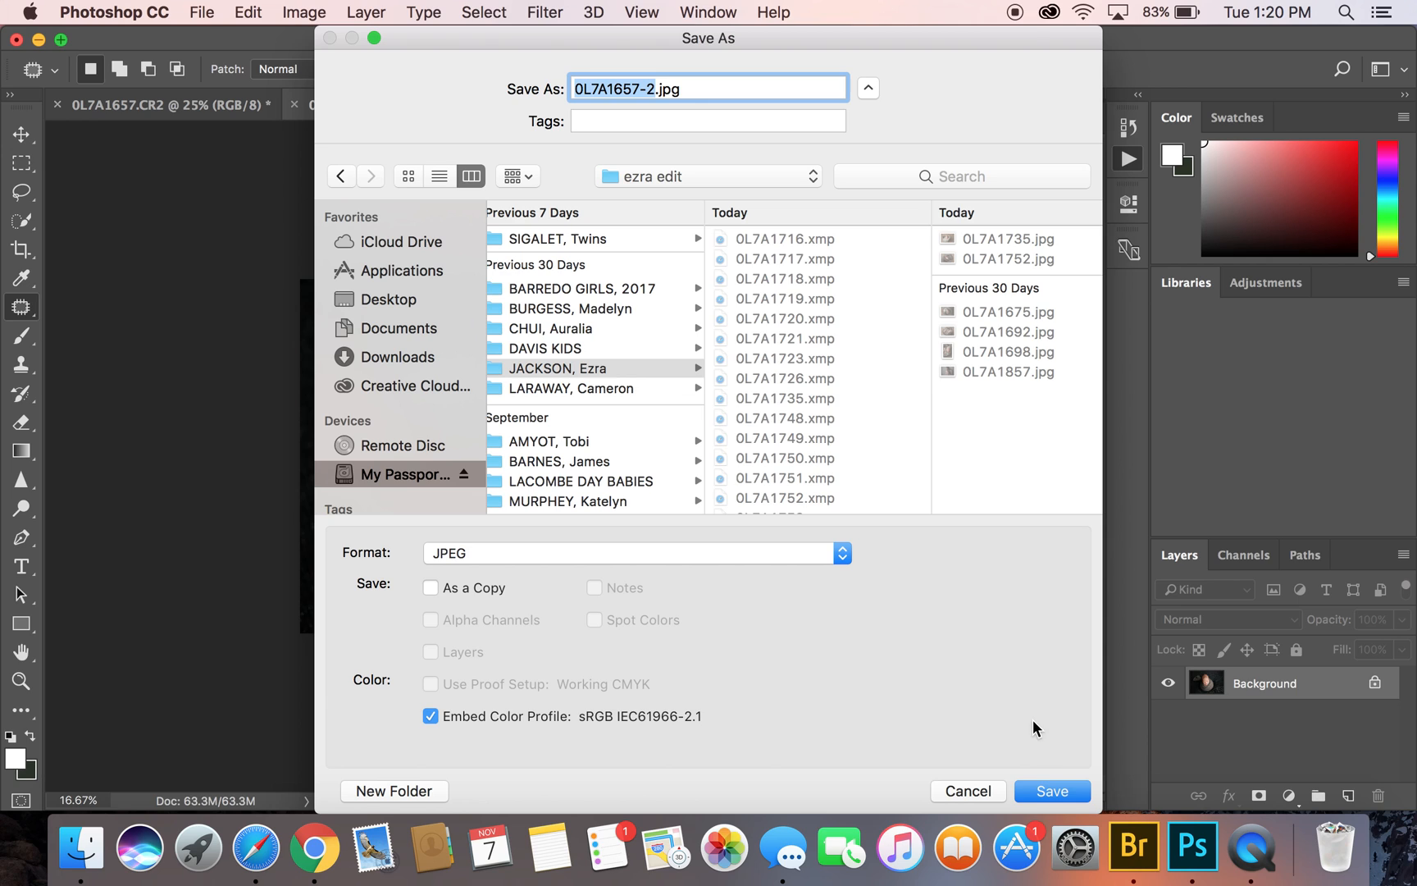
click(1052, 791)
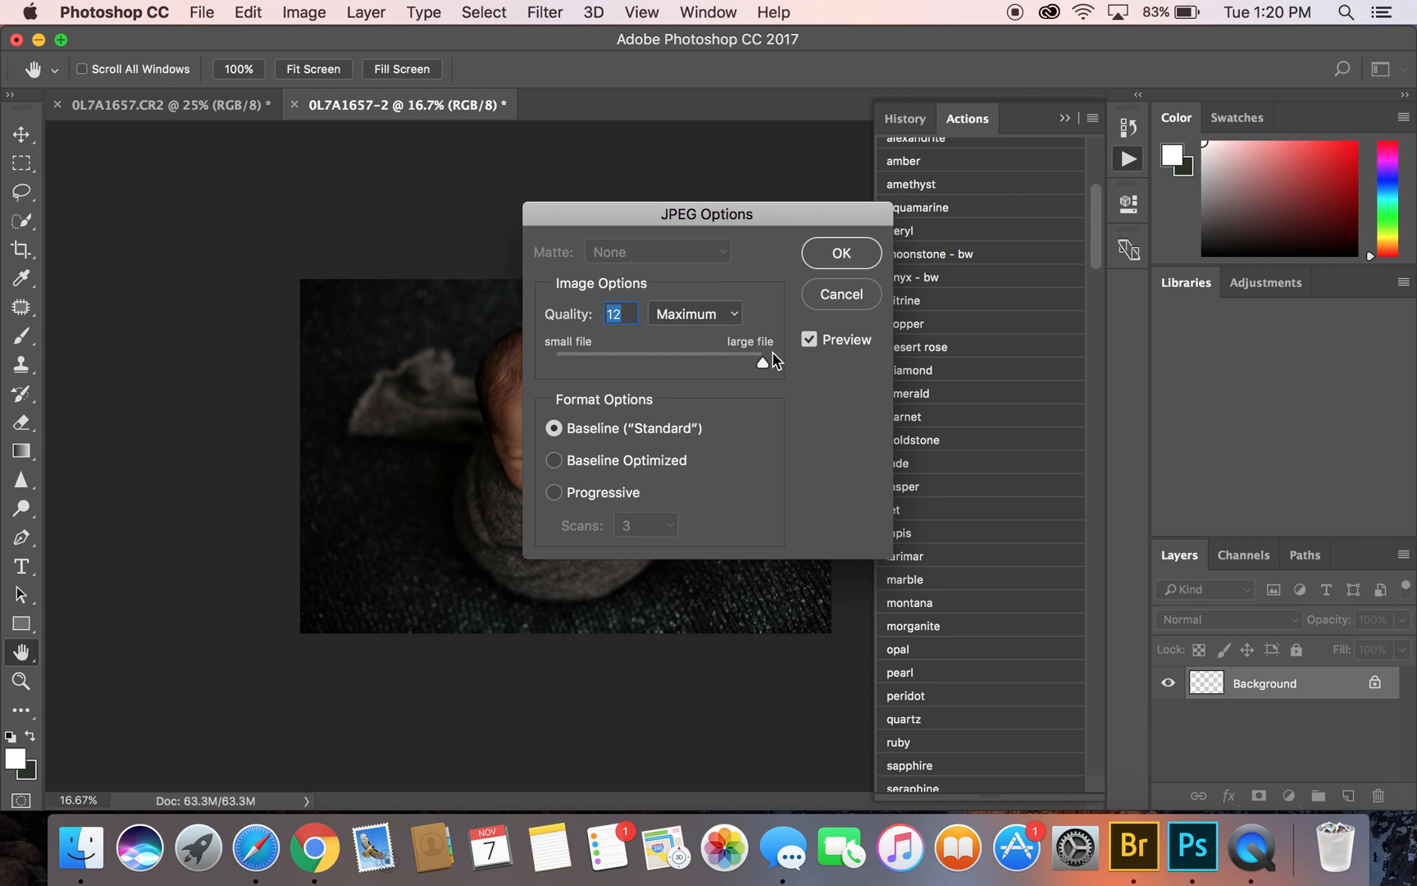
click(840, 254)
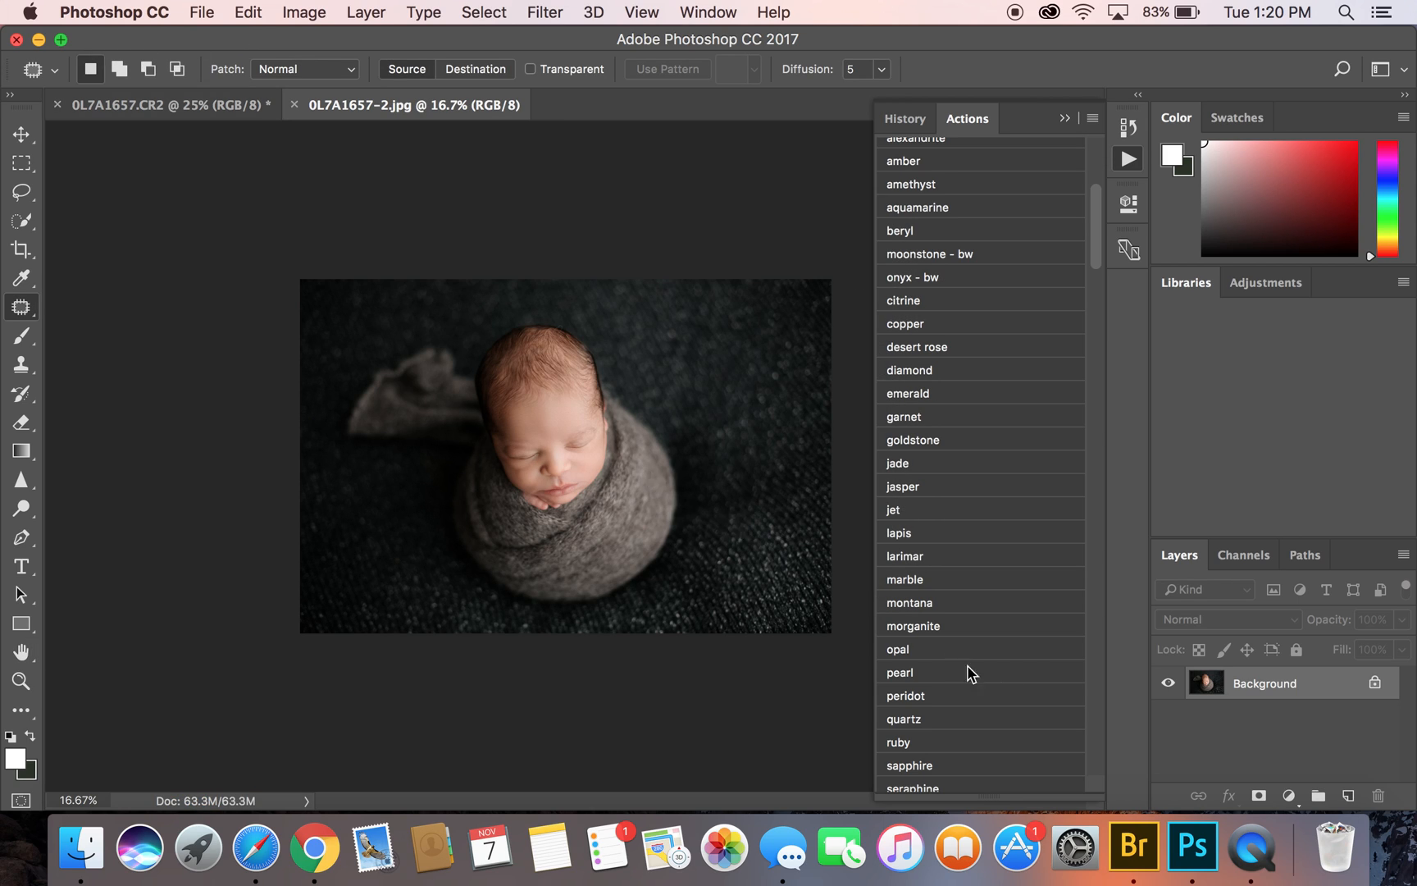
mouse_move(1251, 848)
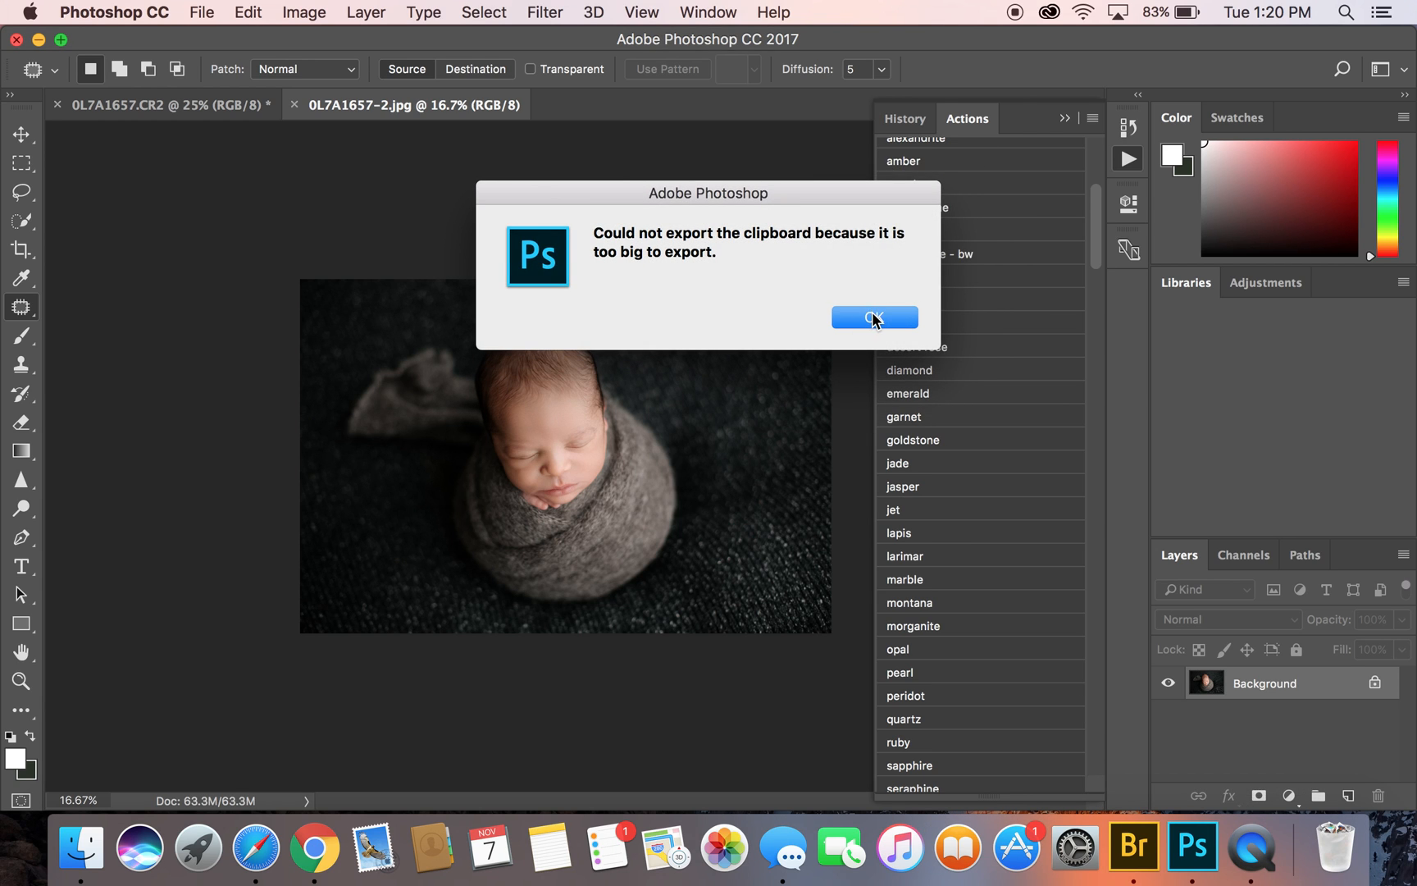
Dismiss the 'Could not export the clipboard' alert
click(874, 317)
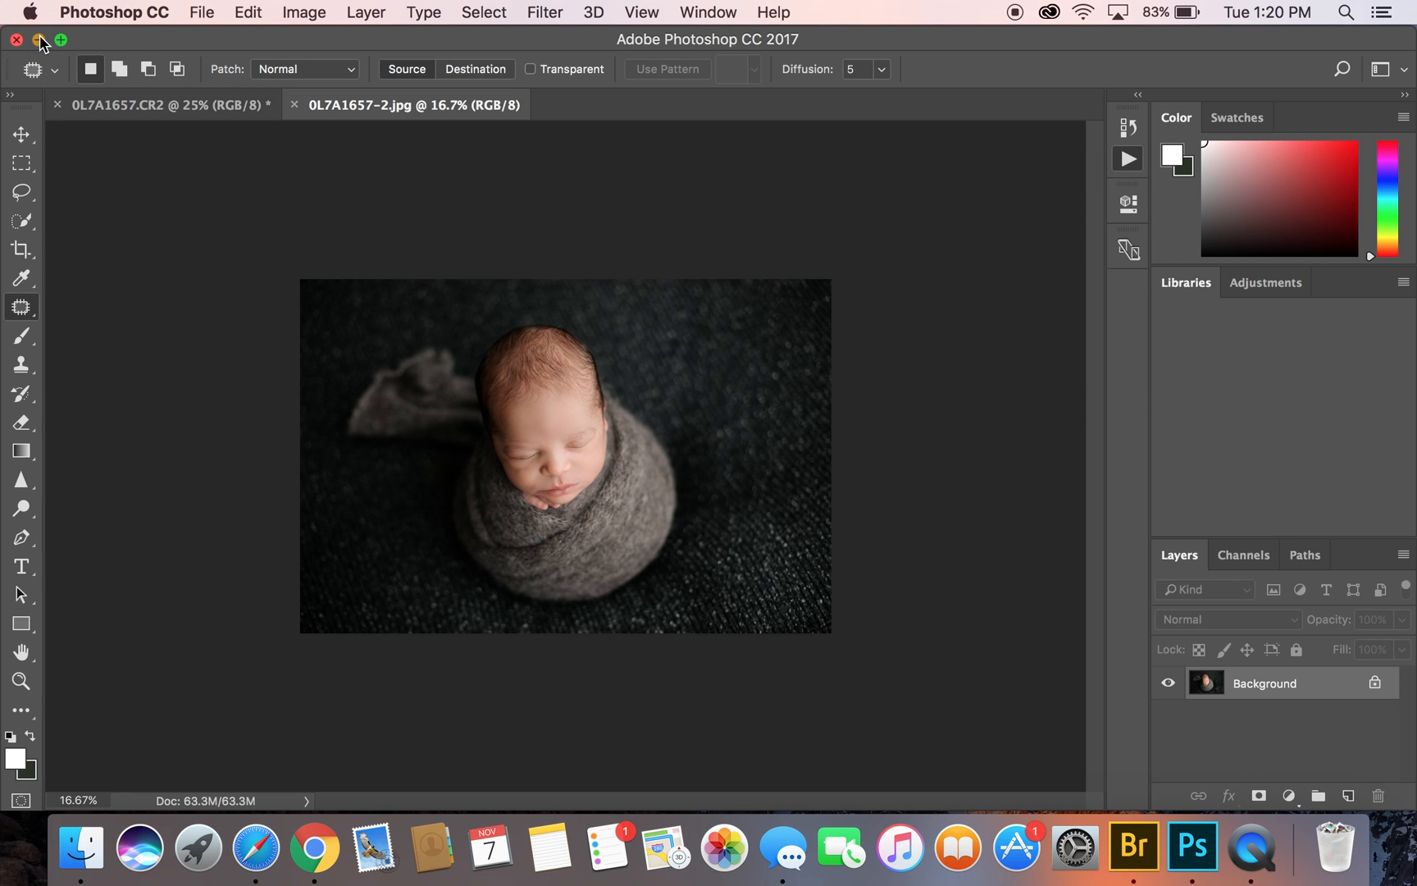
Minimize Photoshop and bring QuickTime Player to the front from the Dock
click(38, 38)
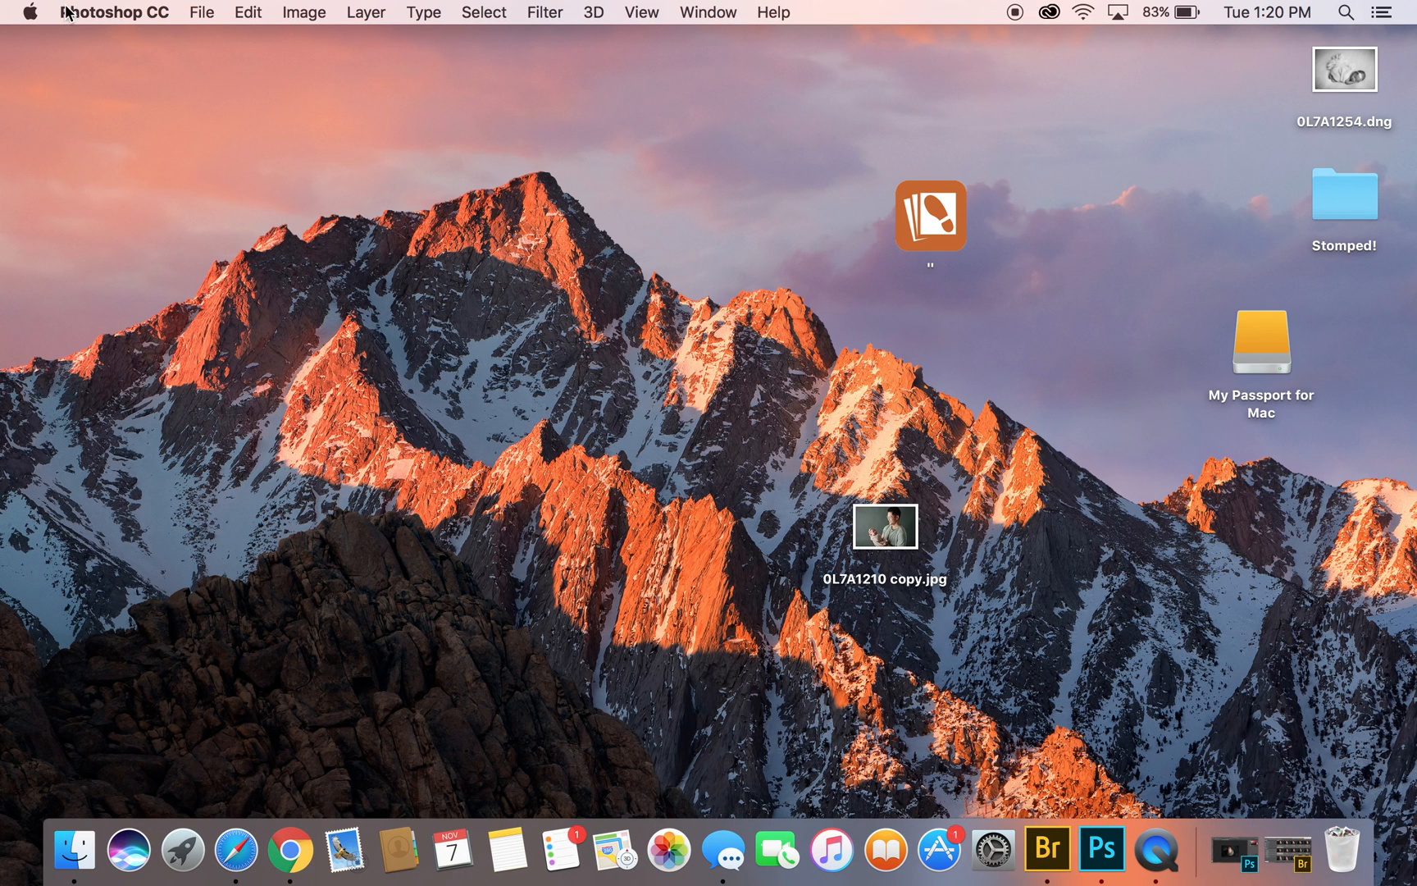
click(23, 11)
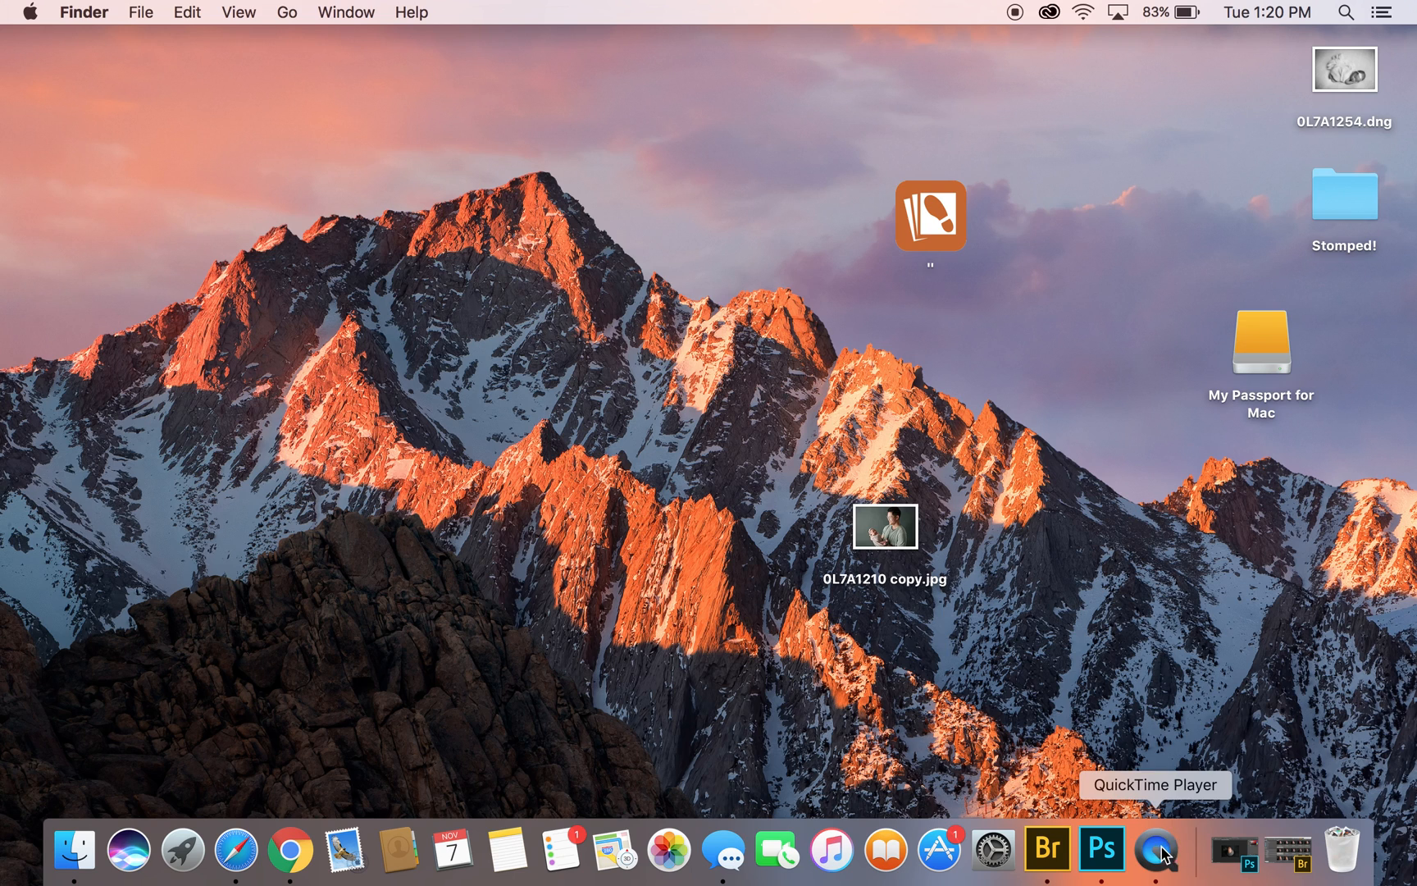
click(1155, 850)
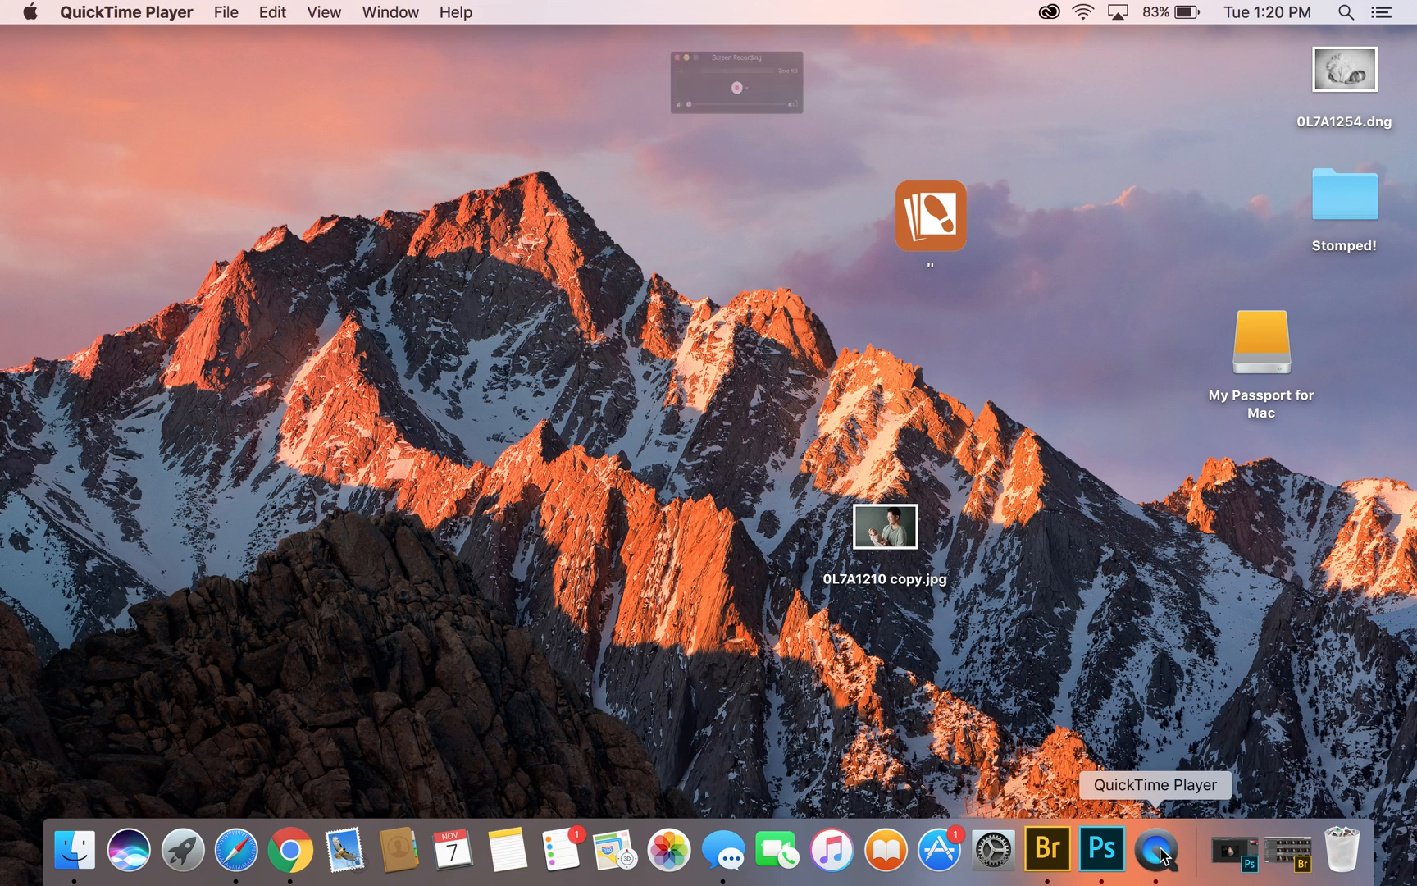